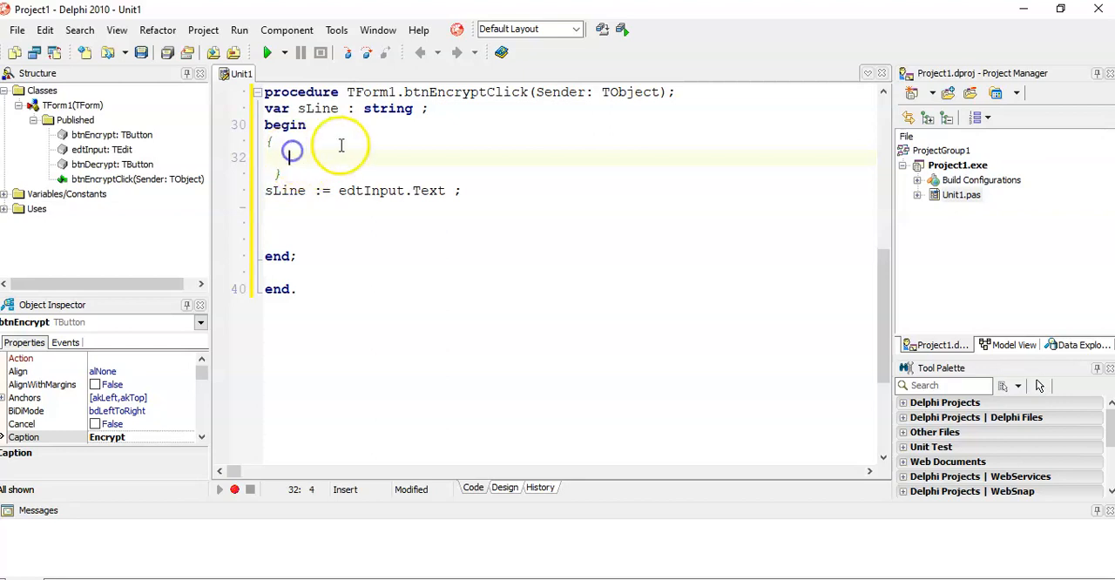
Start a comment line with letter-pair shift notes like A = B, B - C.
left_click(342, 142)
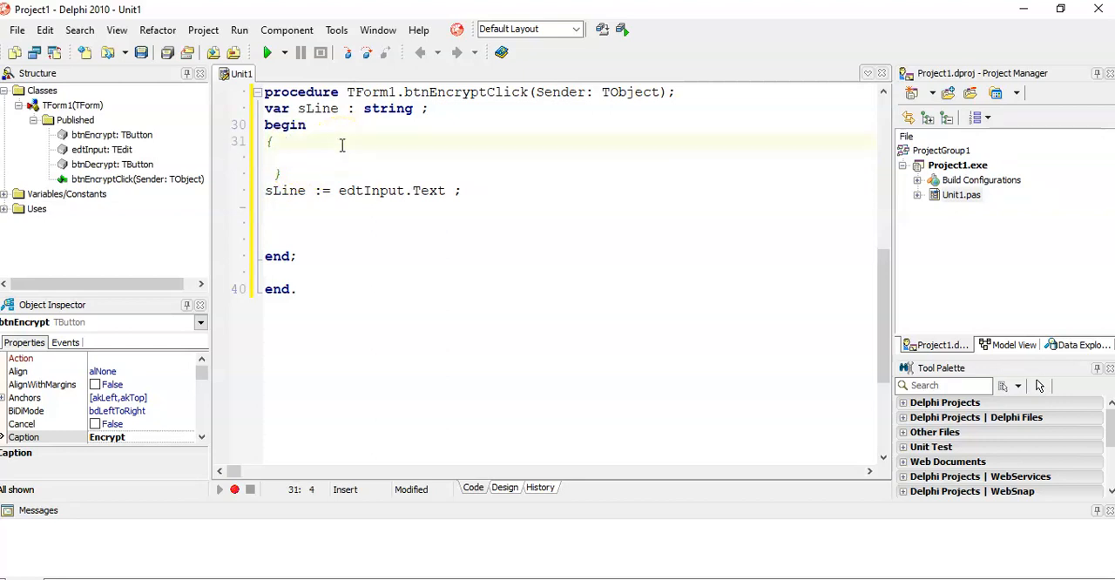
key("Return")
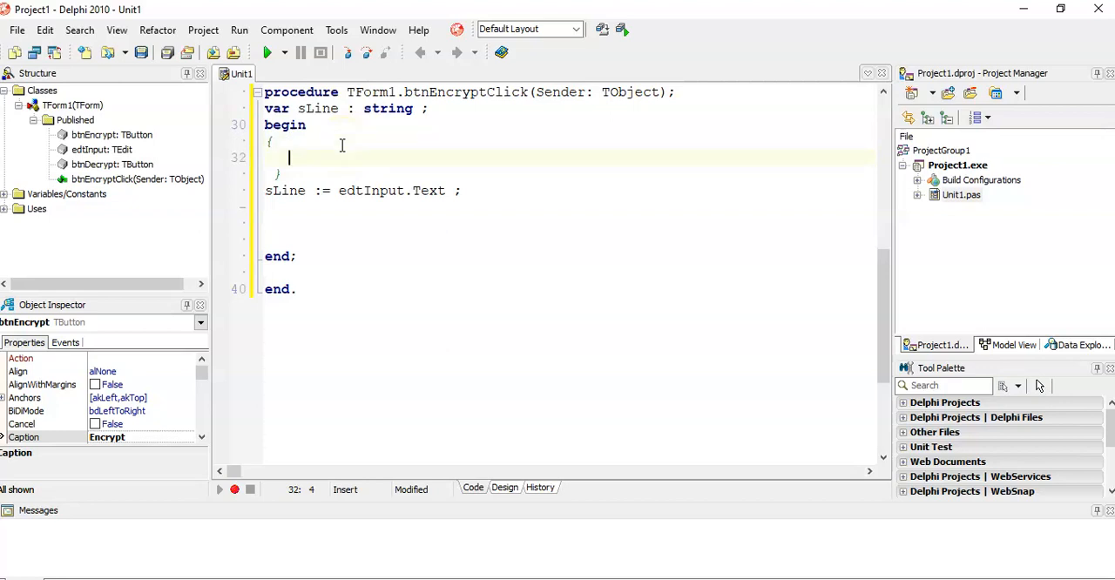
type("A")
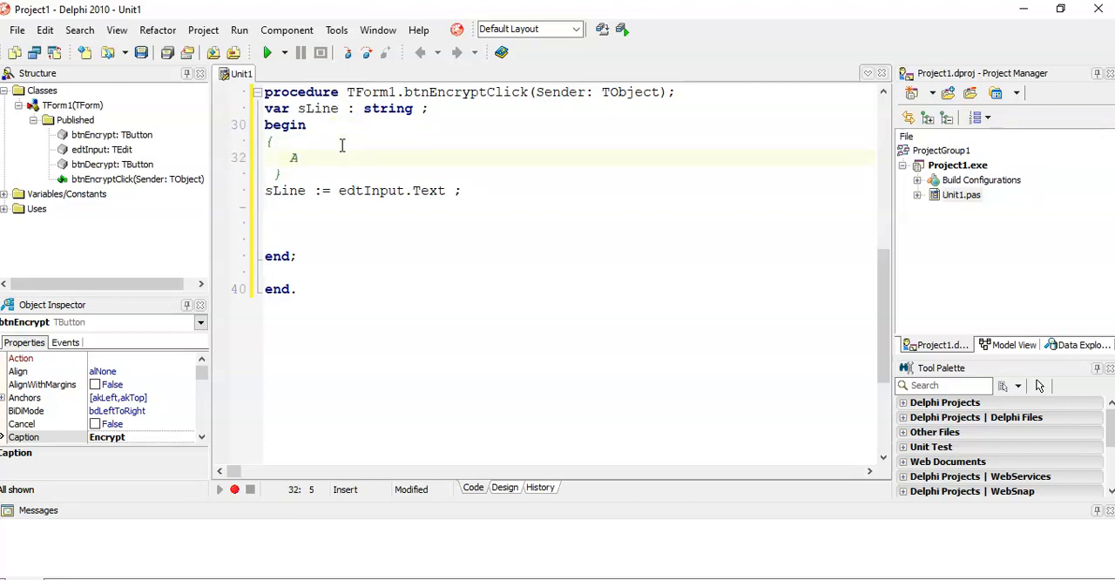
type("= B")
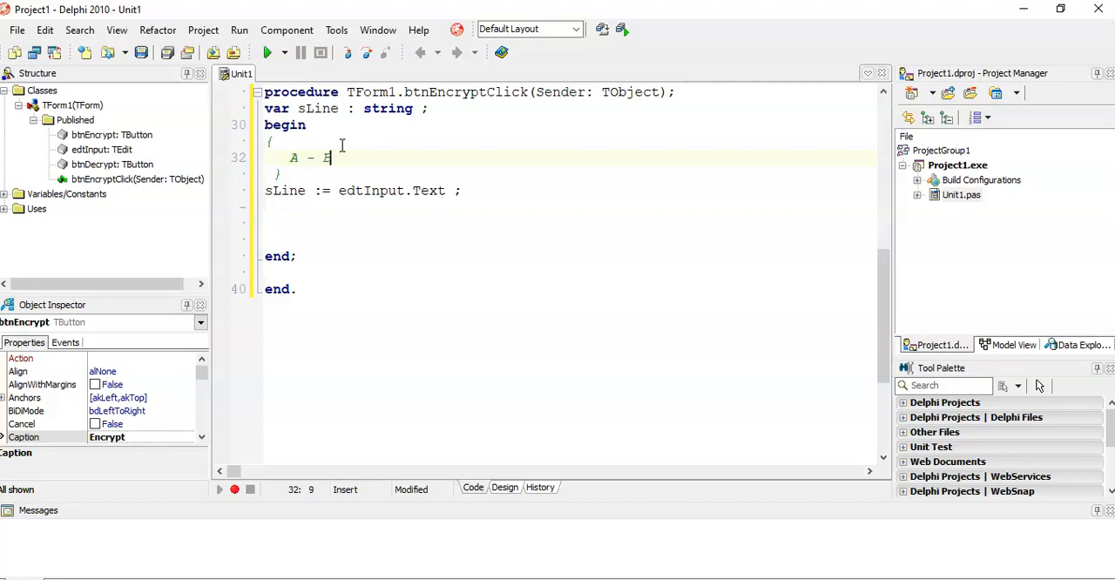
type(", B -")
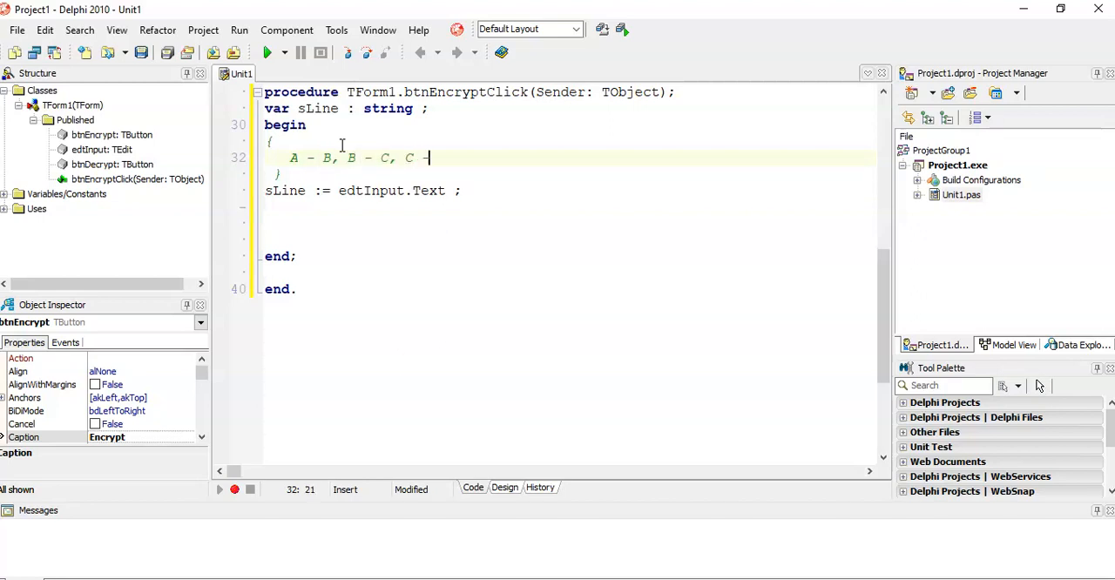
type("D")
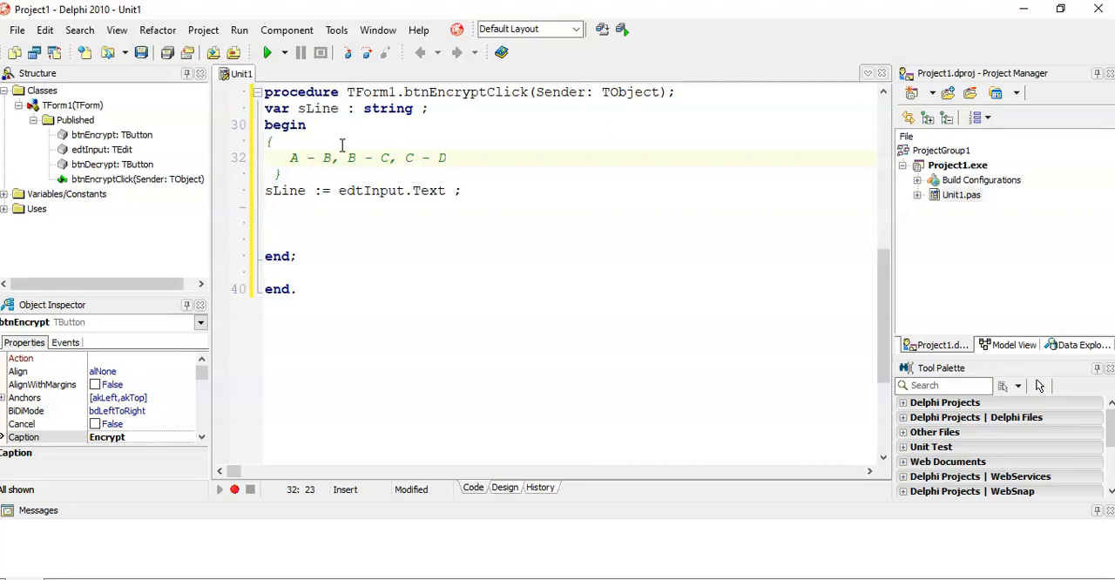
Rewrite the note as ABCDEFG shifted by one becoming BCDEFGH.
left_click_drag(447, 158, 392, 158)
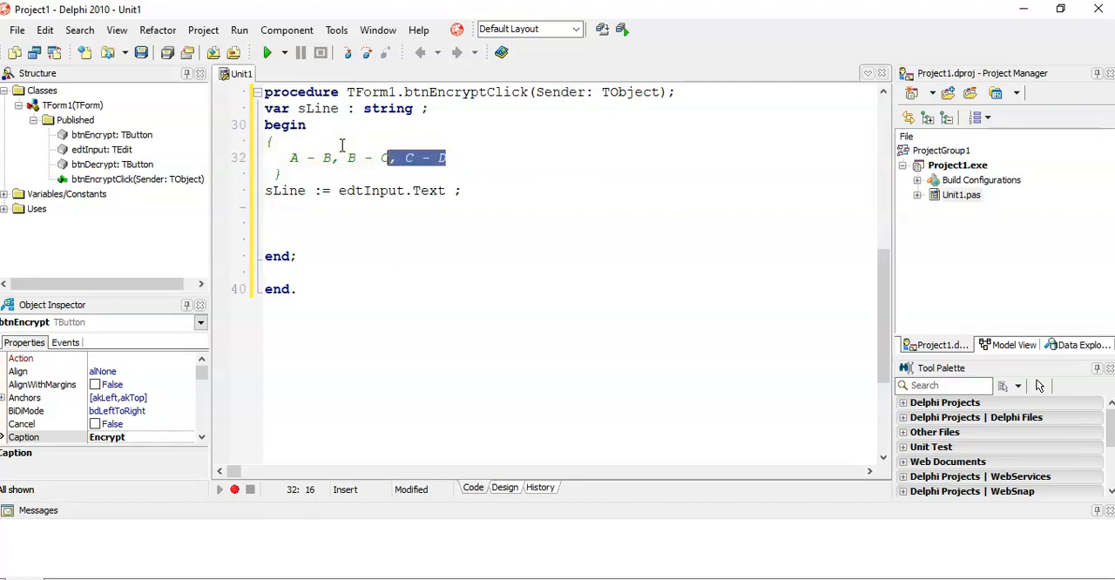
type("ABC")
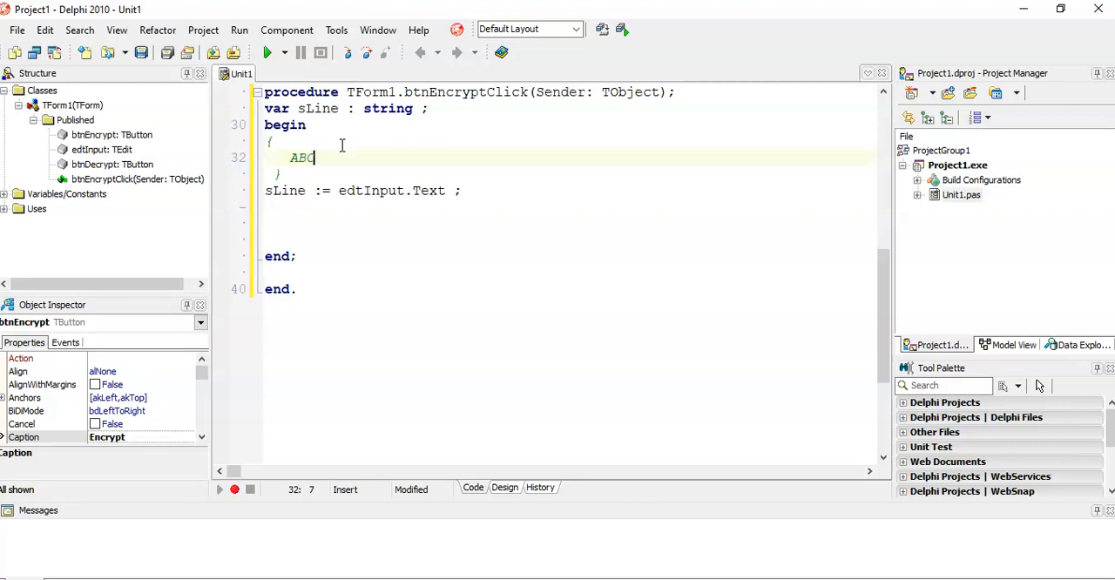
type("DEFG")
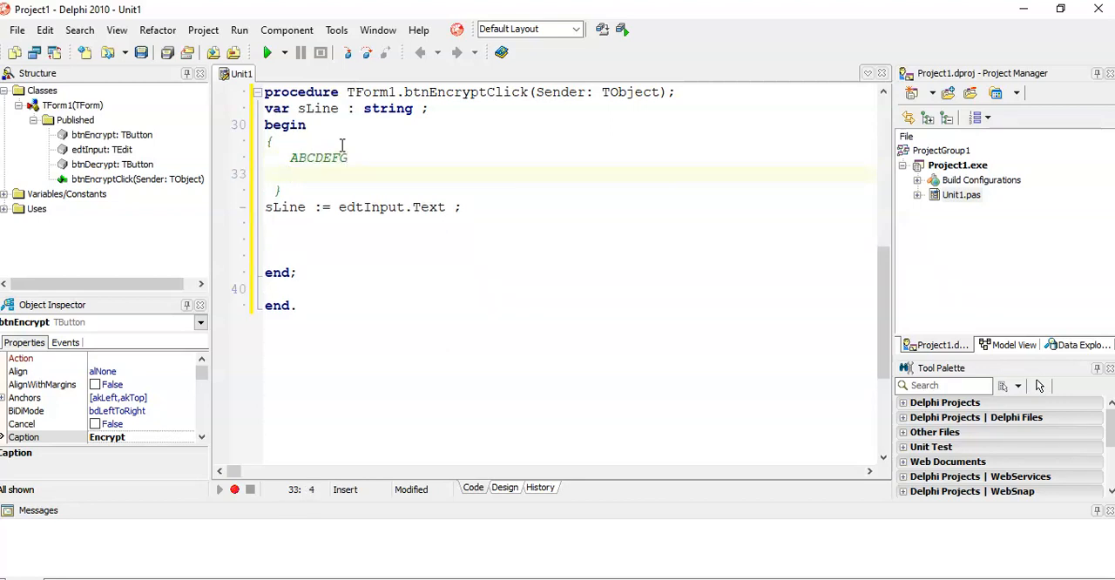
type("E")
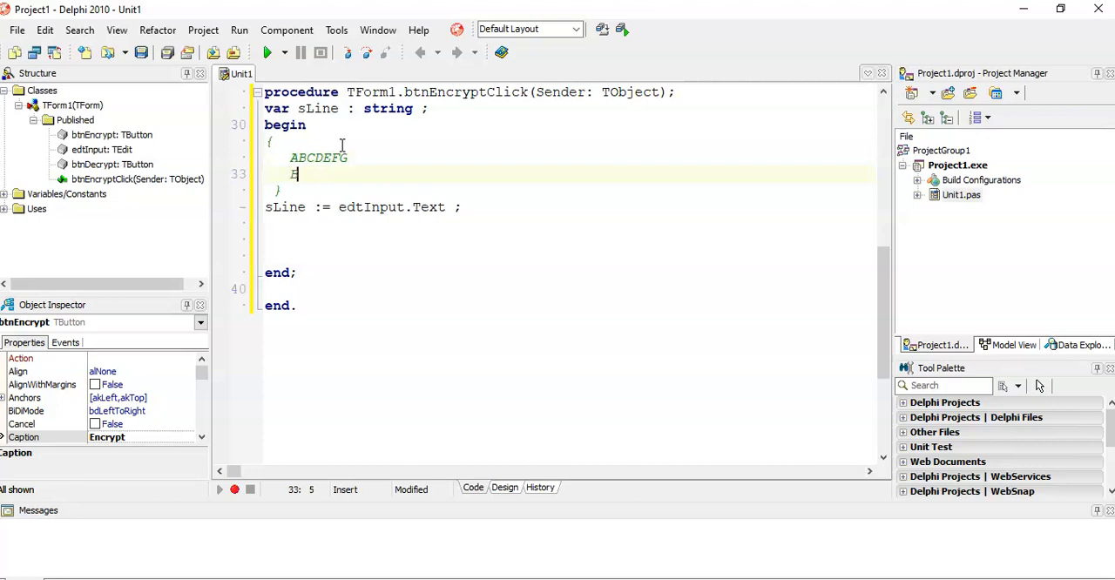
type("CDEFGH")
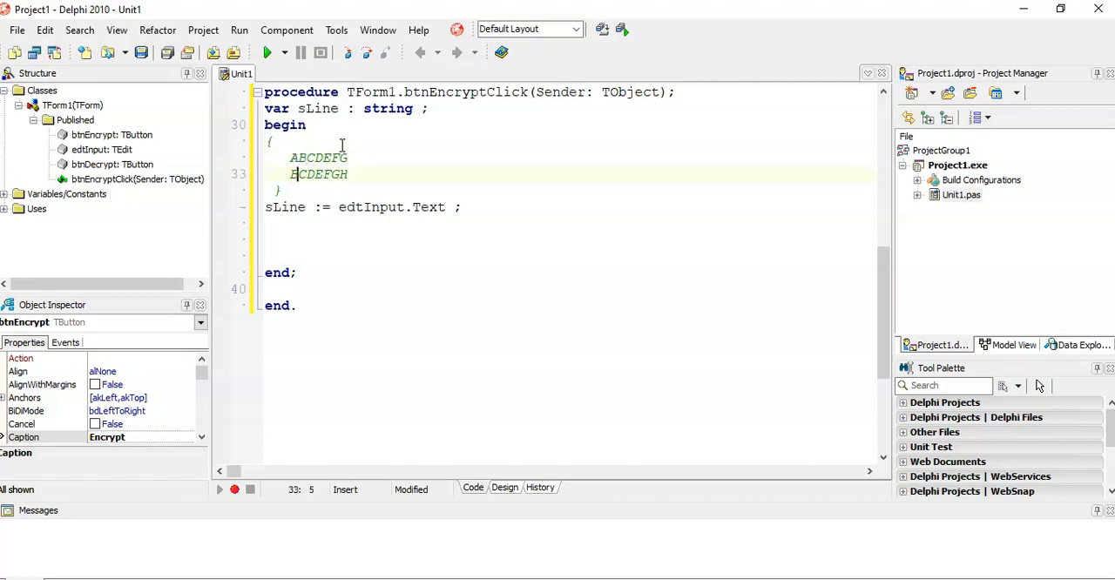
type("B")
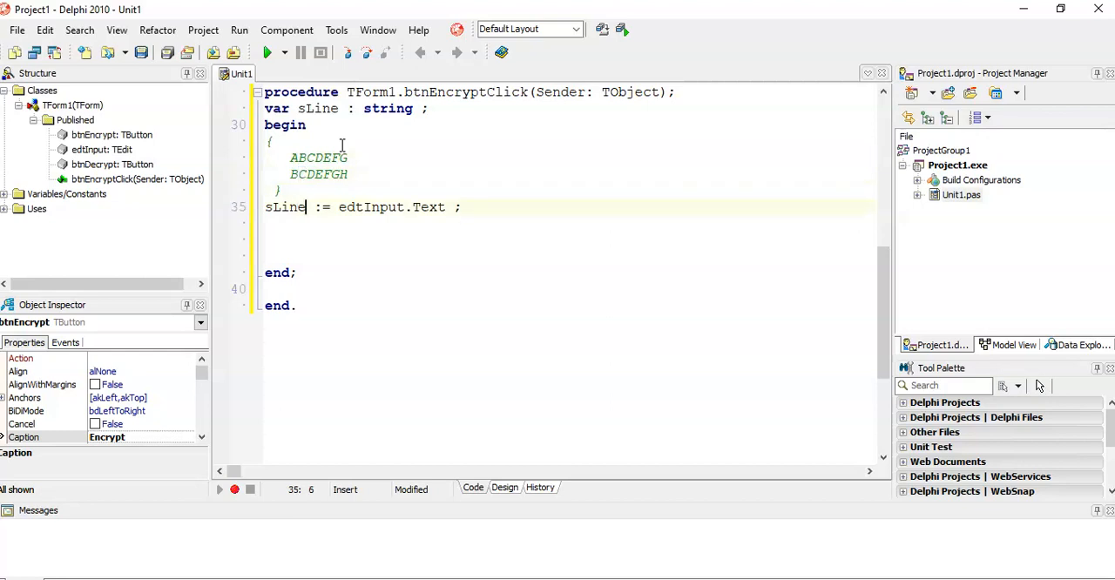
Begin a showmessage( line with a //chr ord reminder comment above it.
key("Return")
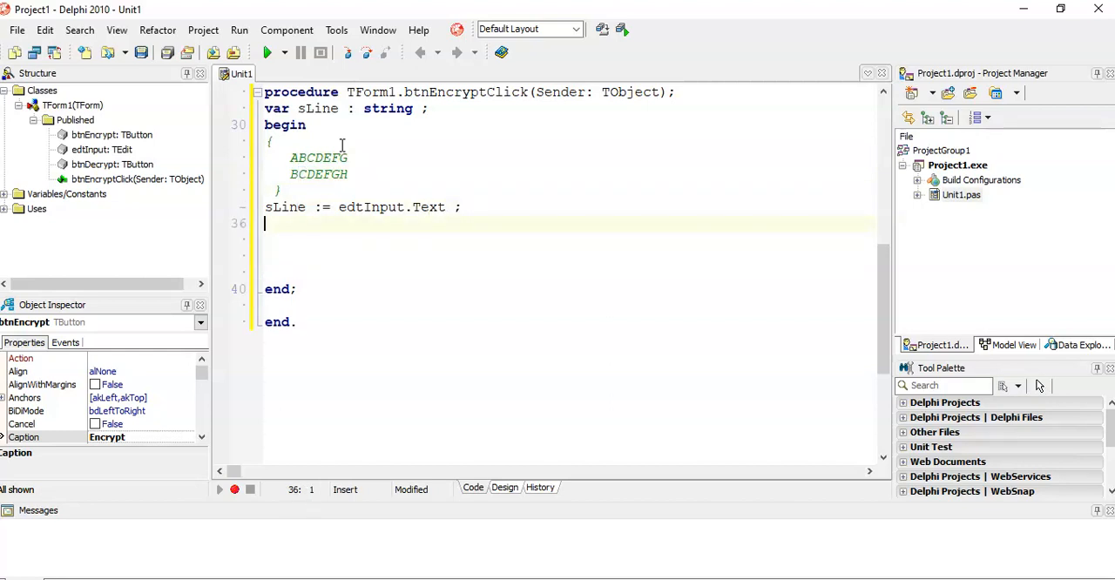
type("showmes")
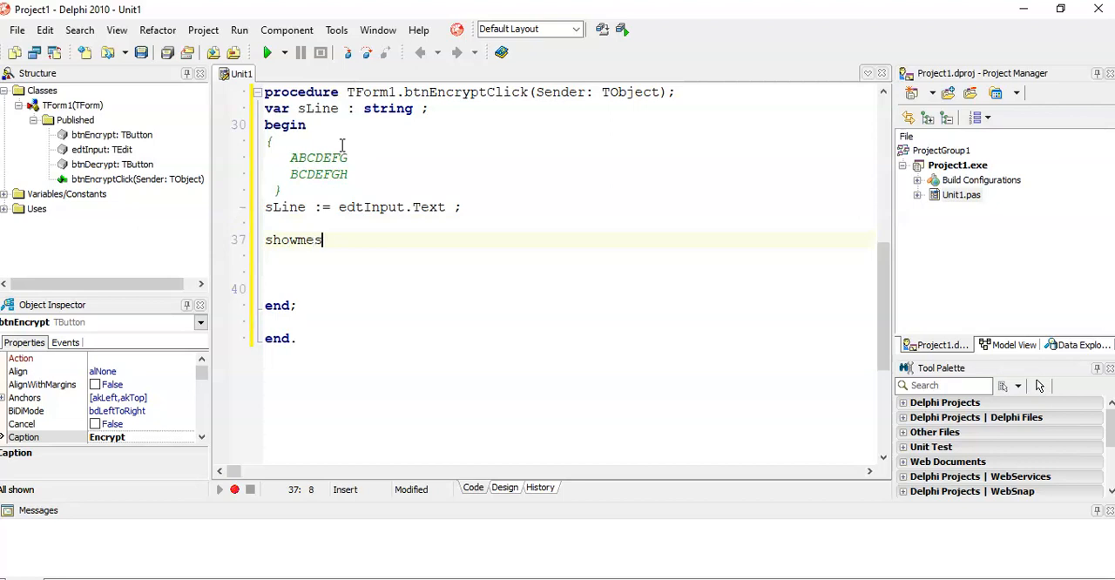
type("sage(")
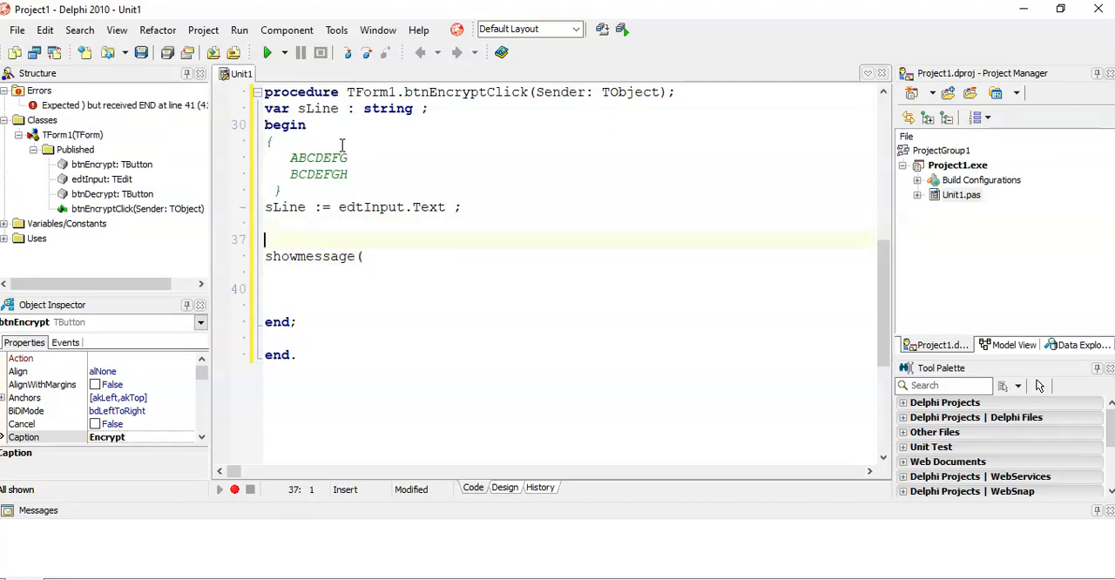
type("chr ord")
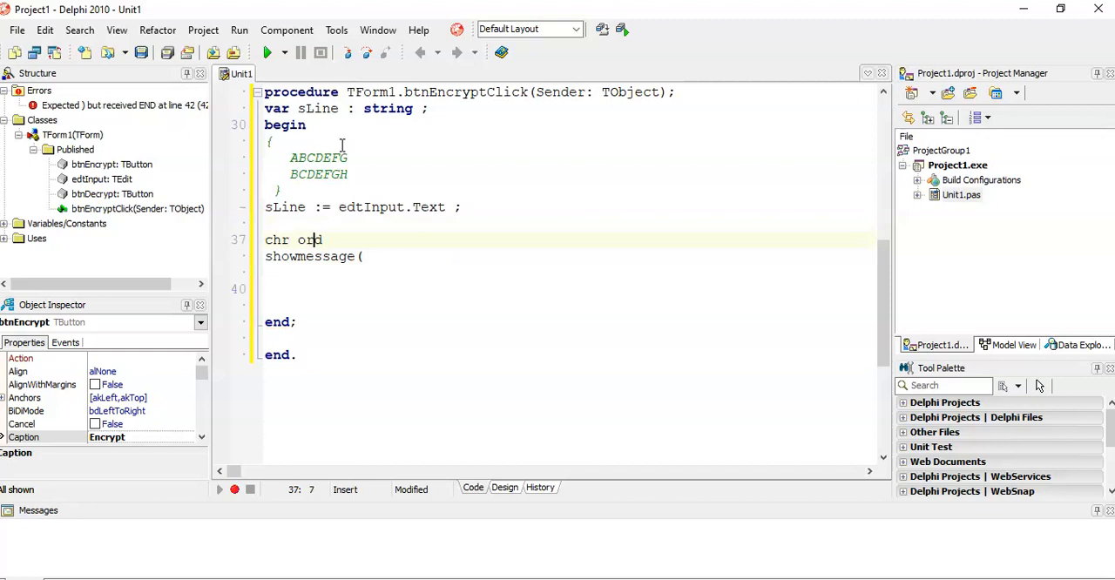
type("//")
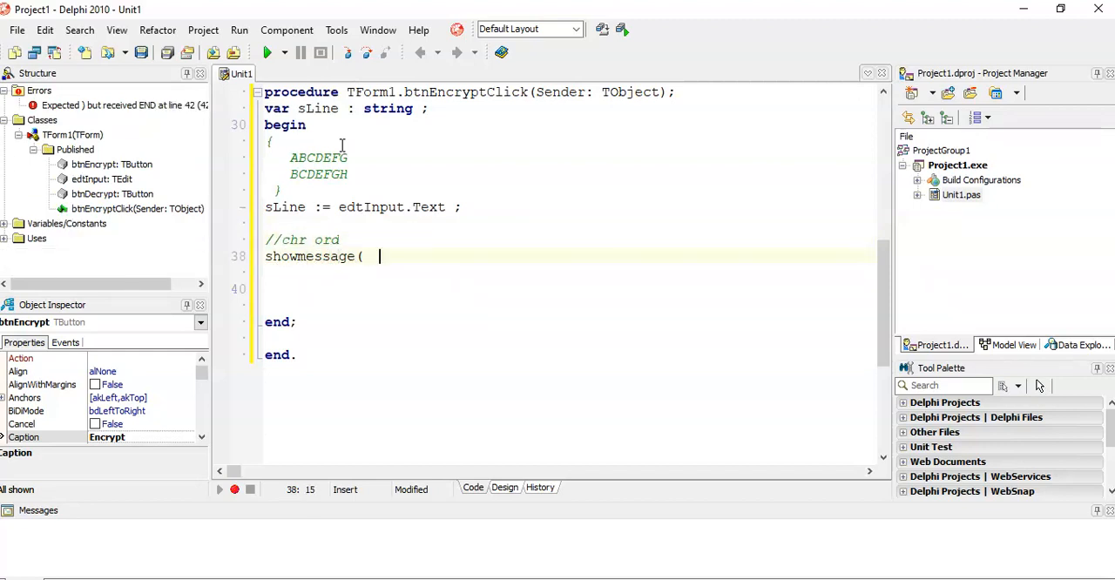
Complete the statement as showmessage( ord('a') ) ; replacing the mistyped chr(.
type("chr(")
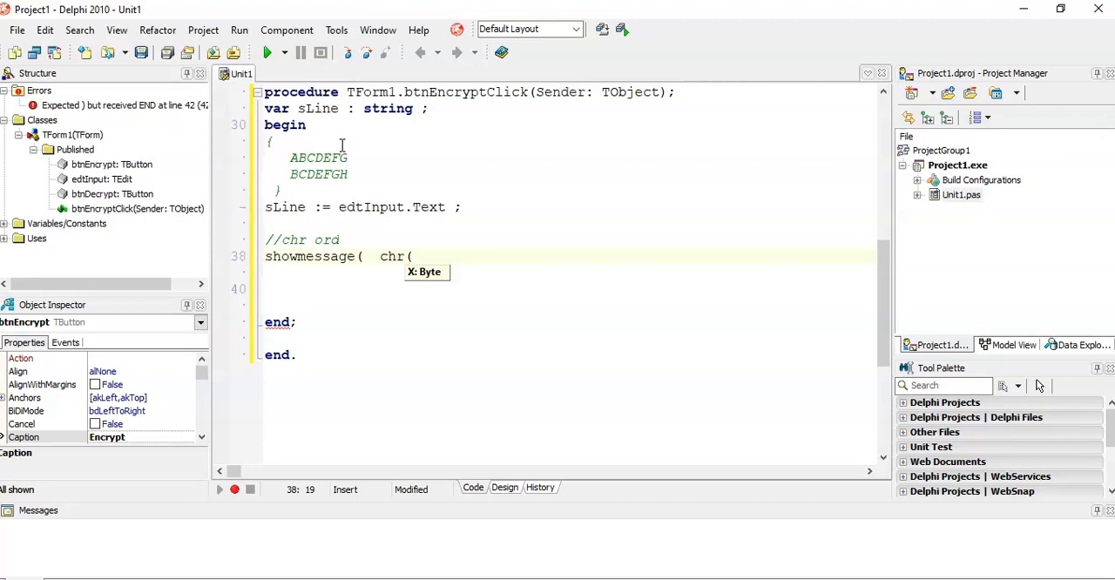
key("BackSpace")
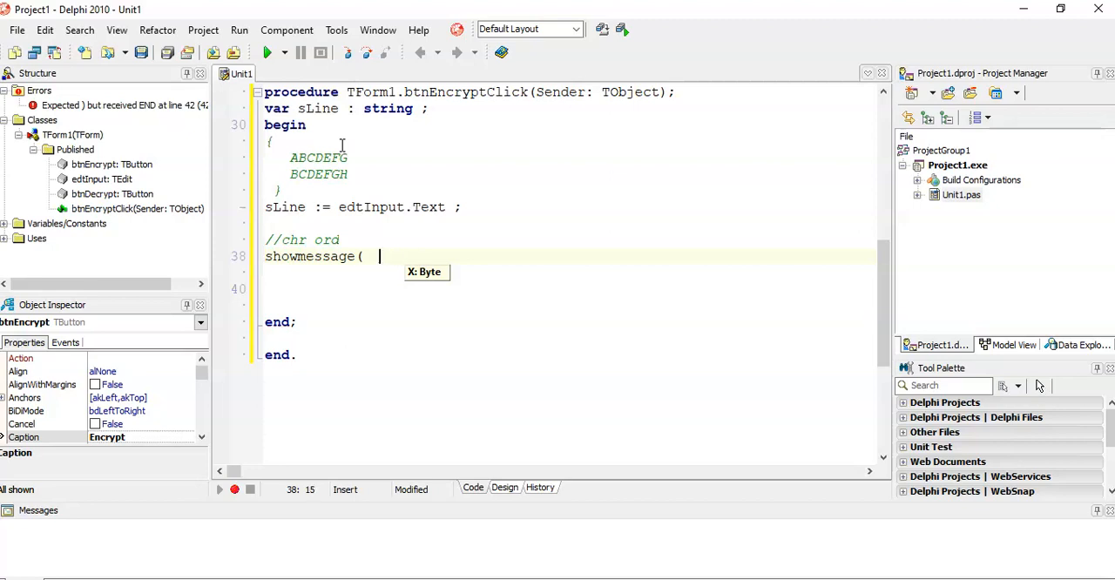
type("ord(")
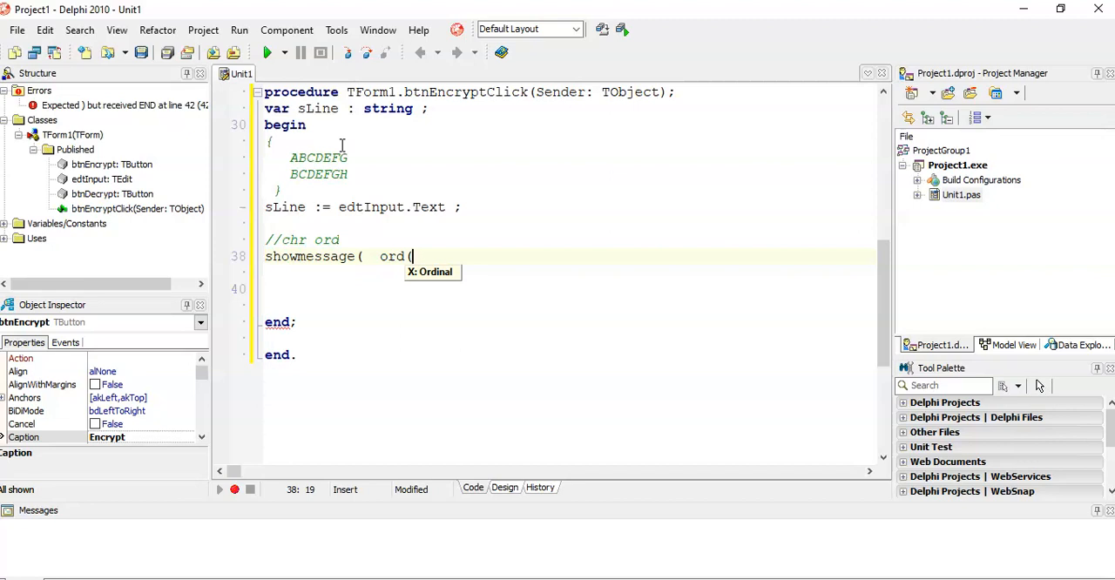
type("'")
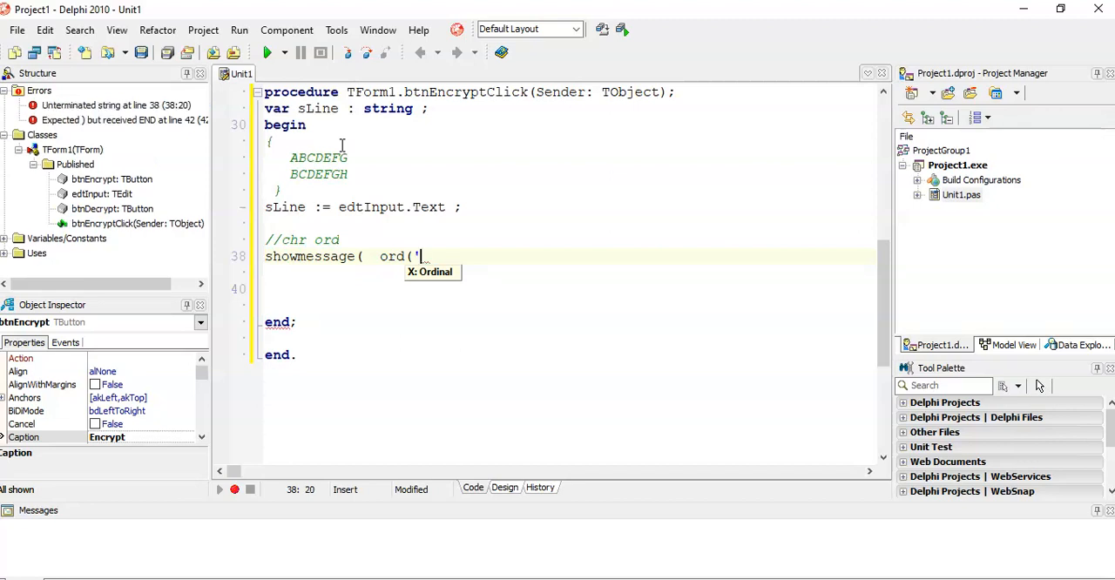
type("a")
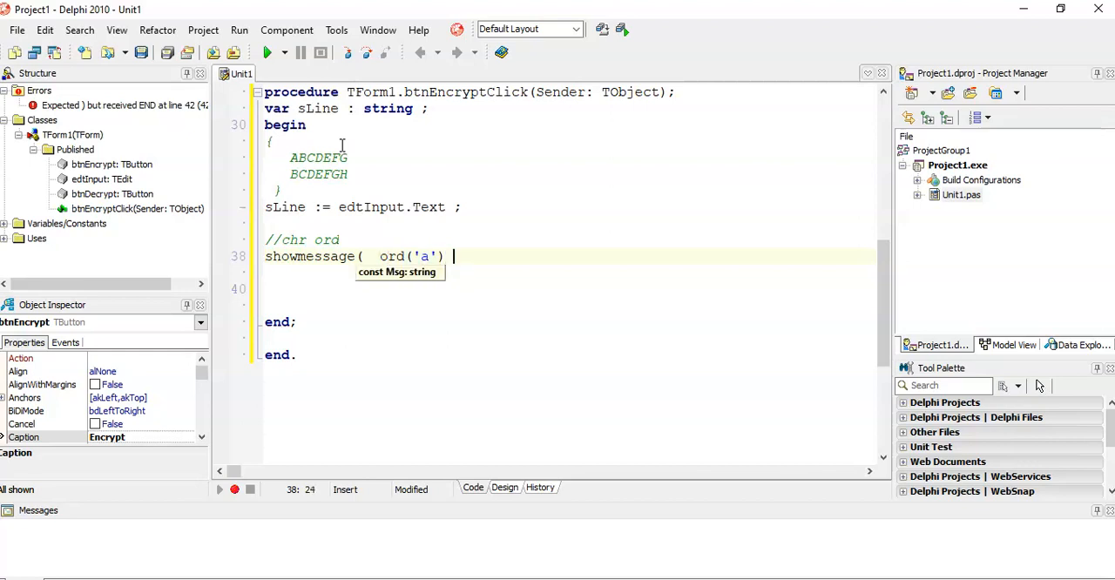
type(") ;")
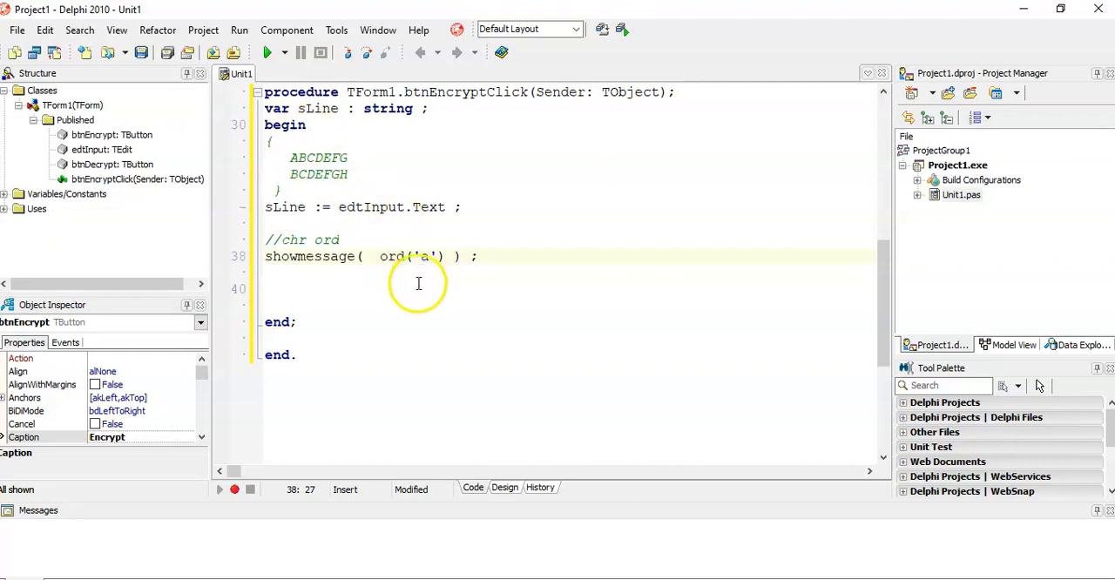
Compile, dismiss the type error, and comment the line as //ASCII value for a.
left_click(271, 54)
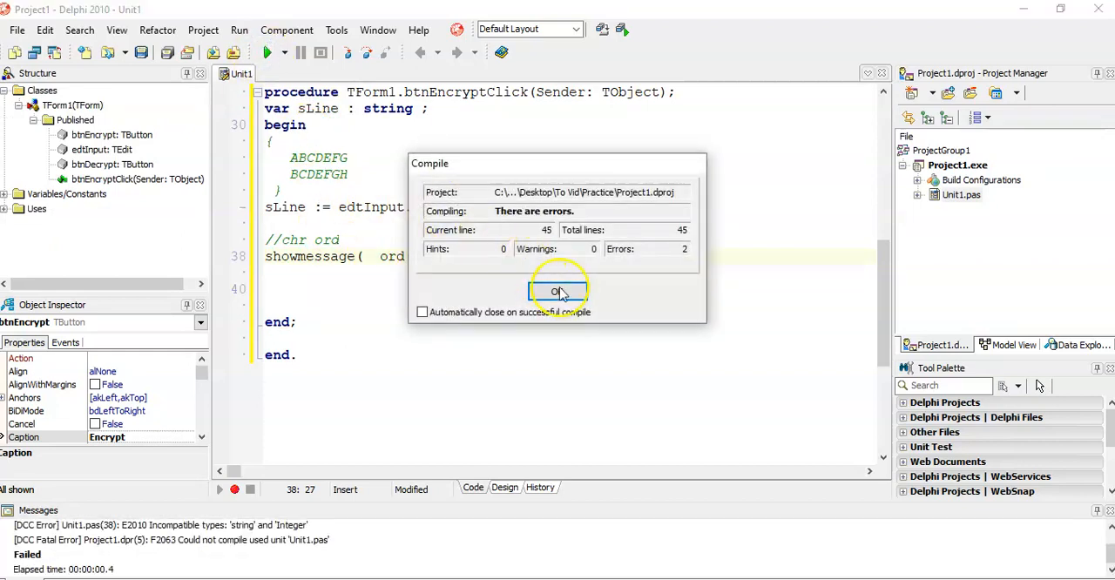
left_click(557, 291)
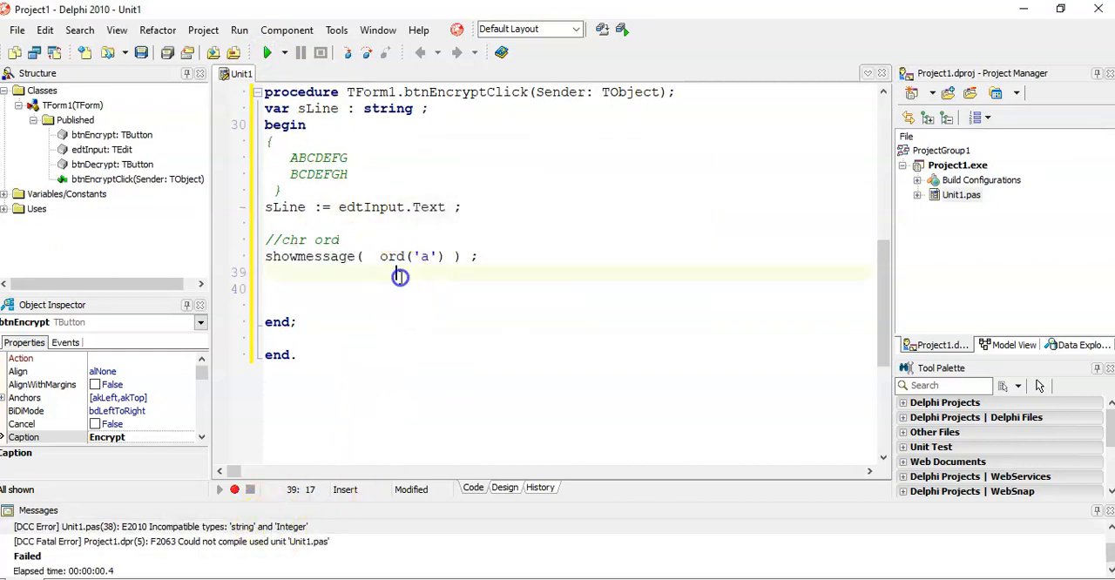
left_click(423, 256)
type("  //ASC")
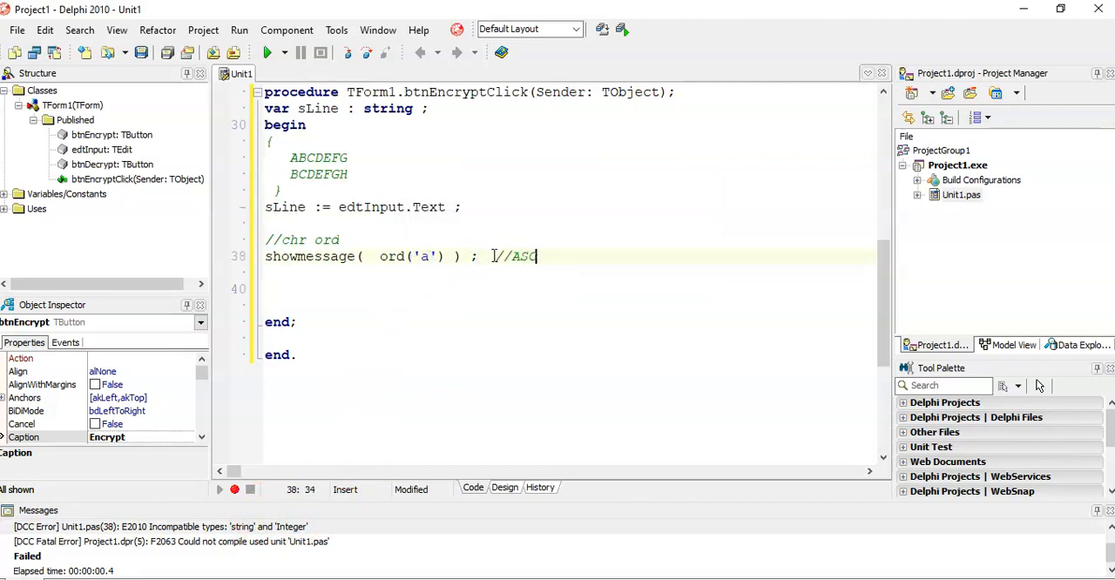
type("II valu")
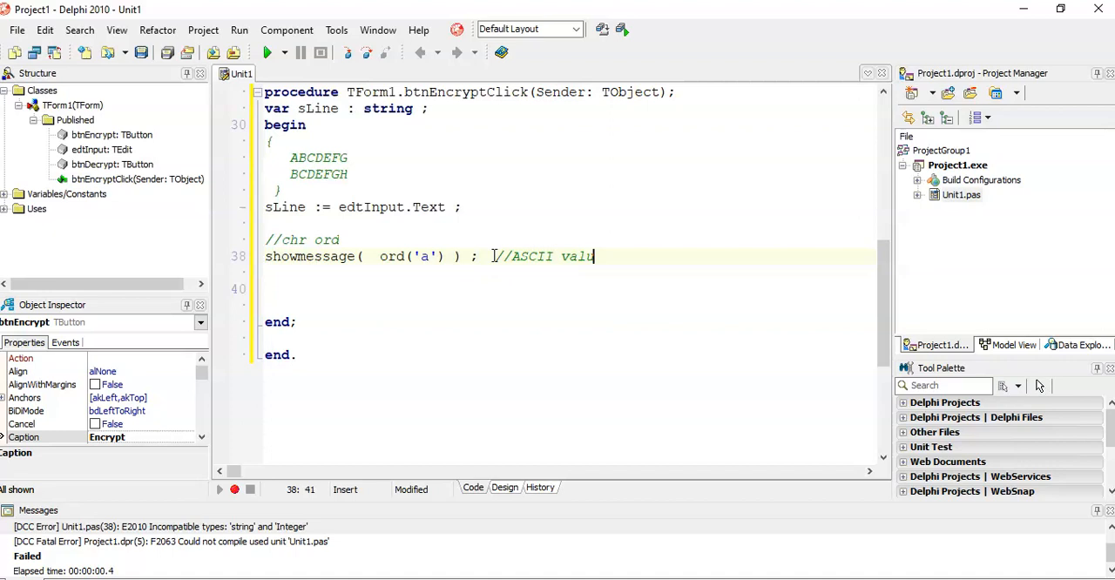
type("e for a")
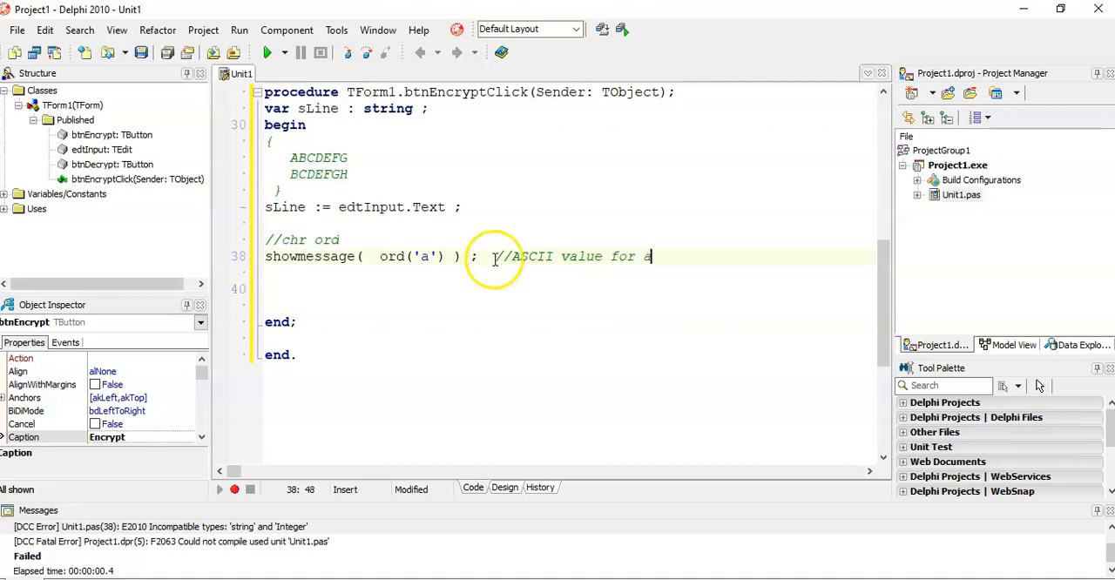
Wrap ord('a') in IntToStr and recompile without errors.
left_click(378, 256)
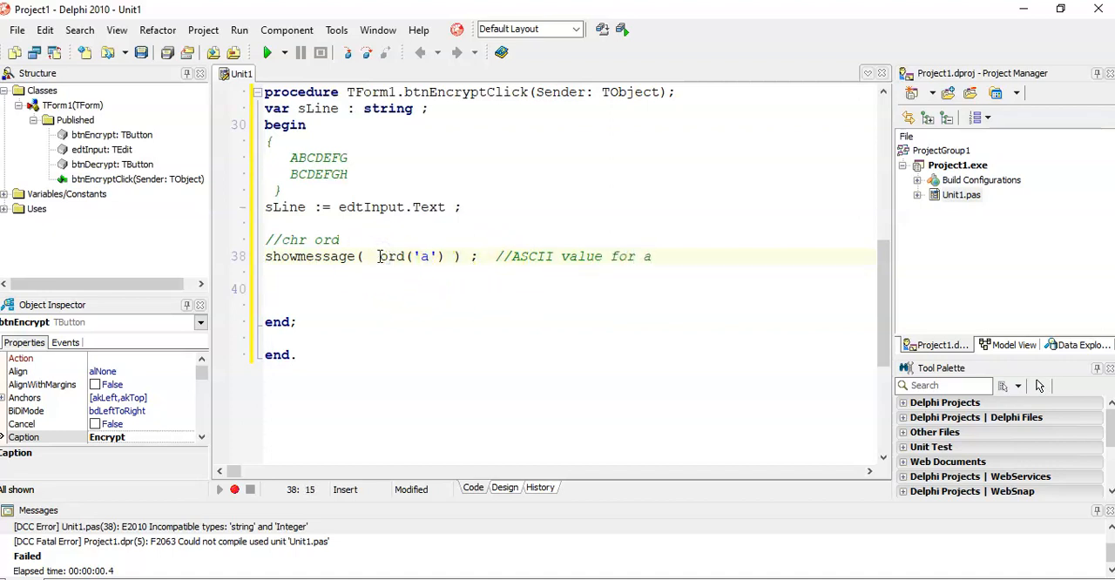
type("StrTo")
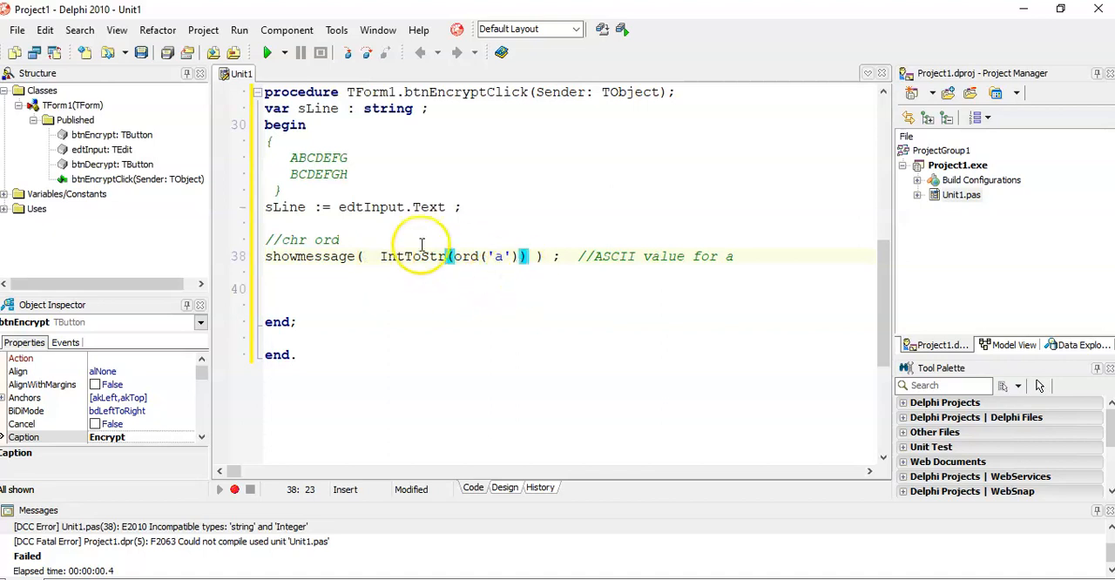
left_click(266, 52)
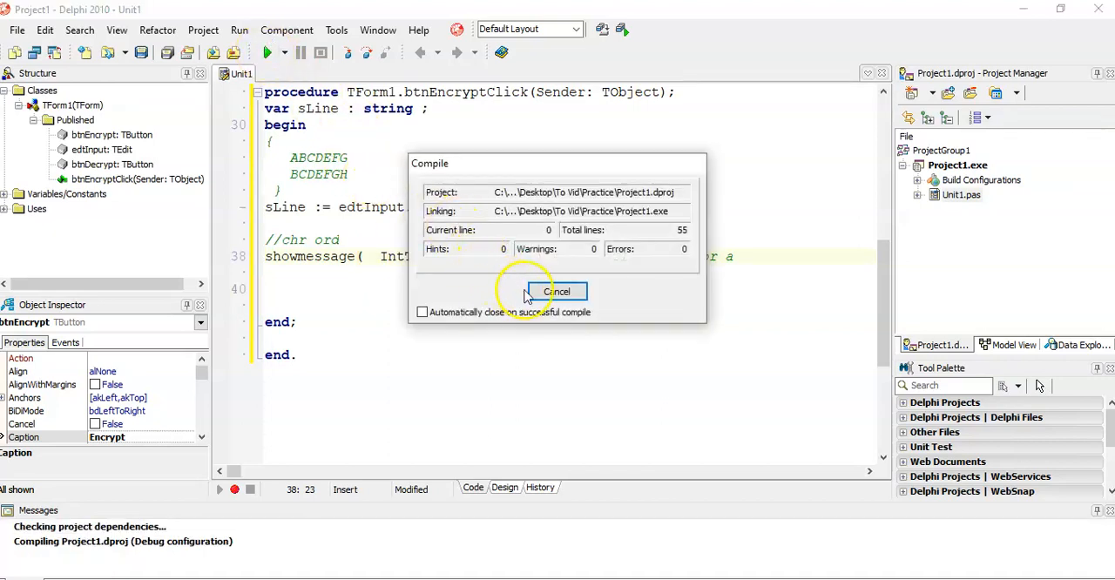
mouse_move(558, 291)
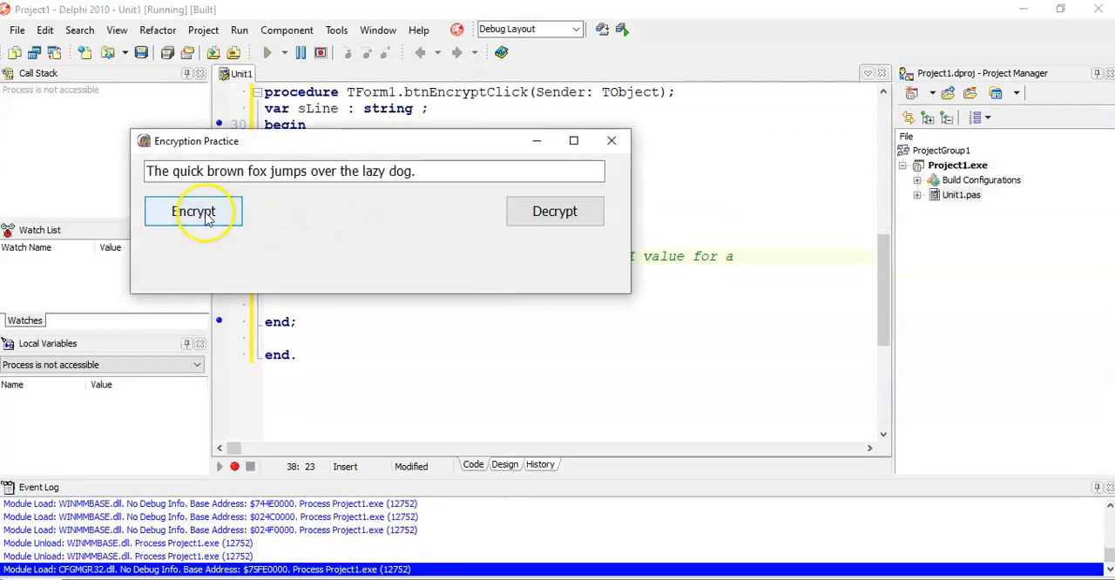
Press Encrypt in the running form and confirm the message shows 97 for a.
left_click(192, 211)
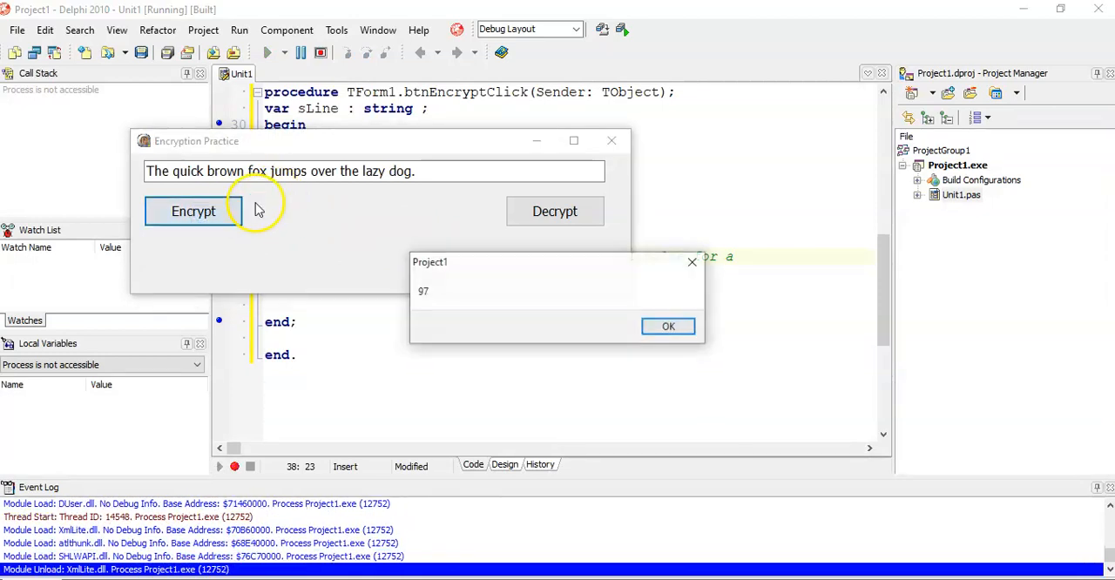
mouse_move(476, 302)
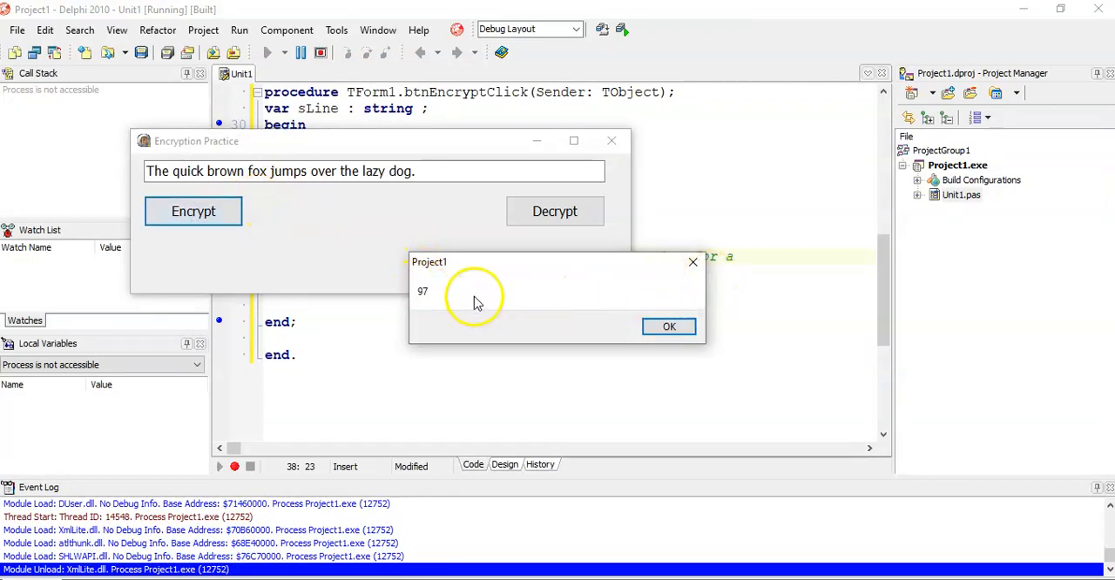
mouse_move(669, 326)
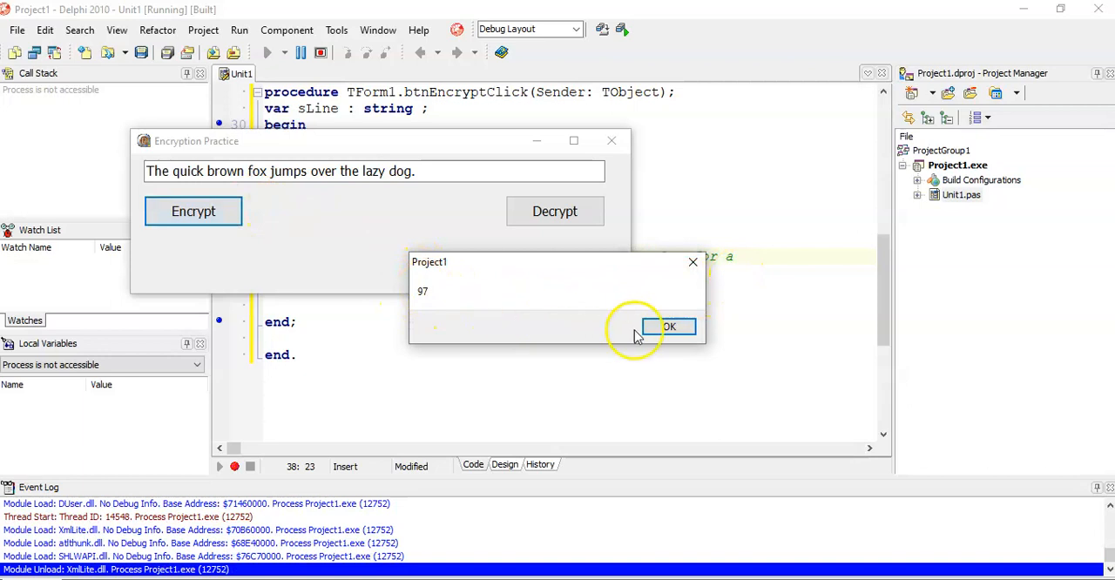
left_click(670, 326)
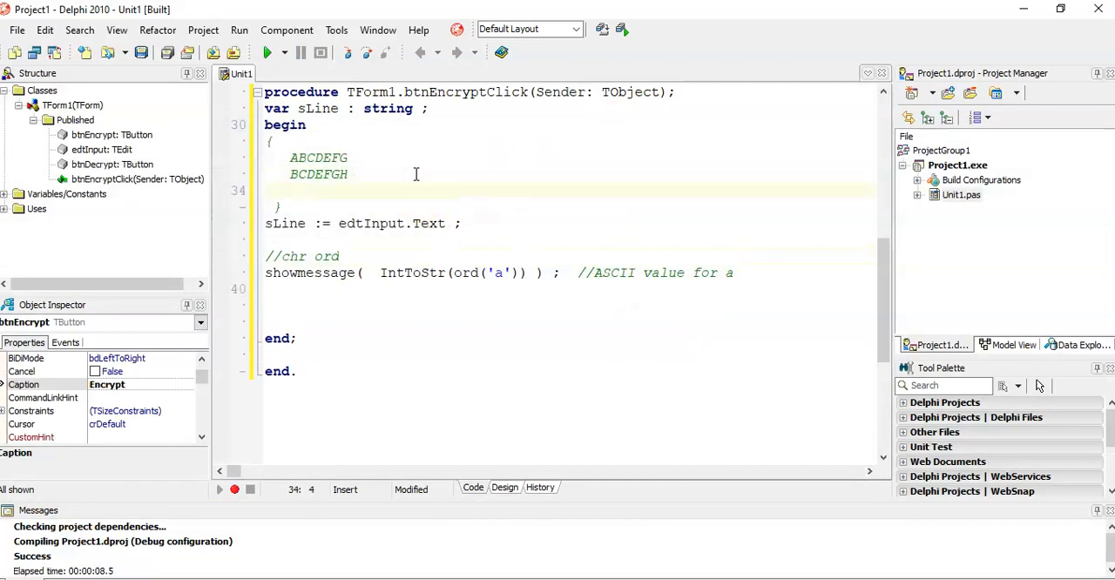
Note a = 97 in the comment, test b showing 98, and record b = 98.
type("a = 97")
left_click(568, 273)
type("b")
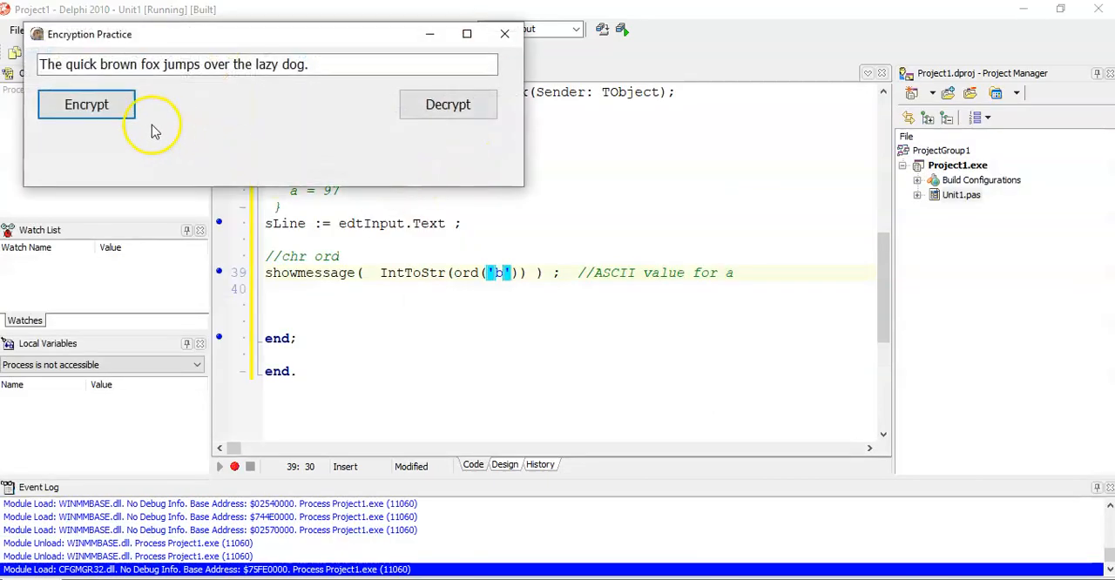
left_click(86, 105)
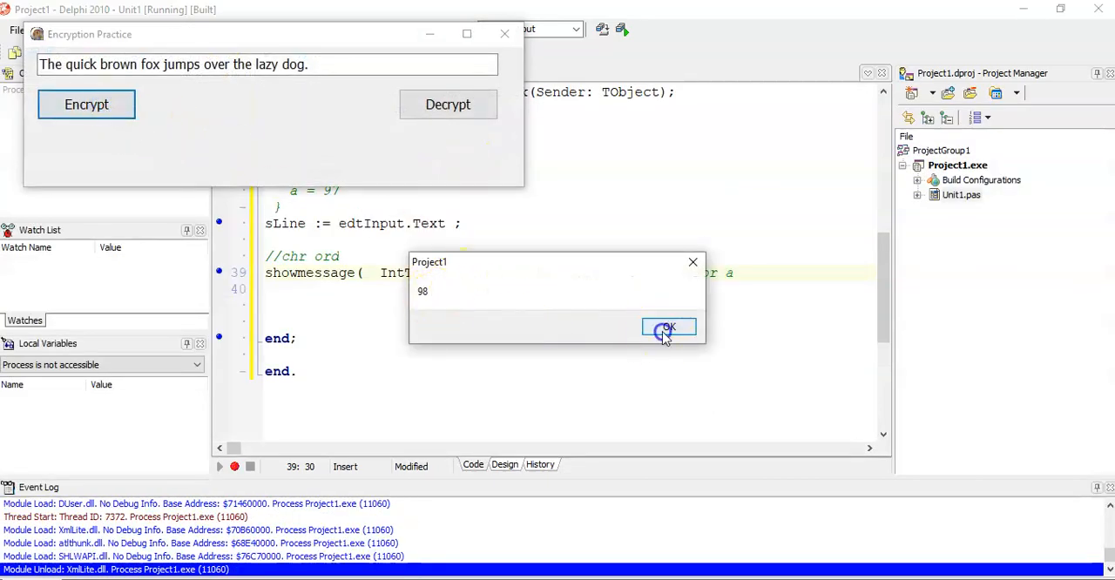
left_click(668, 326)
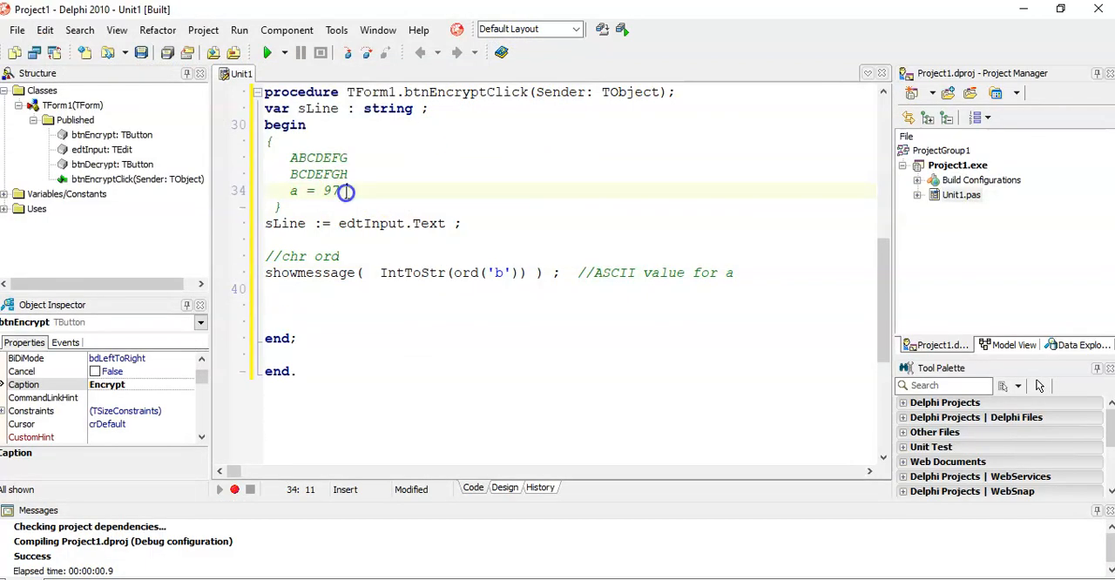
key("Return")
type("b =")
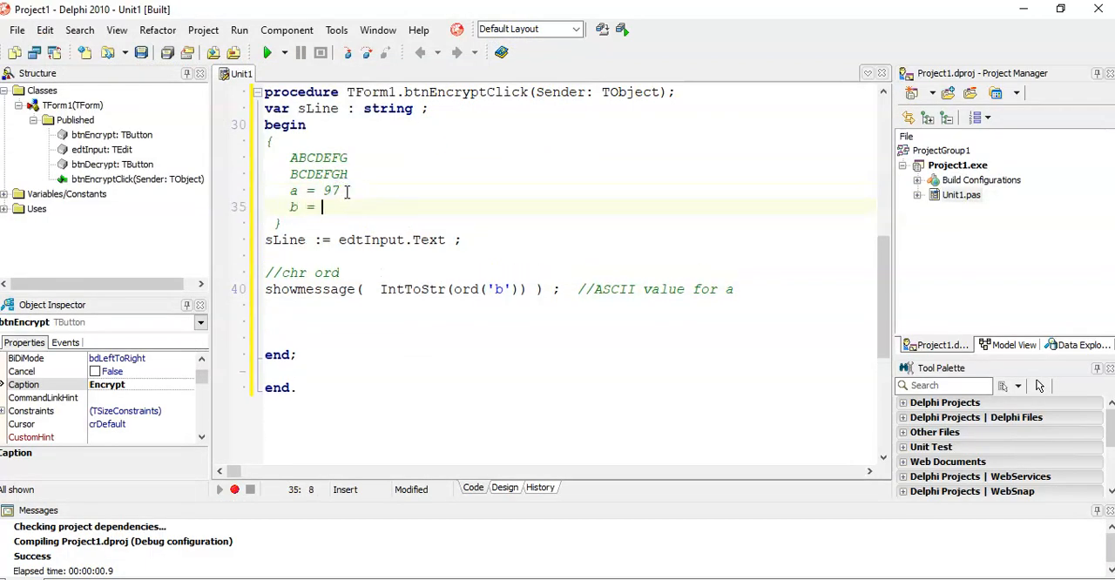
type("9")
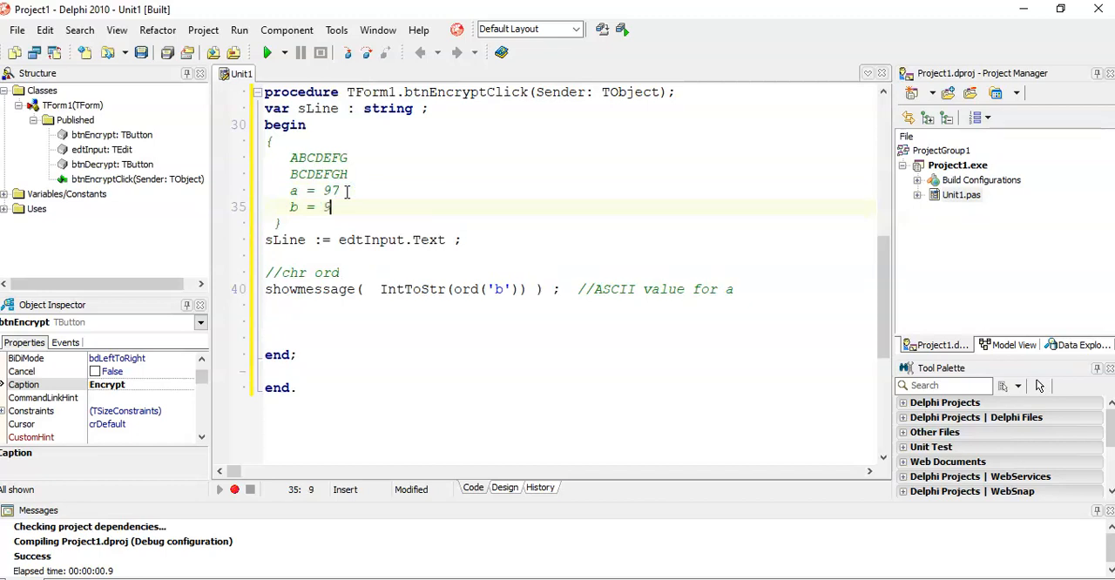
type("8")
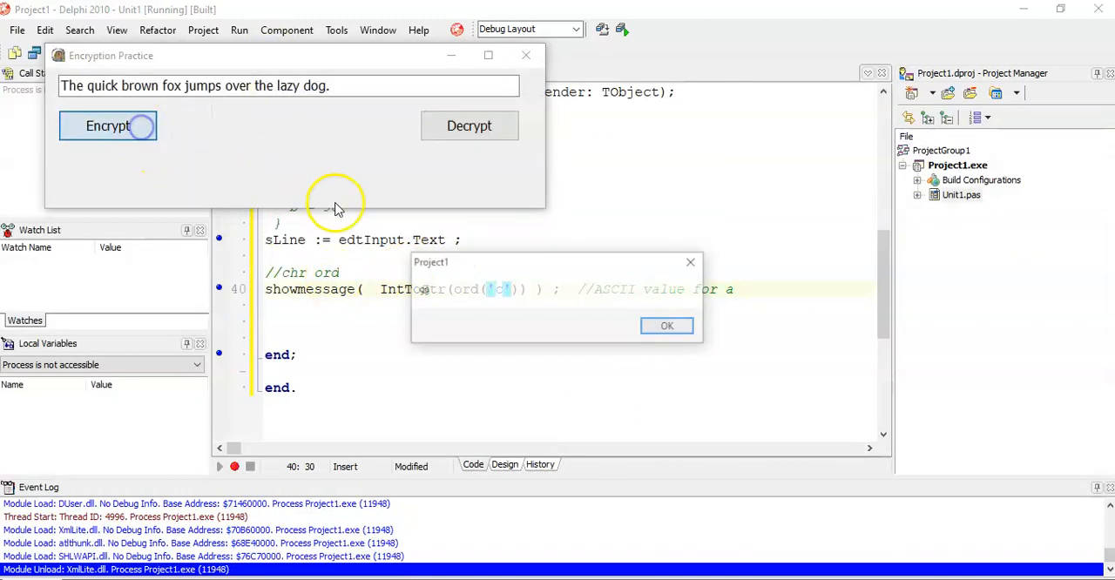
Close the form, swap in letter E, rerun and confirm Encrypt shows 69.
left_click(666, 325)
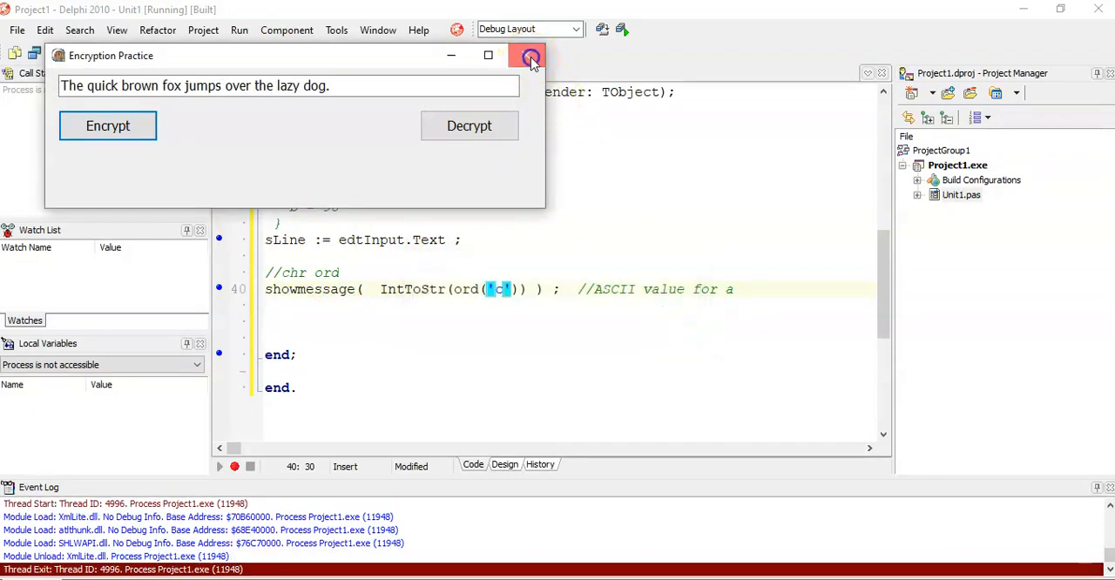
left_click(528, 55)
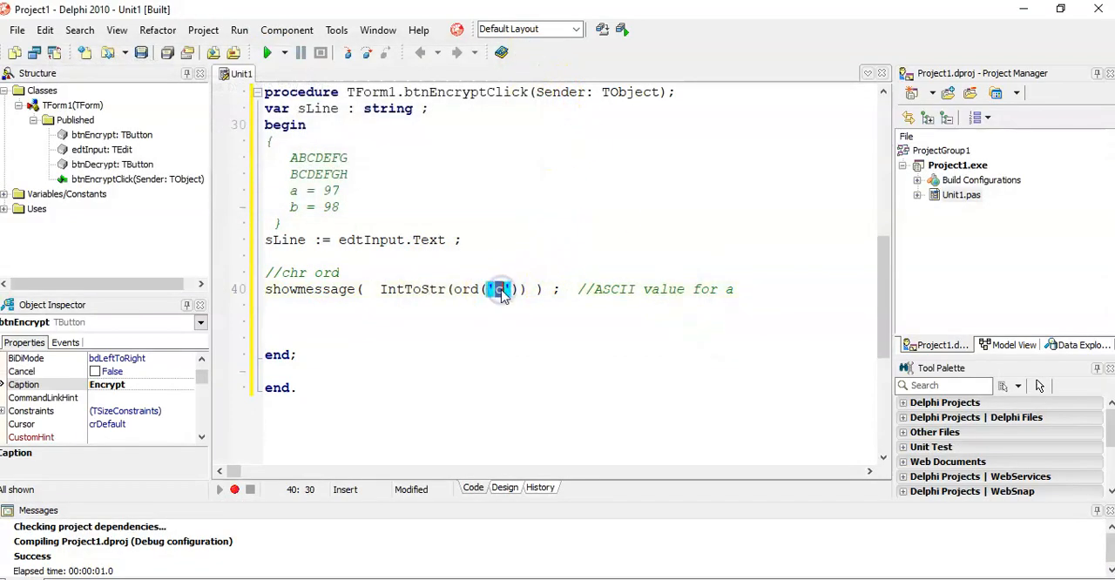
left_click(268, 52)
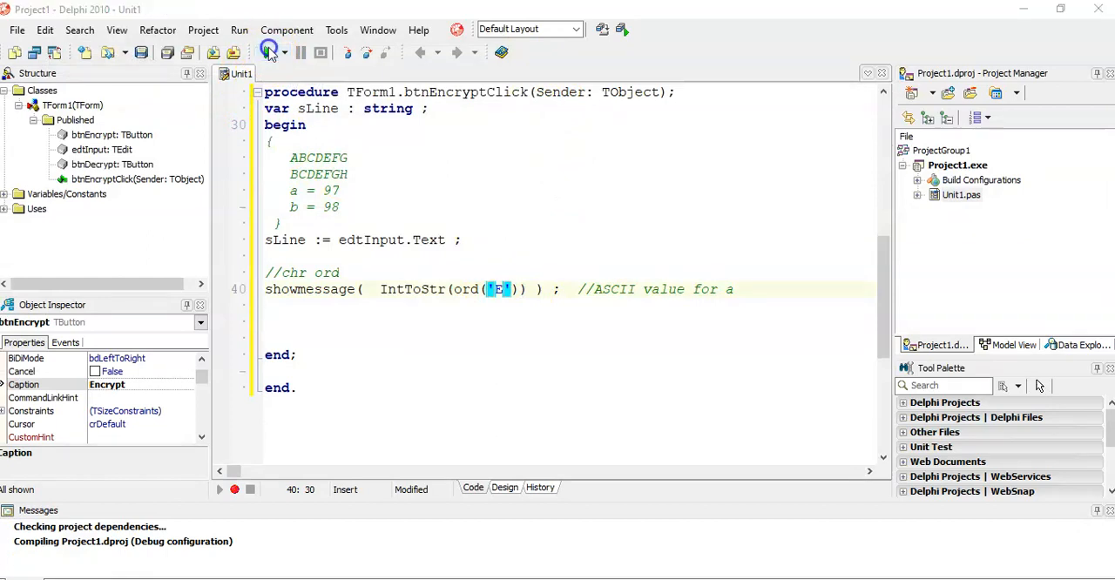
left_click(267, 52)
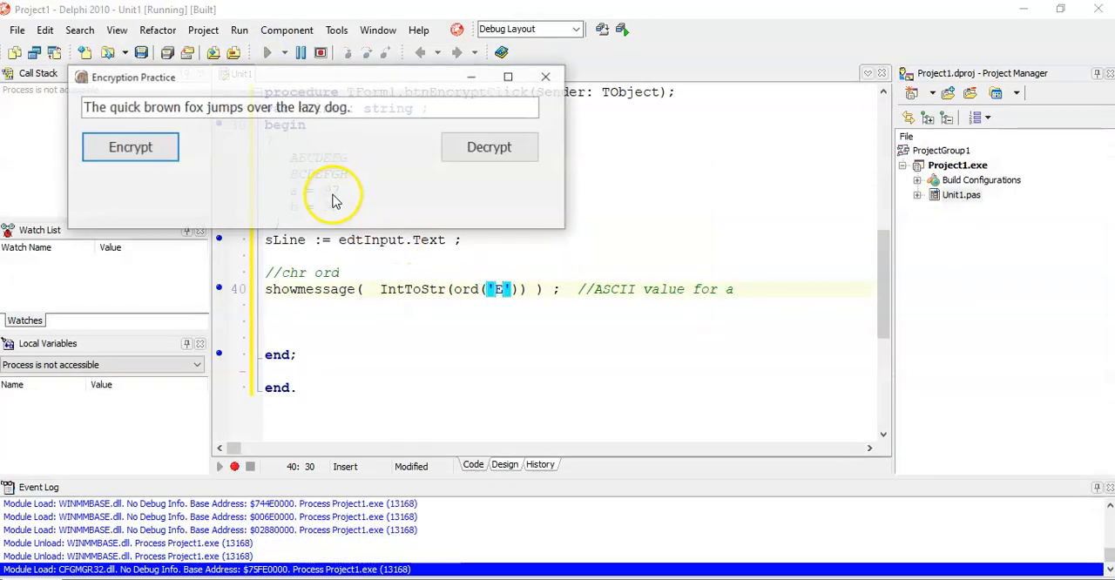
left_click(129, 146)
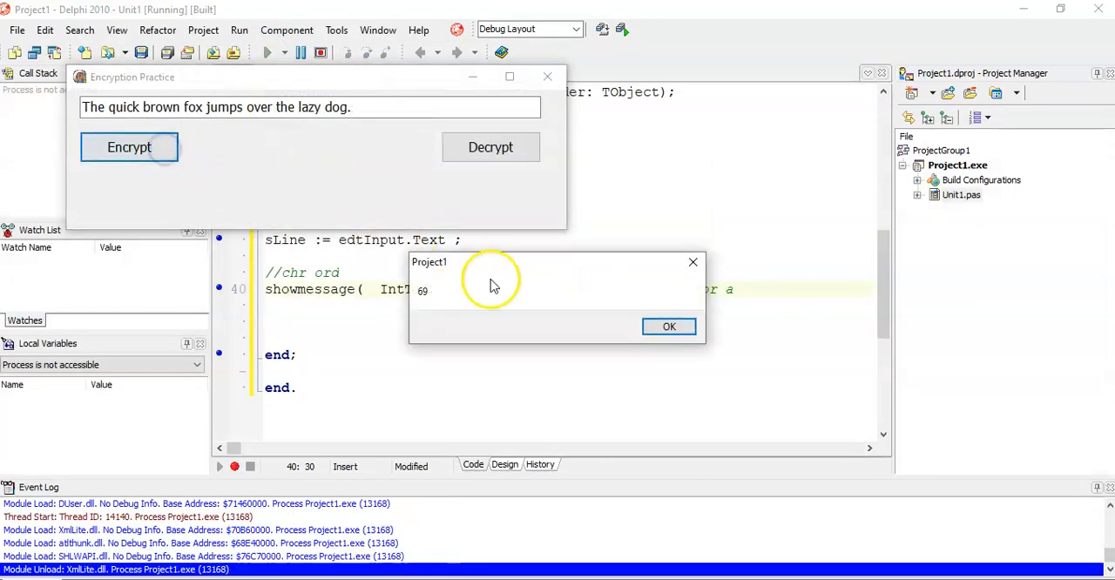
left_click(669, 326)
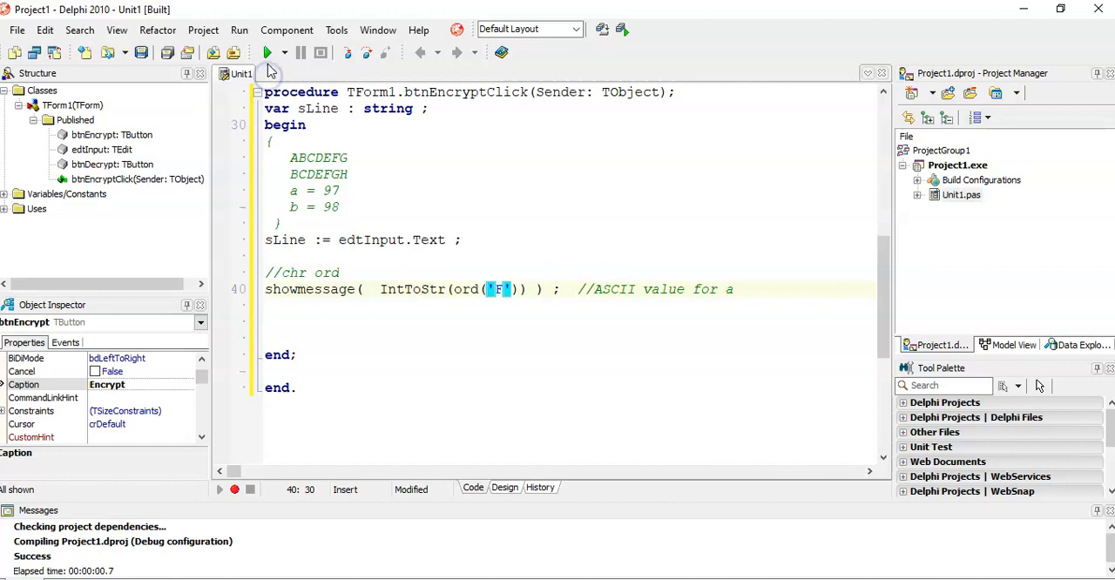
Run once more with F, close the form, and return beside a = 97 for a note.
left_click(267, 52)
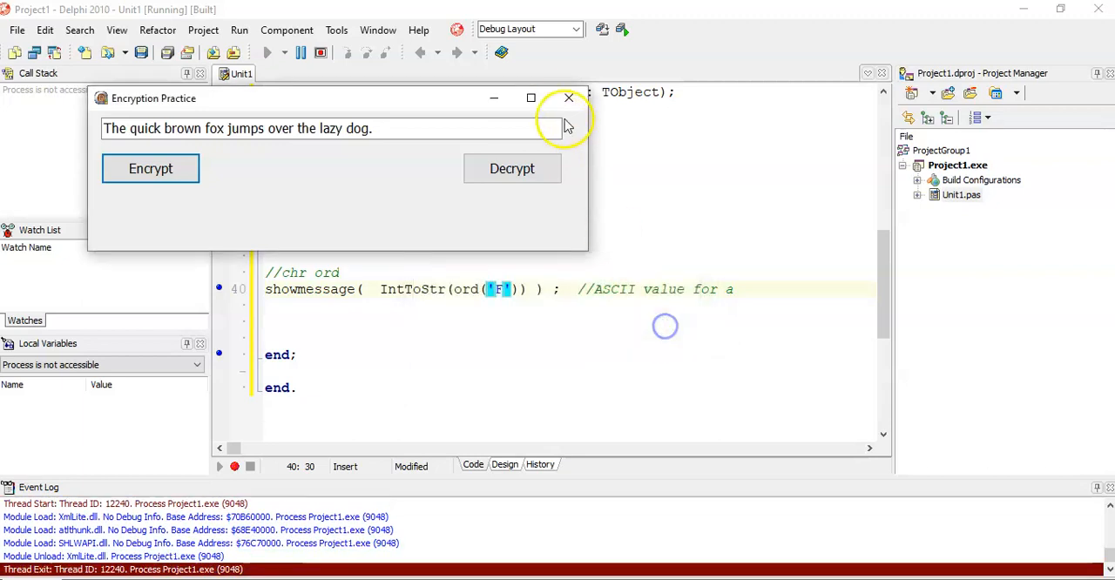
left_click(569, 97)
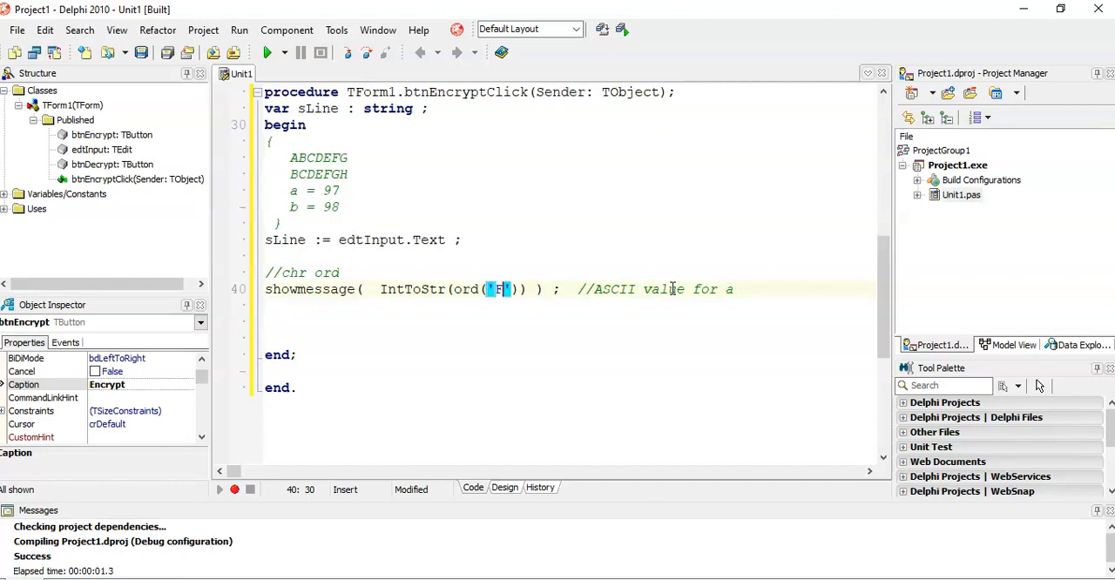
left_click(383, 190)
type("      a ->")
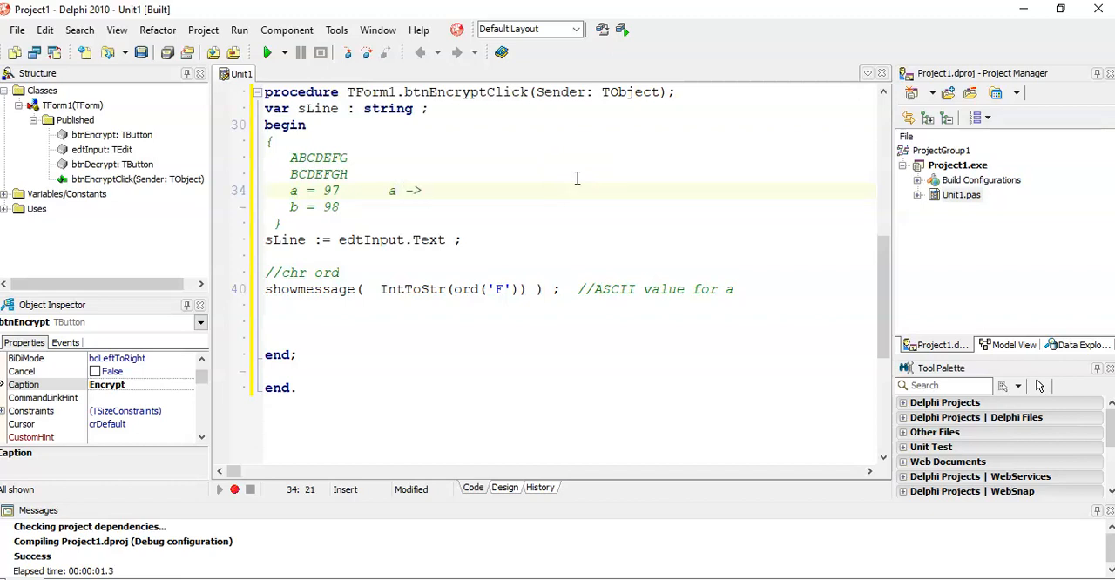
Write the note a -> 97 -> 97 + 1 = 98 -> b beside a = 97.
type("97 -> 97 + 1")
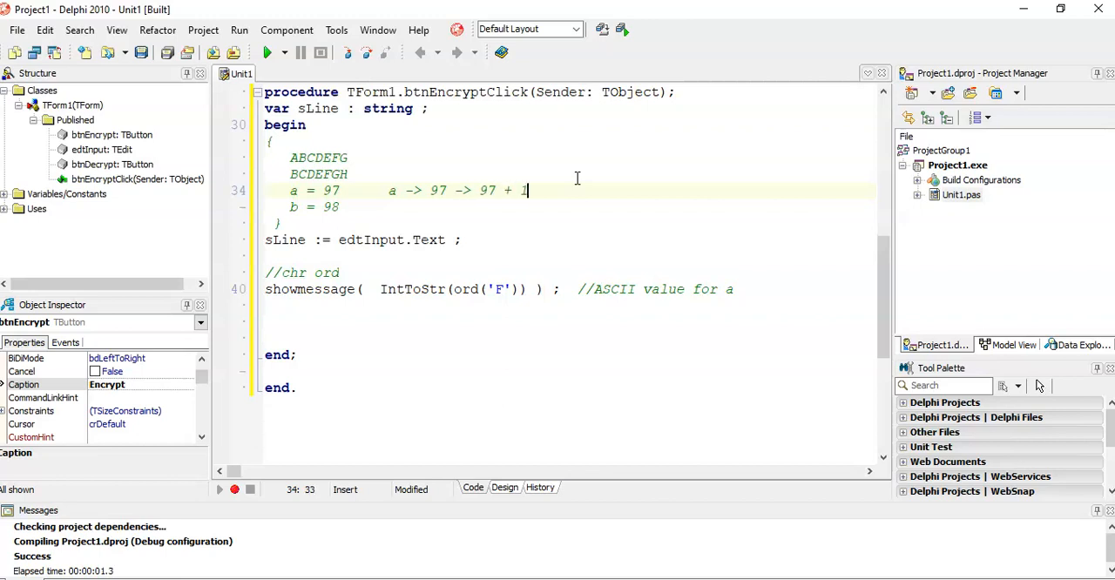
type("=")
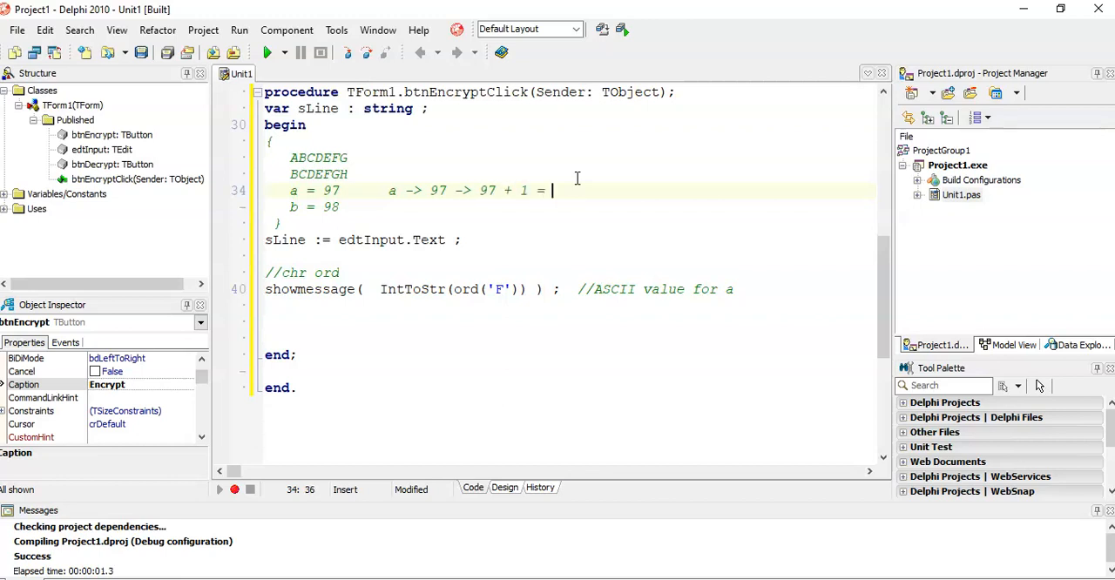
type("98 ->")
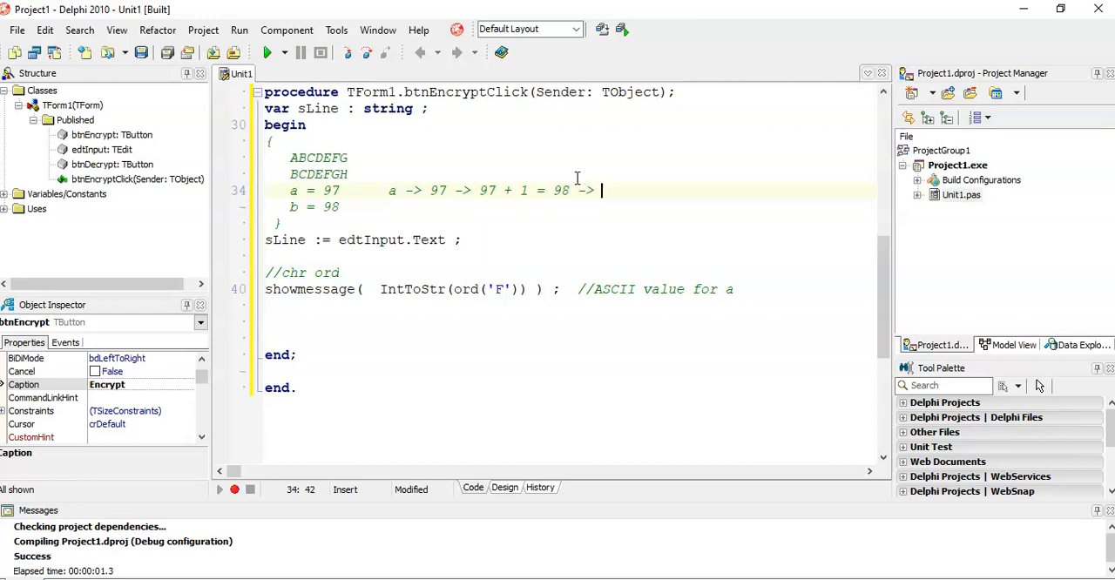
type("b")
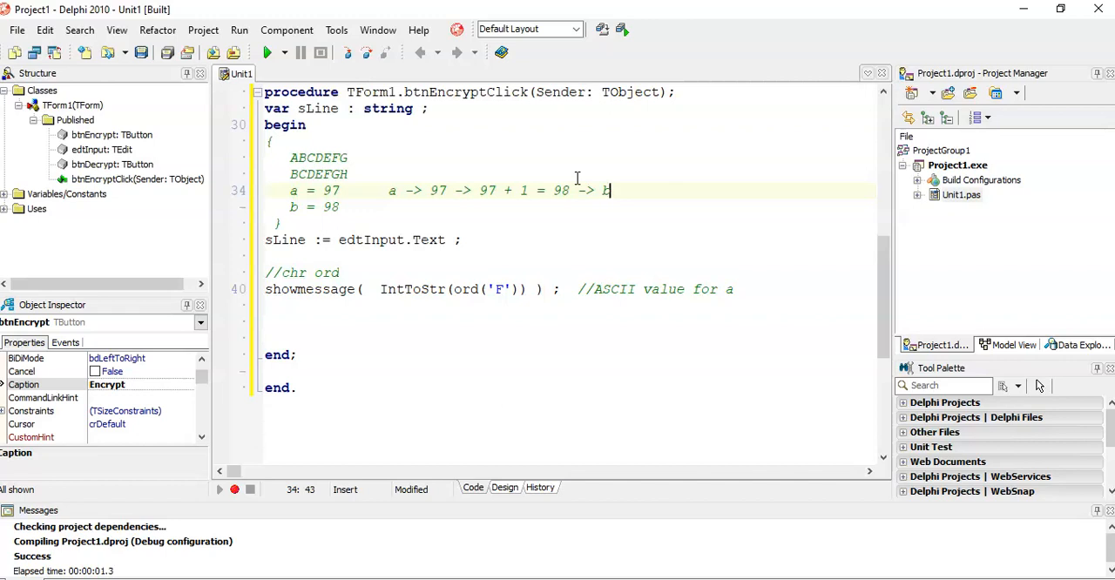
double_click(464, 289)
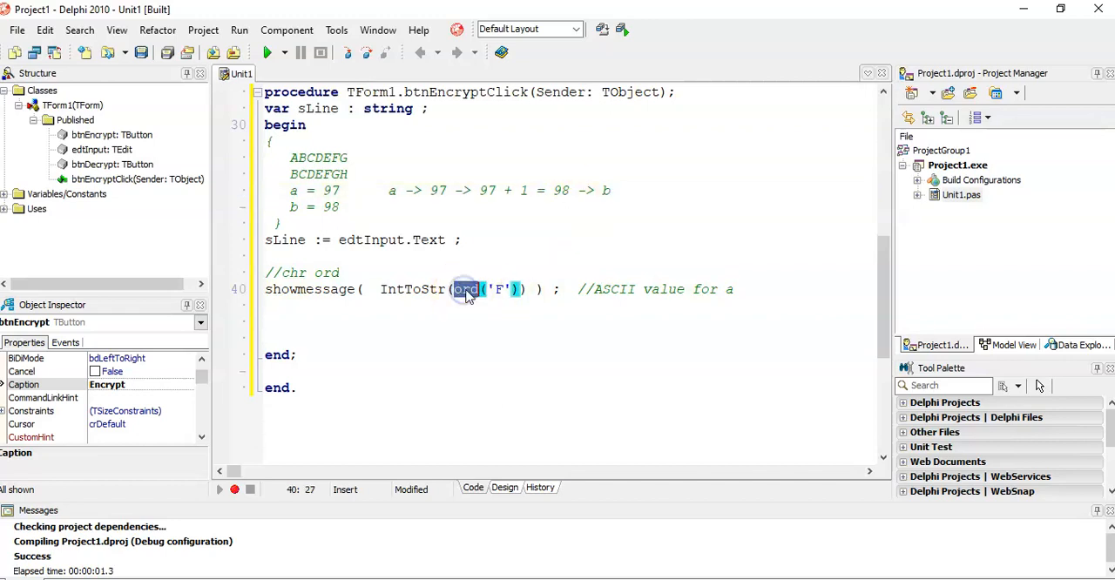
Replace IntToStr(ord('F')) with chr(98), run, confirm Encrypt shows b, then select the test lines for removal.
double_click(413, 289)
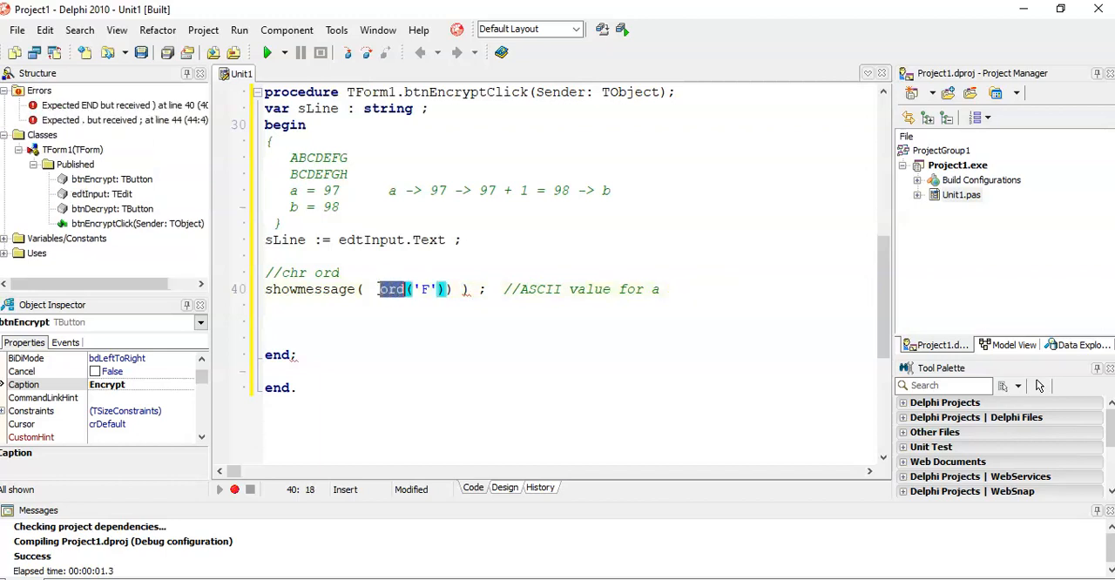
type("chr")
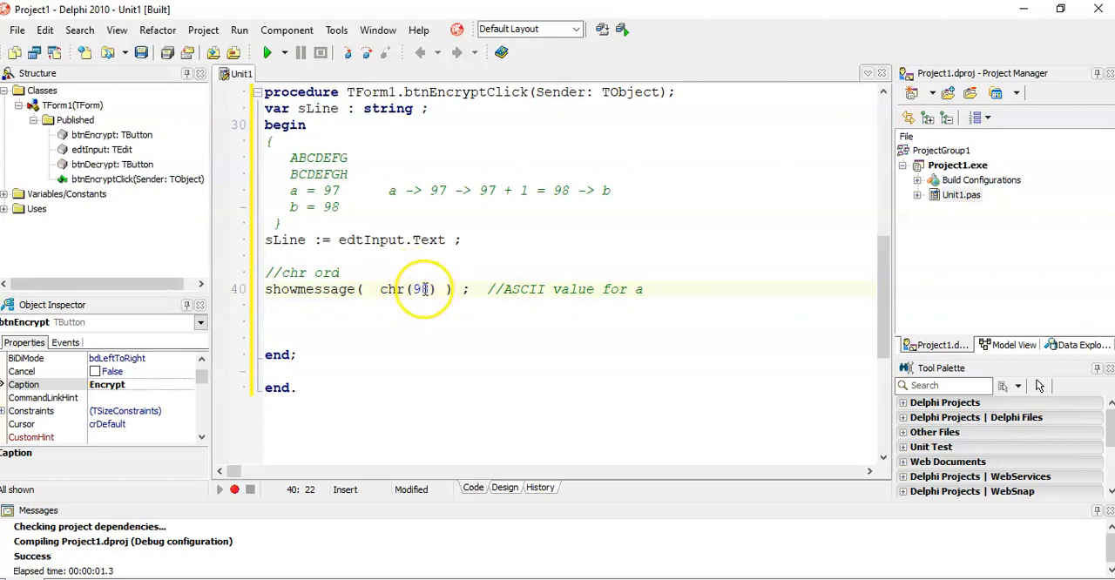
left_click(268, 53)
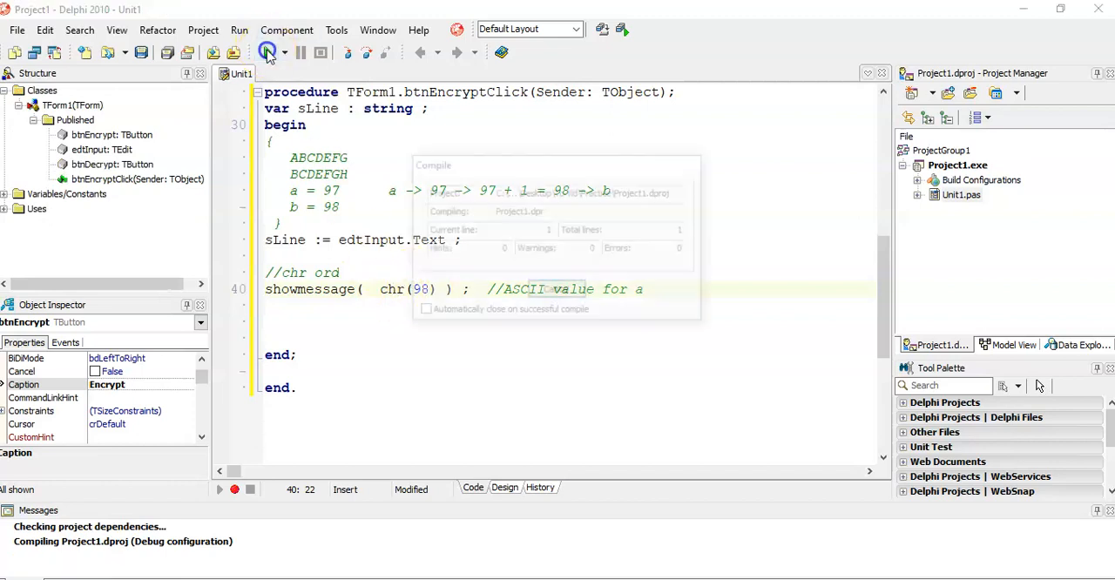
left_click(268, 52)
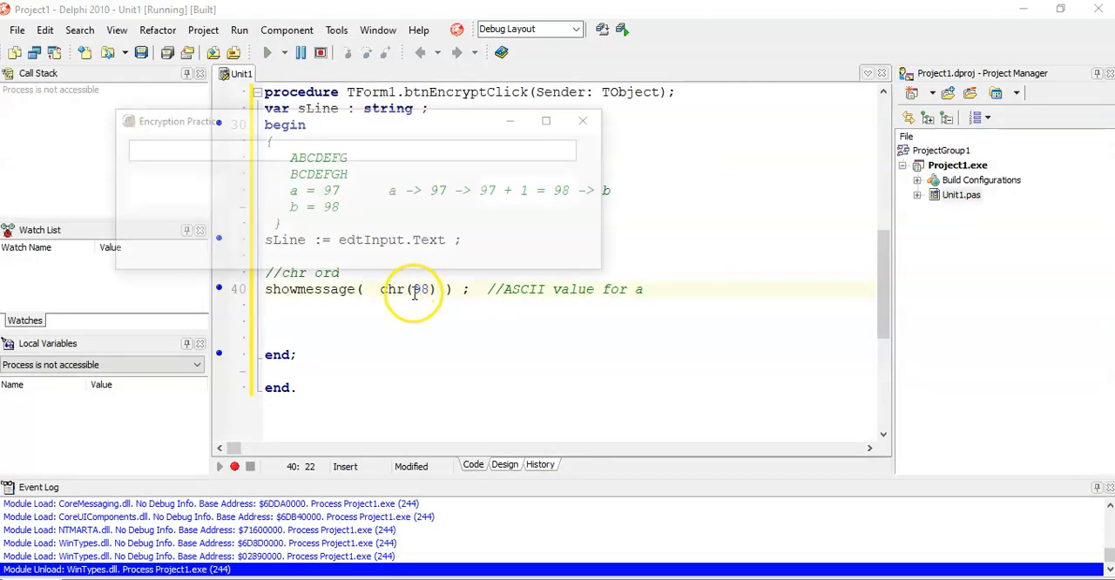
left_click(171, 190)
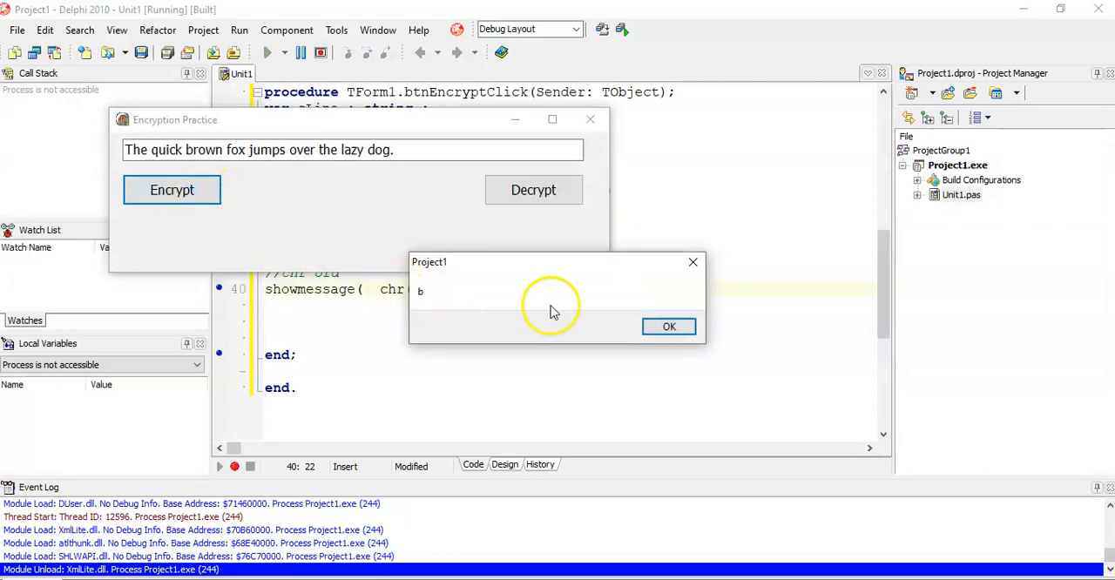
left_click(670, 326)
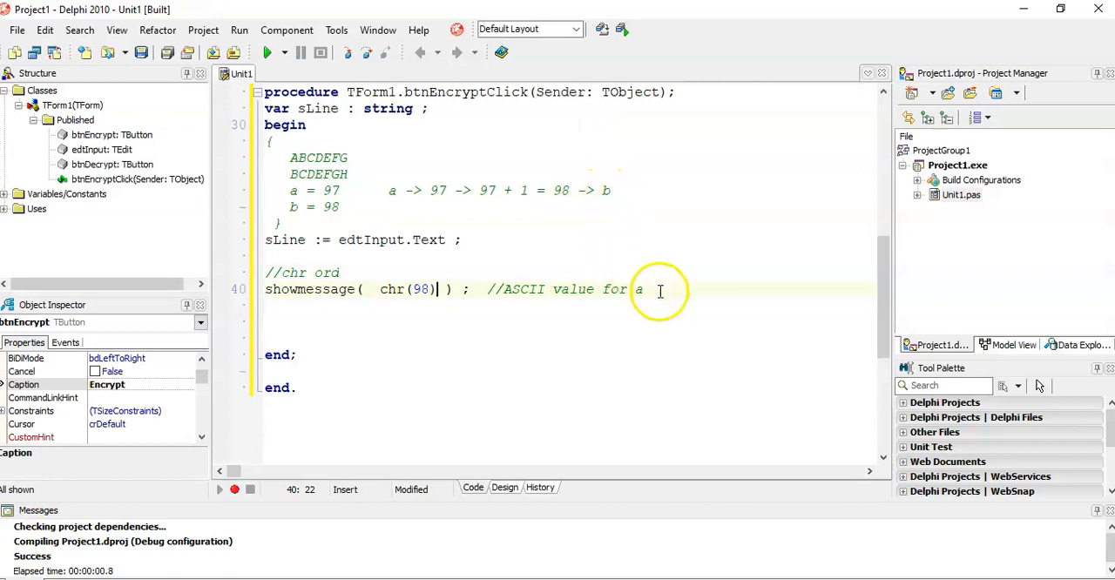
left_click_drag(660, 290, 265, 272)
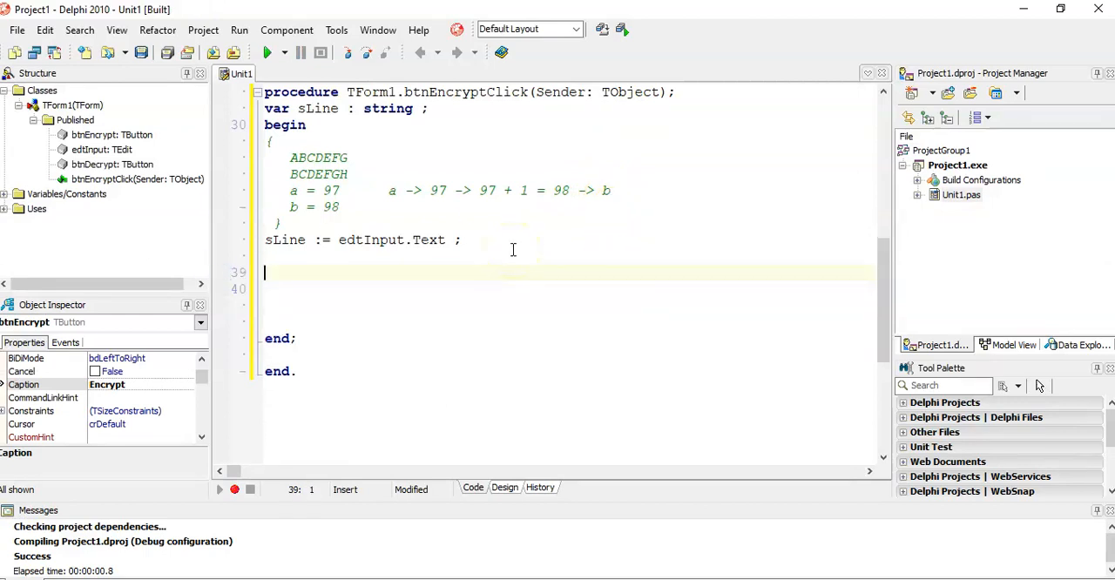
Insert a for loop running from 1 to length(sLine) in place of the test lines.
type("for i := 0 to List.Count - 1 do")
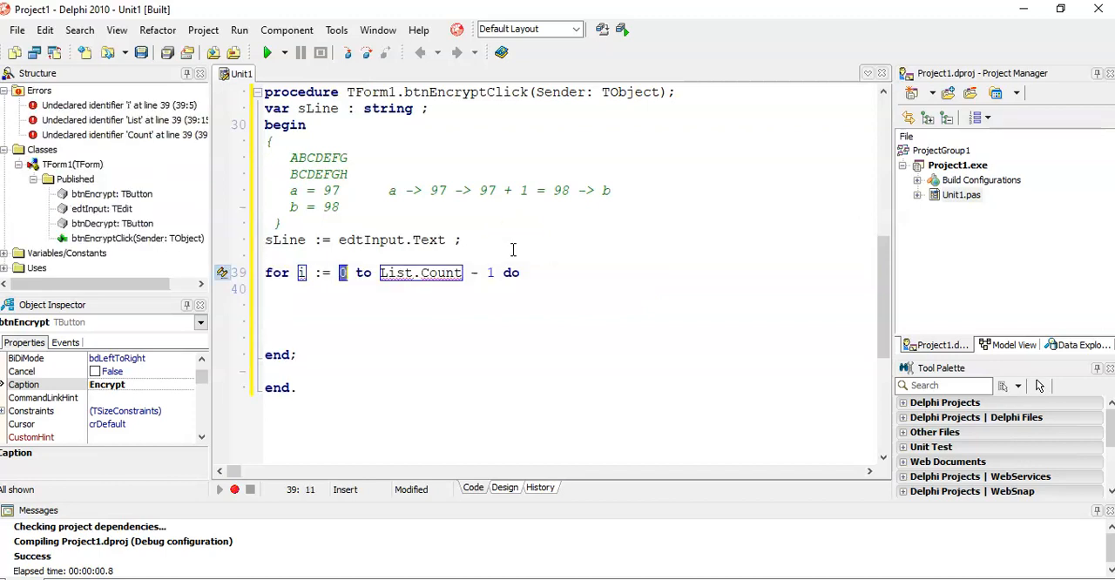
left_click(505, 487)
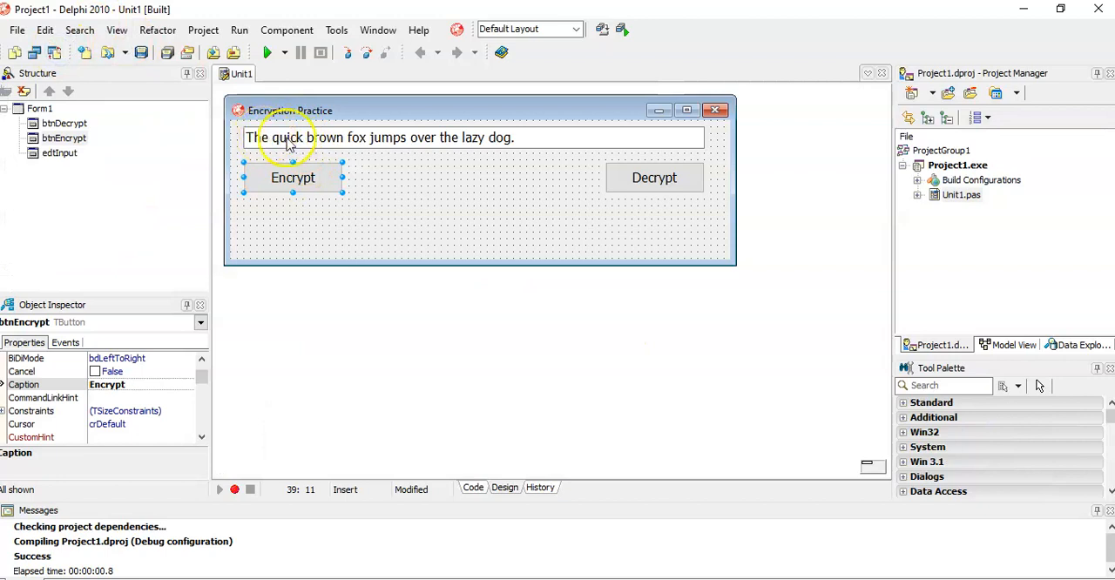
left_click(473, 487)
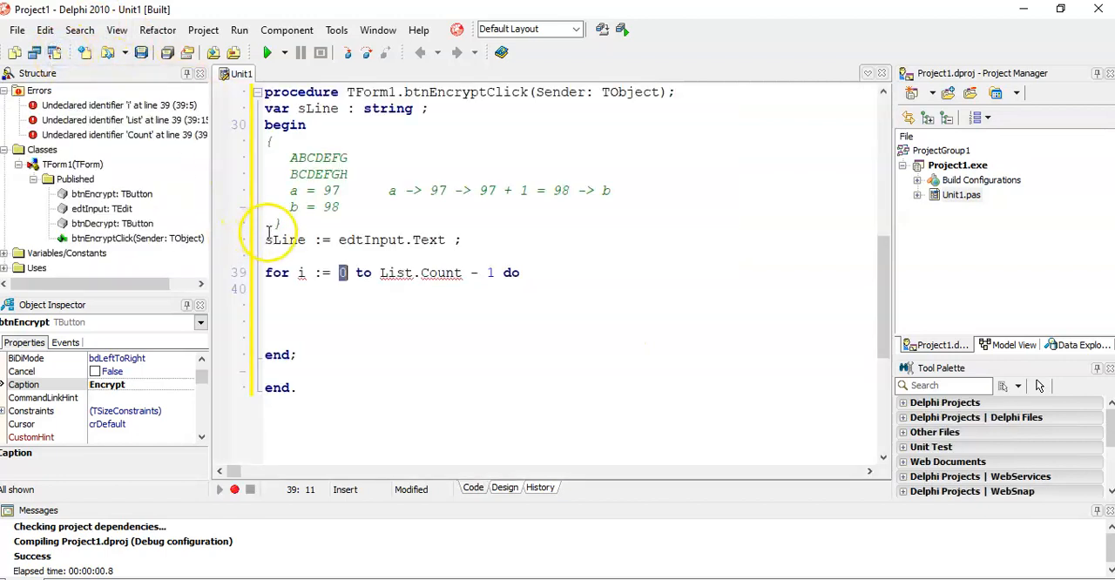
type("1")
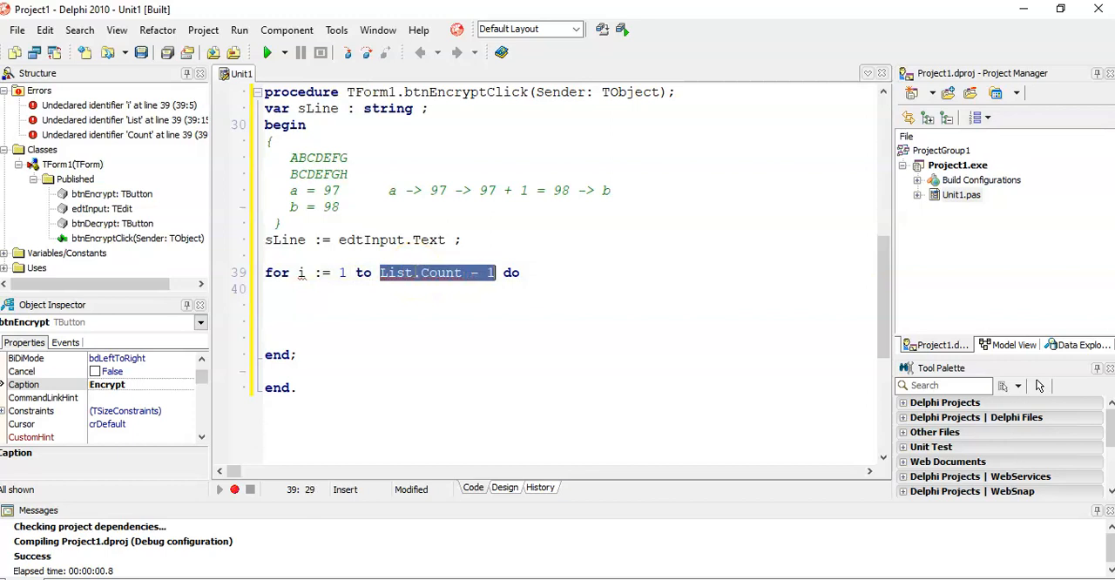
type("length(sI")
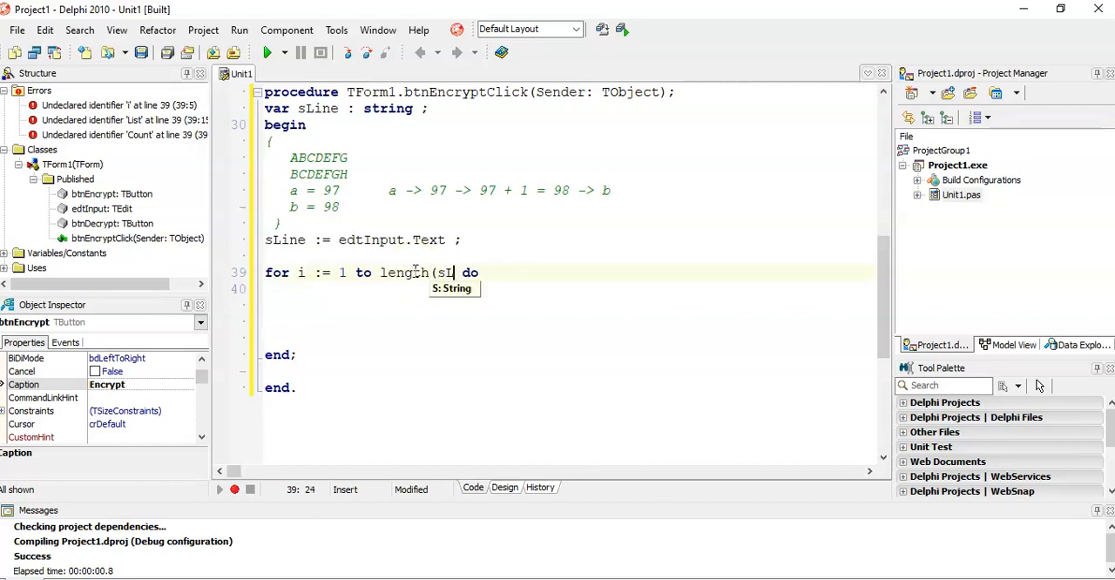
type("ine)")
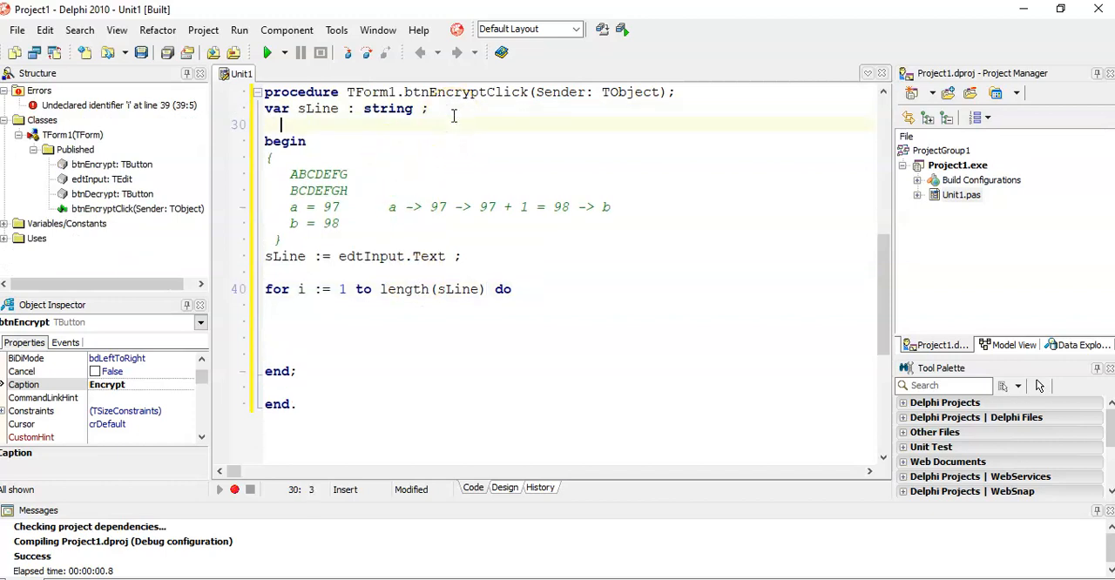
Declare i : integer; in the var section and start the loop's block.
type("i :")
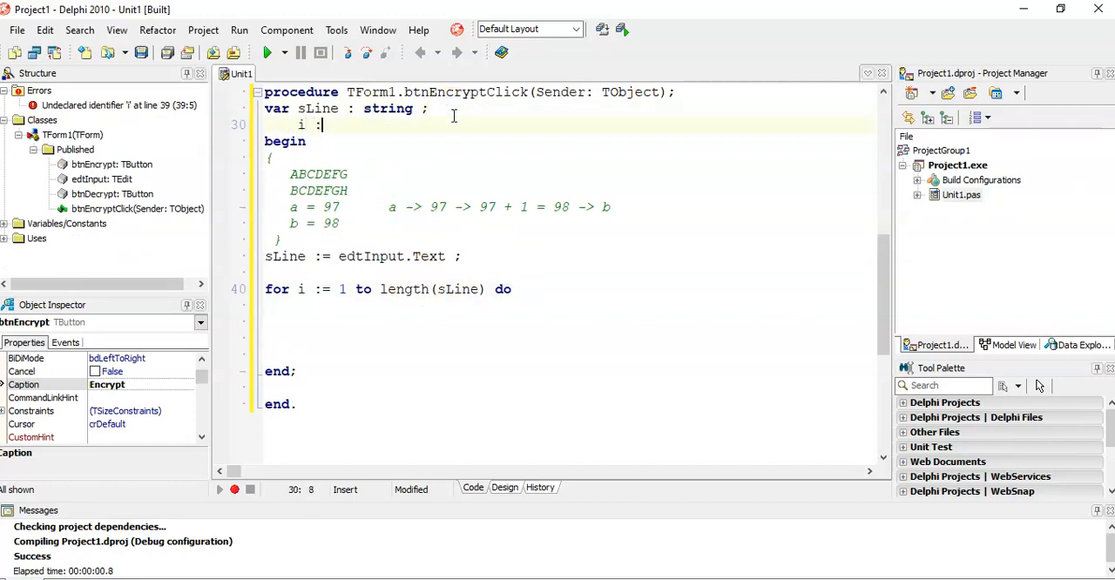
type("integer ;")
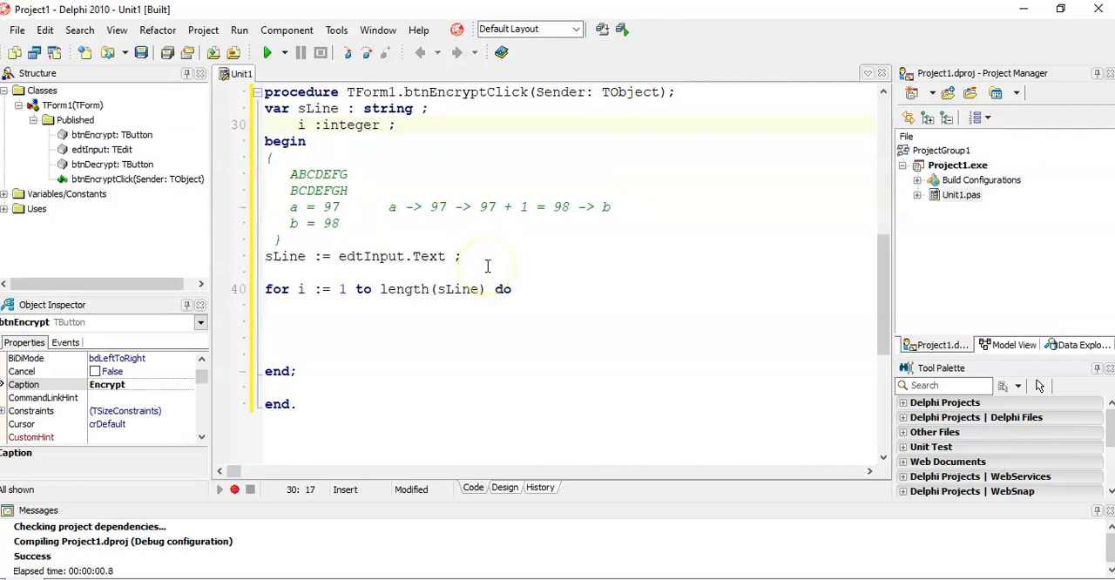
left_click(522, 289)
type("begin")
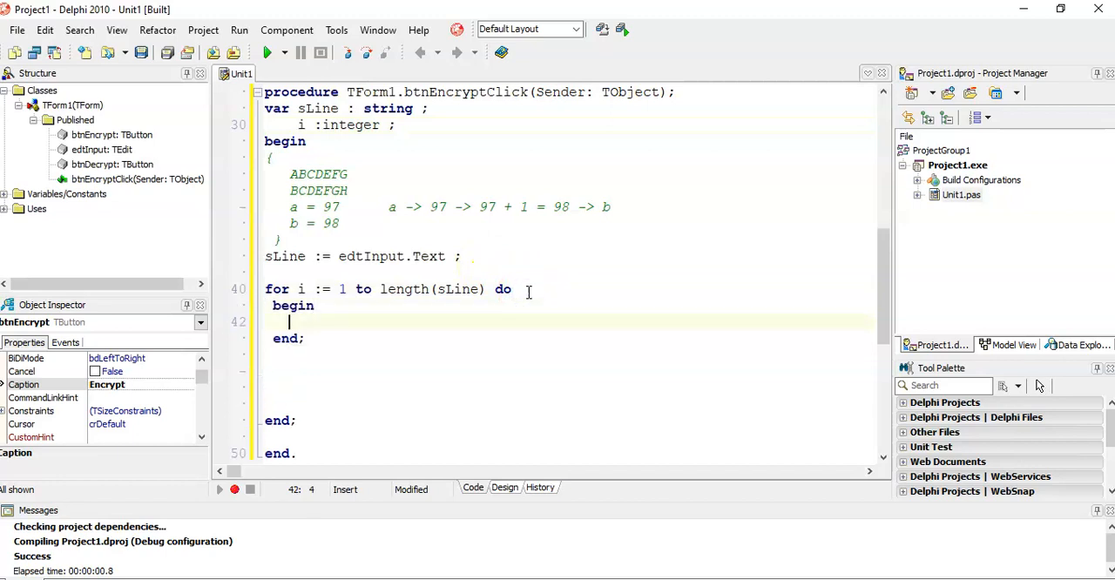
Write iASCIINum := Ord(sLine[i]); //=97 in the loop and declare iASCIINum as integer.
type("sLine[i]")
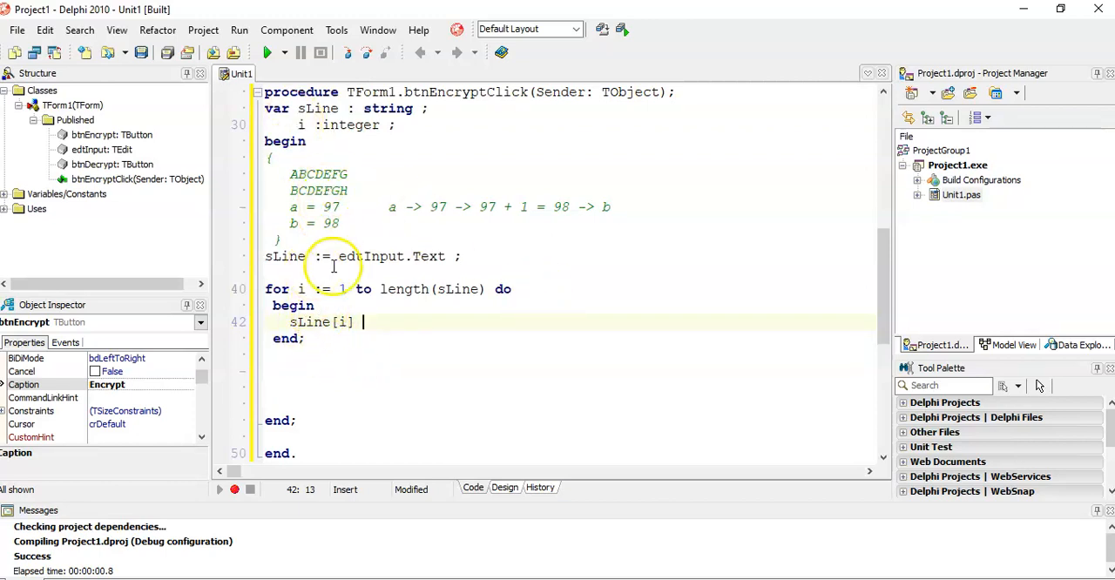
mouse_move(297, 307)
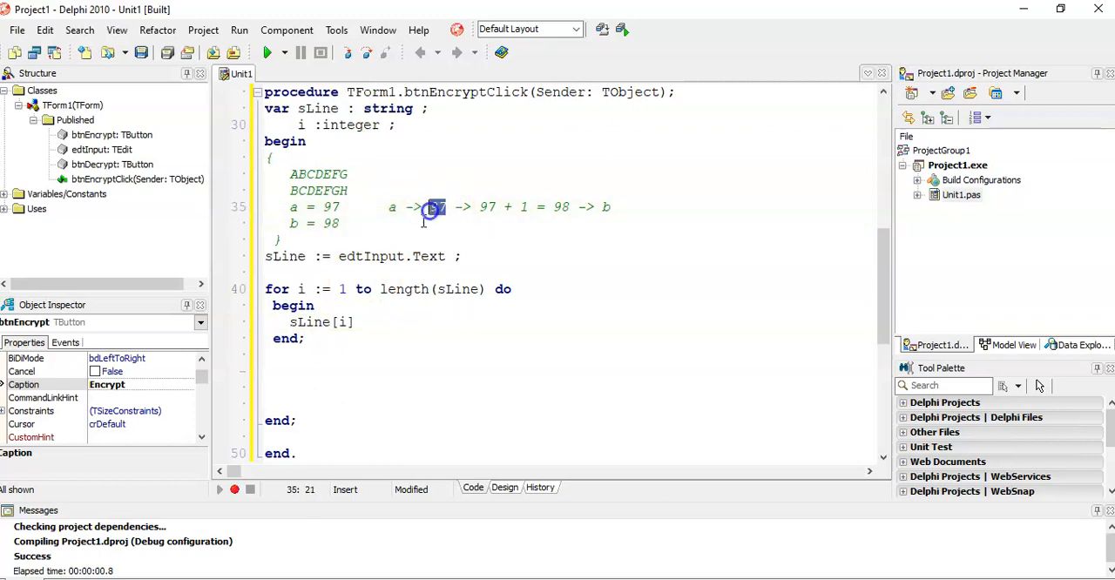
left_click(366, 322)
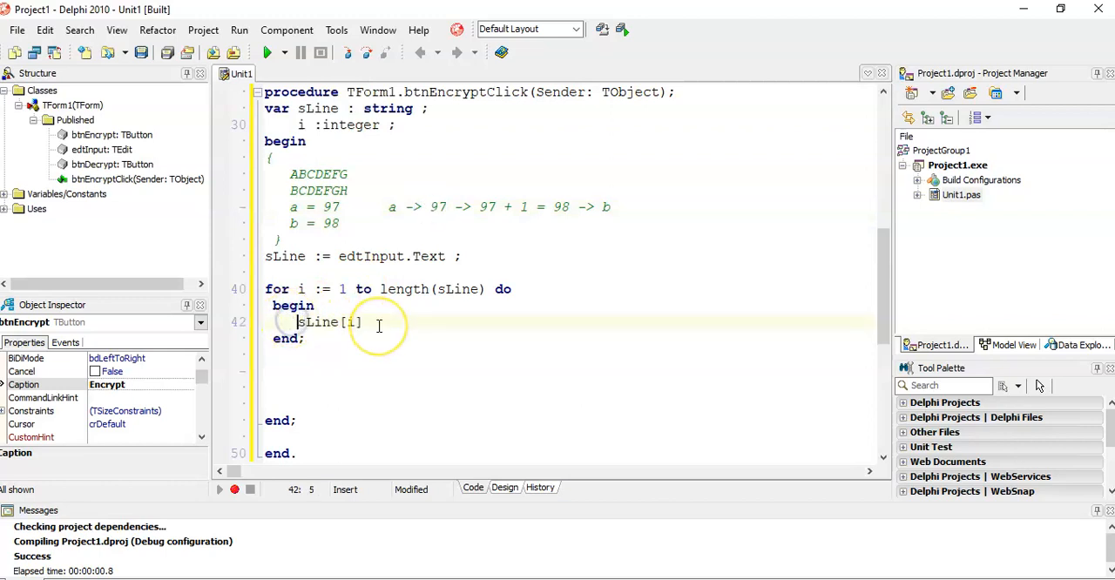
type("Ord(")
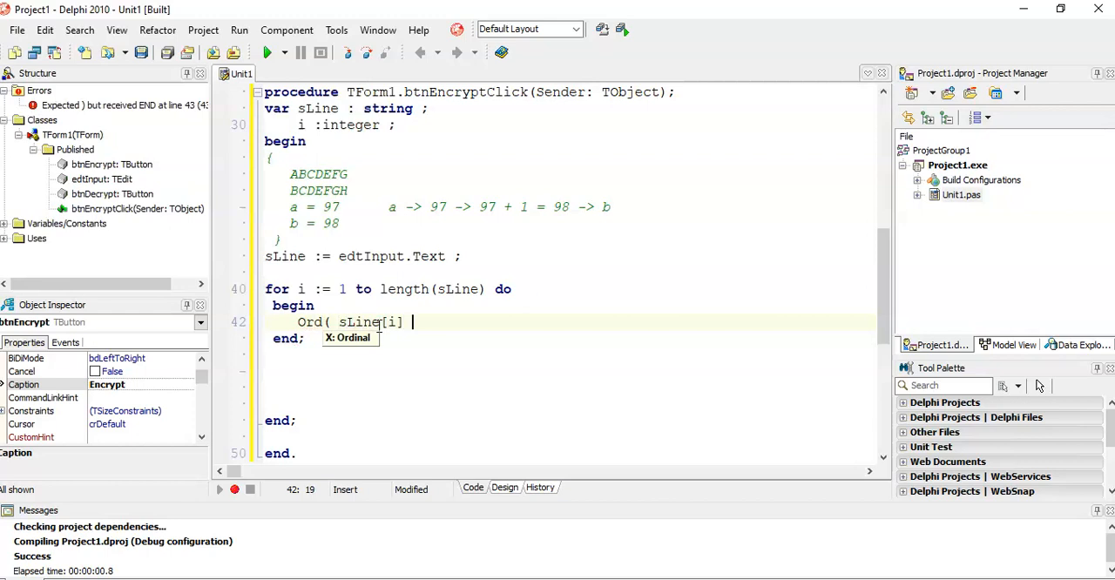
type(")")
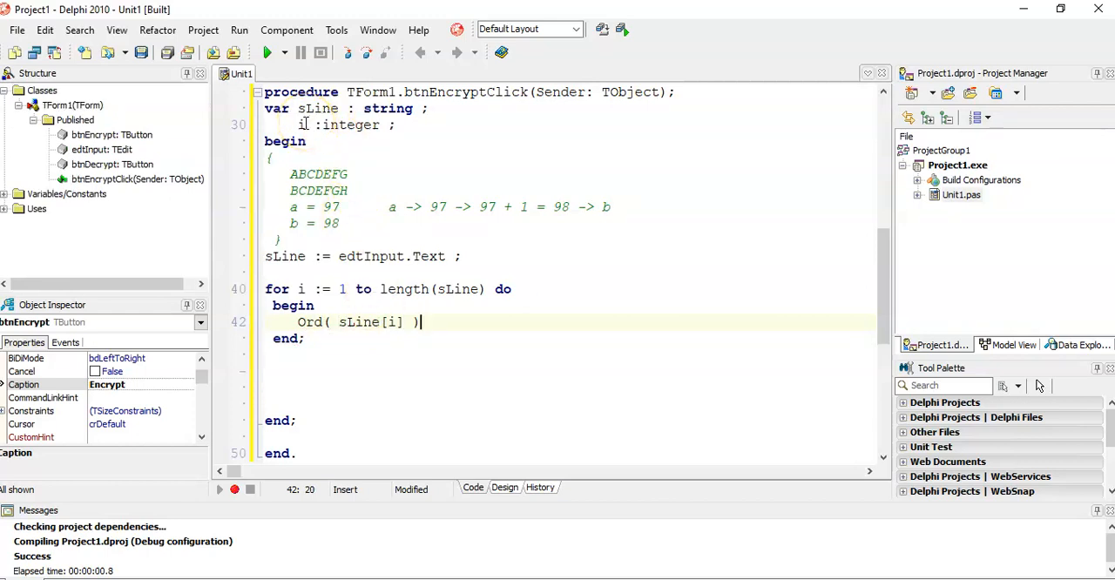
left_click(303, 125)
type("iAS")
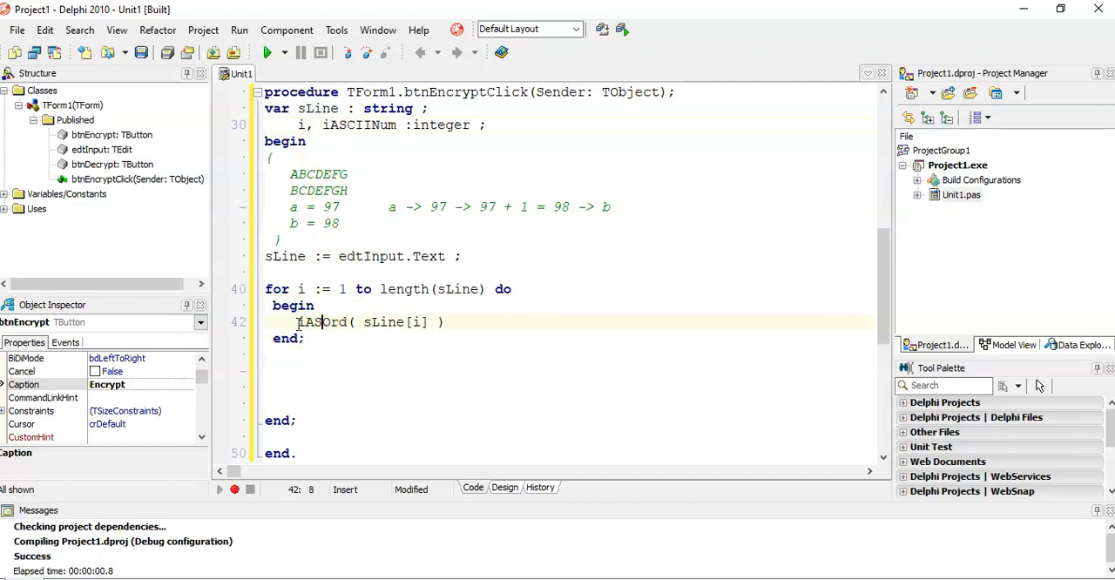
type("CIINum")
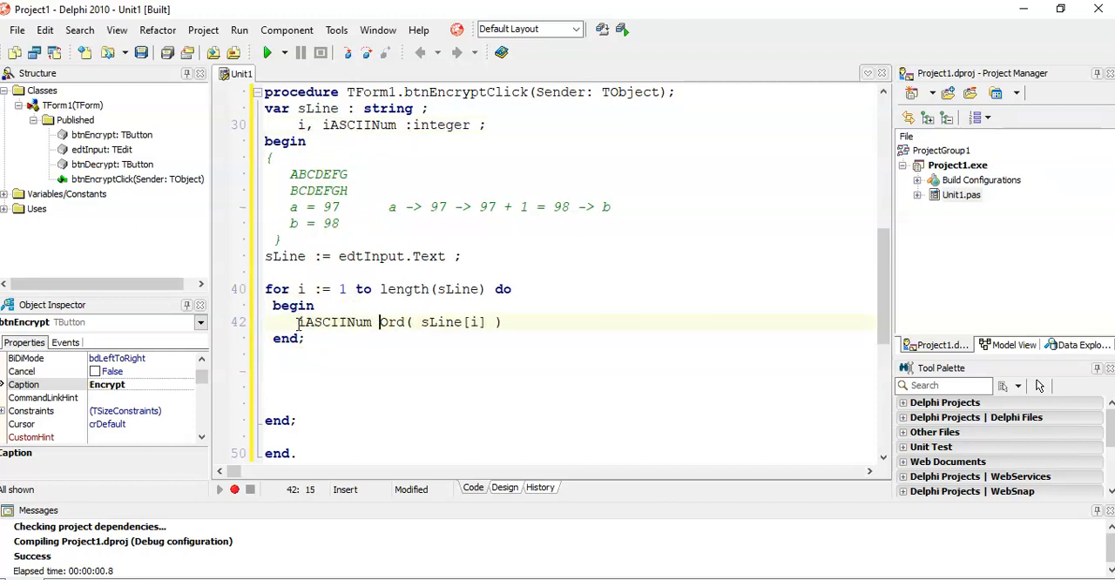
type(":=")
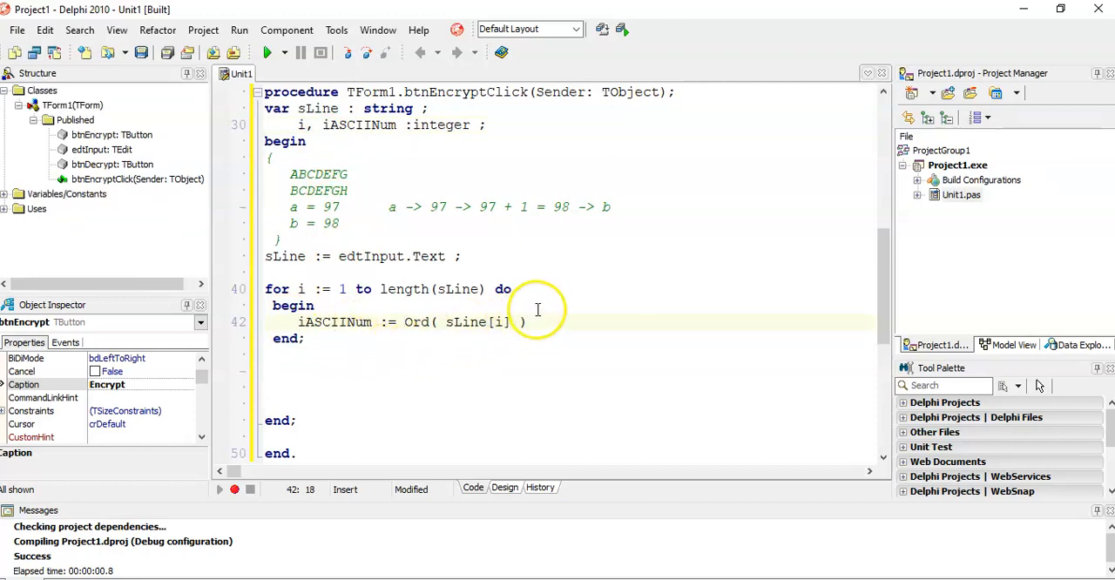
type(";")
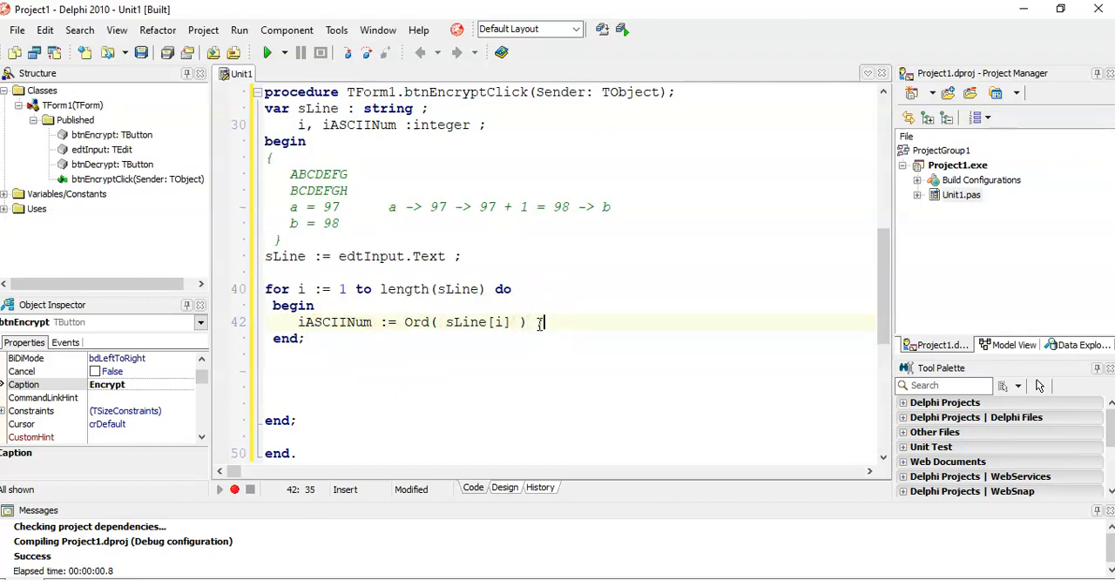
mouse_move(389, 322)
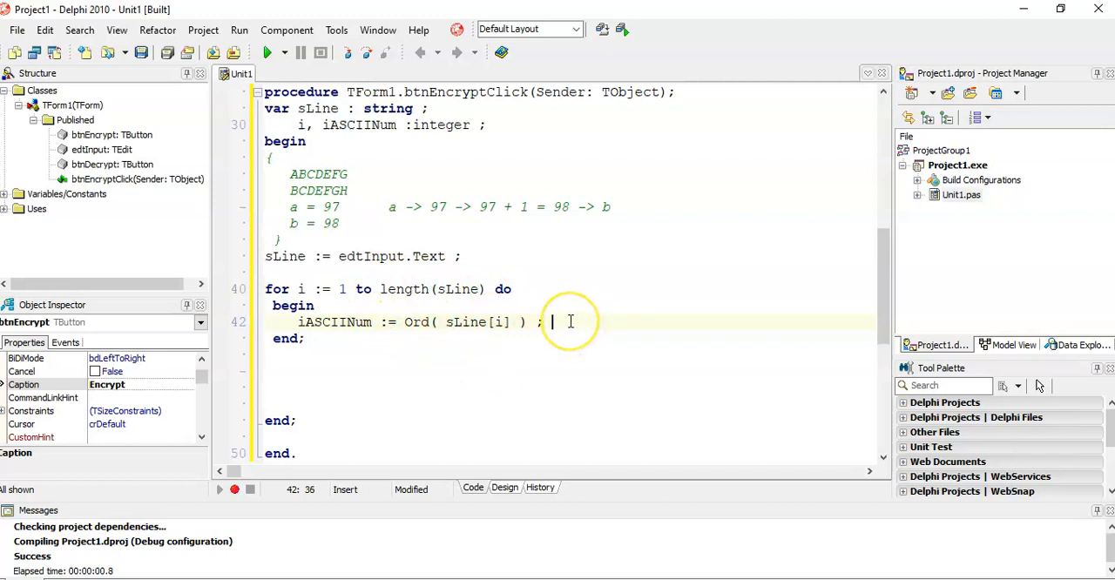
type("//")
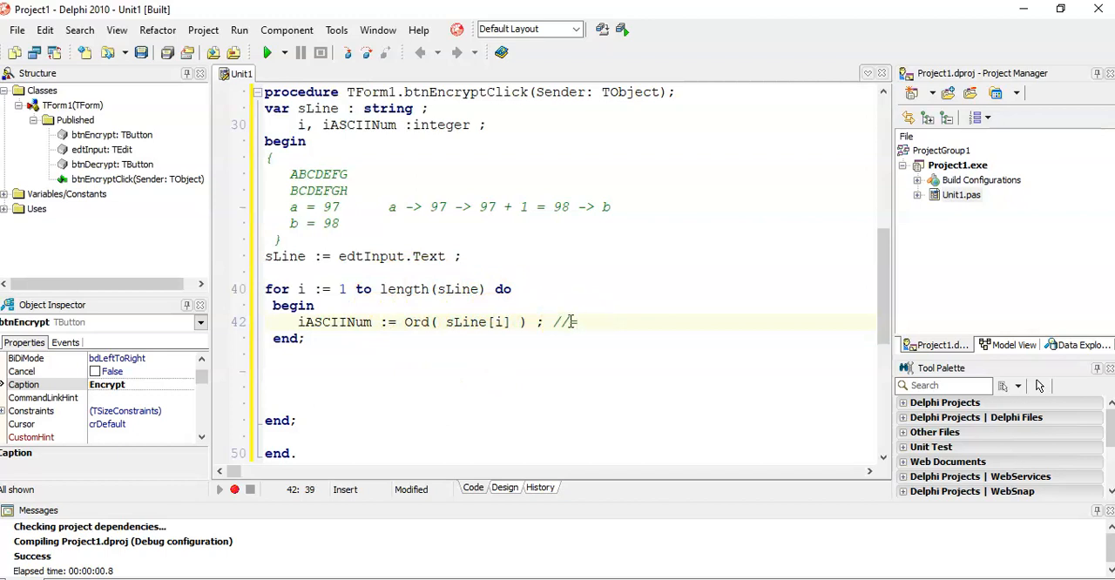
type("=97")
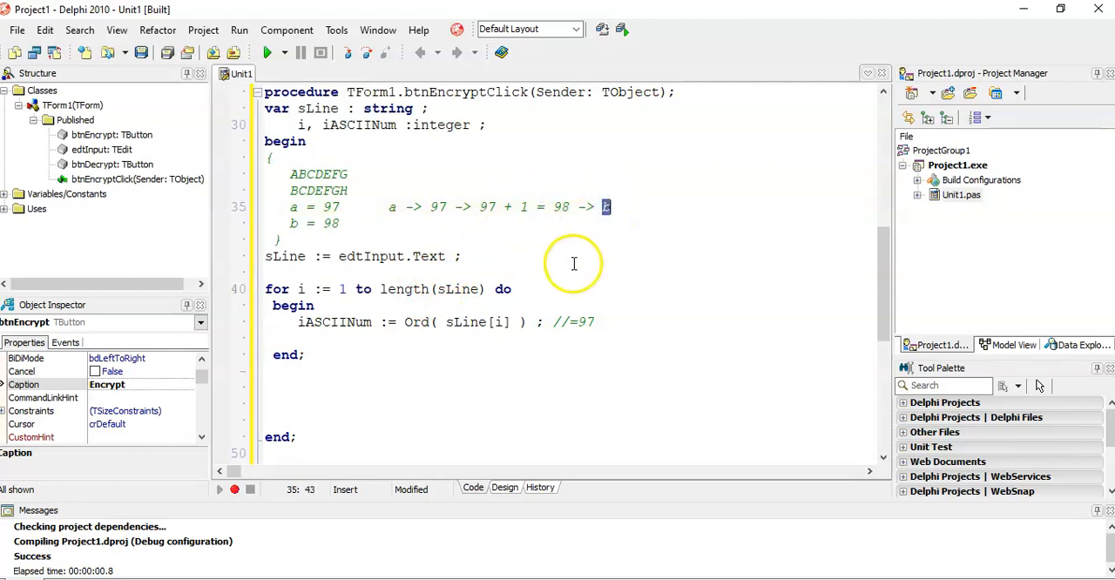
mouse_move(384, 338)
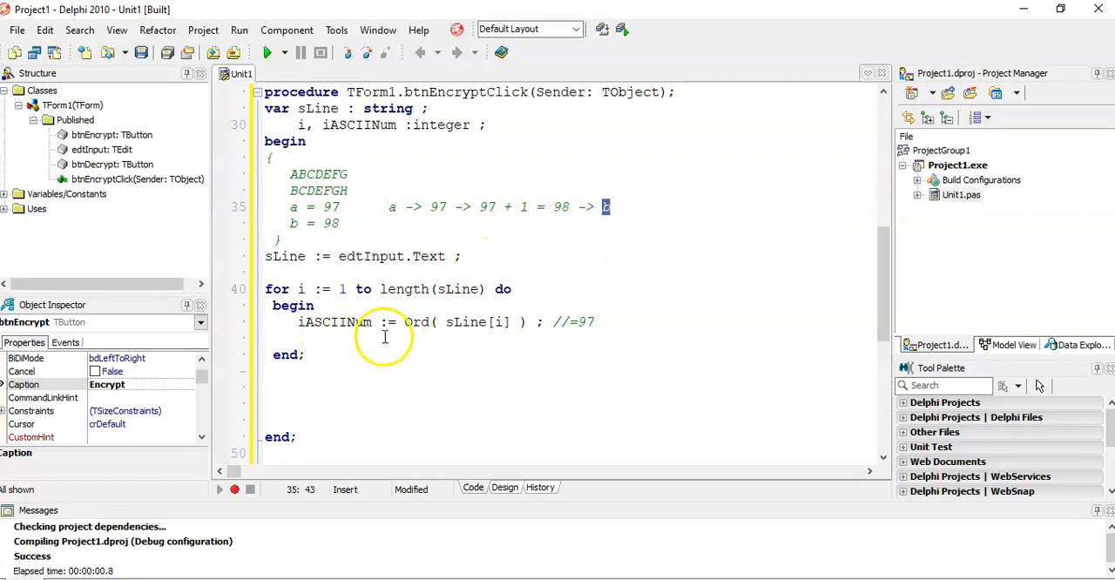
Add the line Chr(iASCIINum + 1); below the Ord statement.
left_click(327, 338)
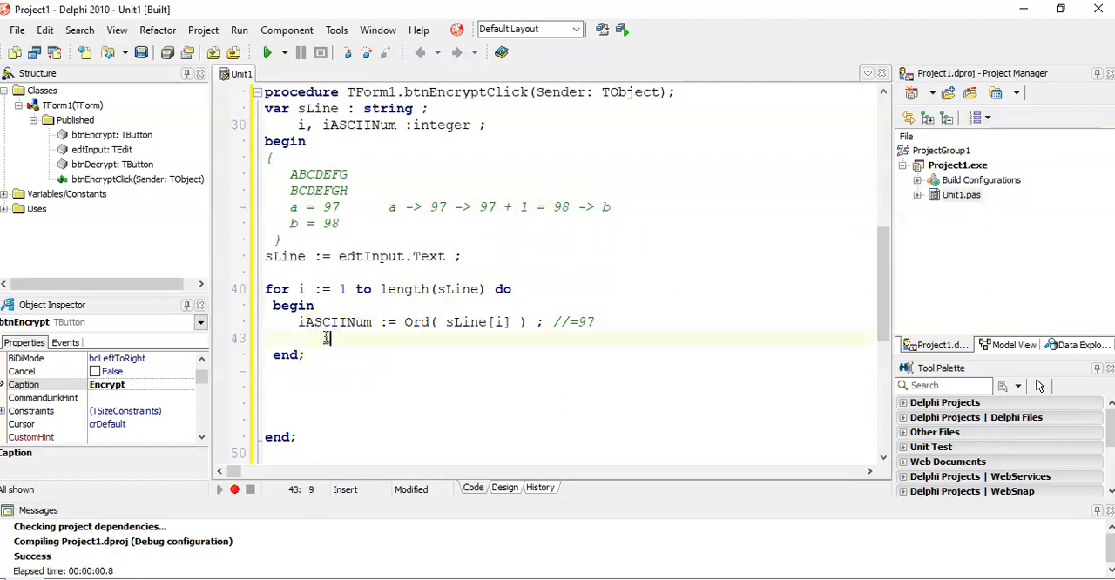
type("iASCIINum")
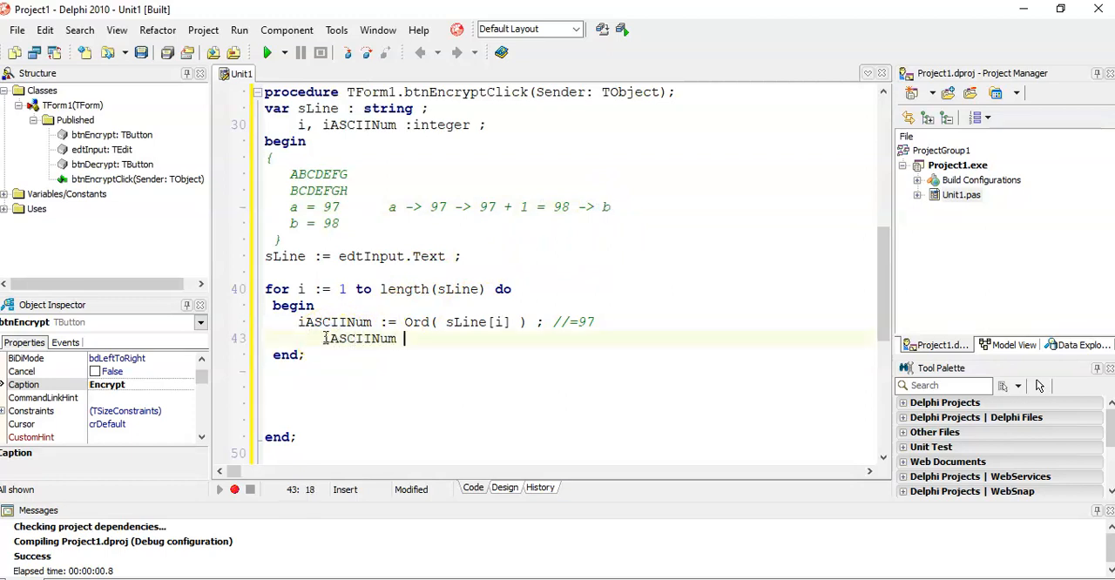
type("+ 1")
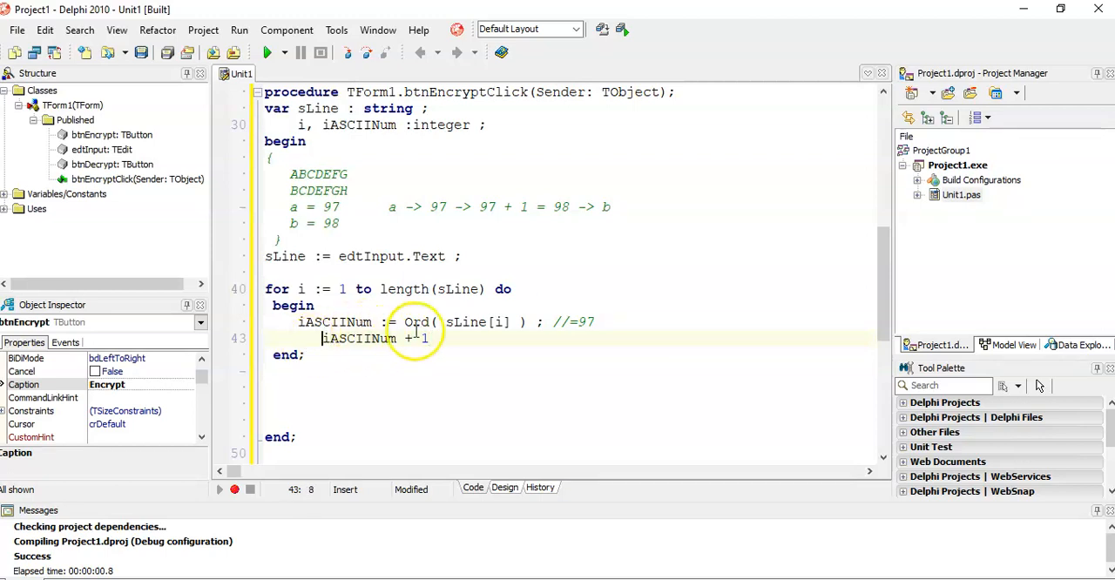
double_click(417, 322)
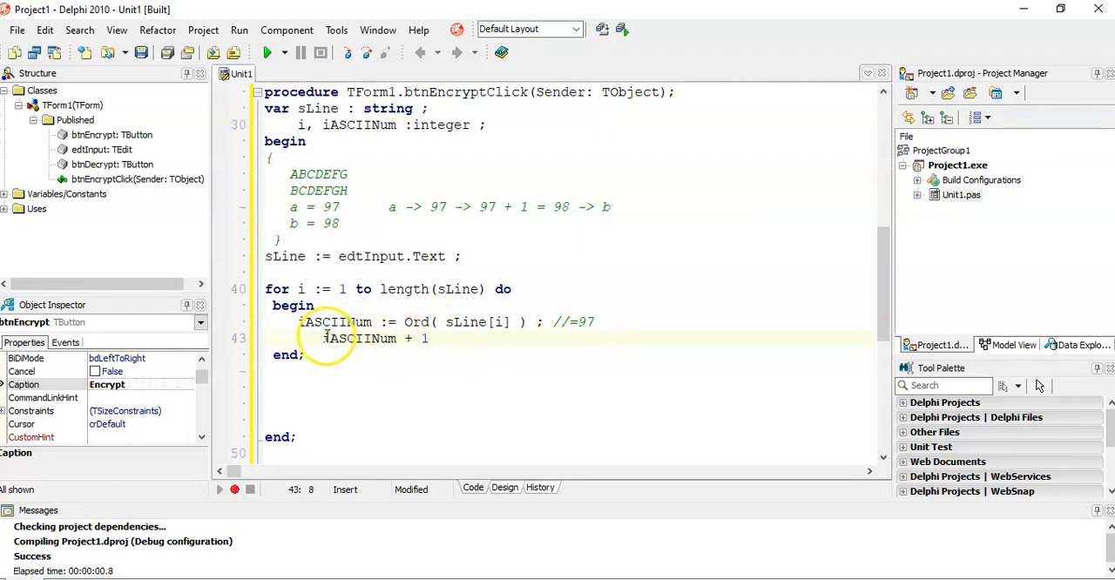
type("Chr (")
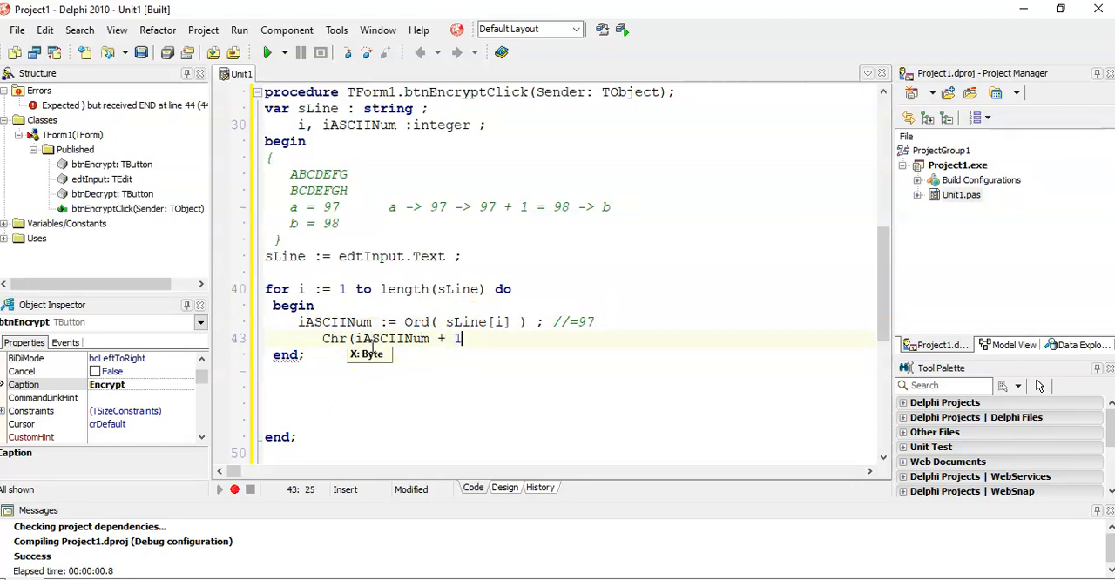
type(")")
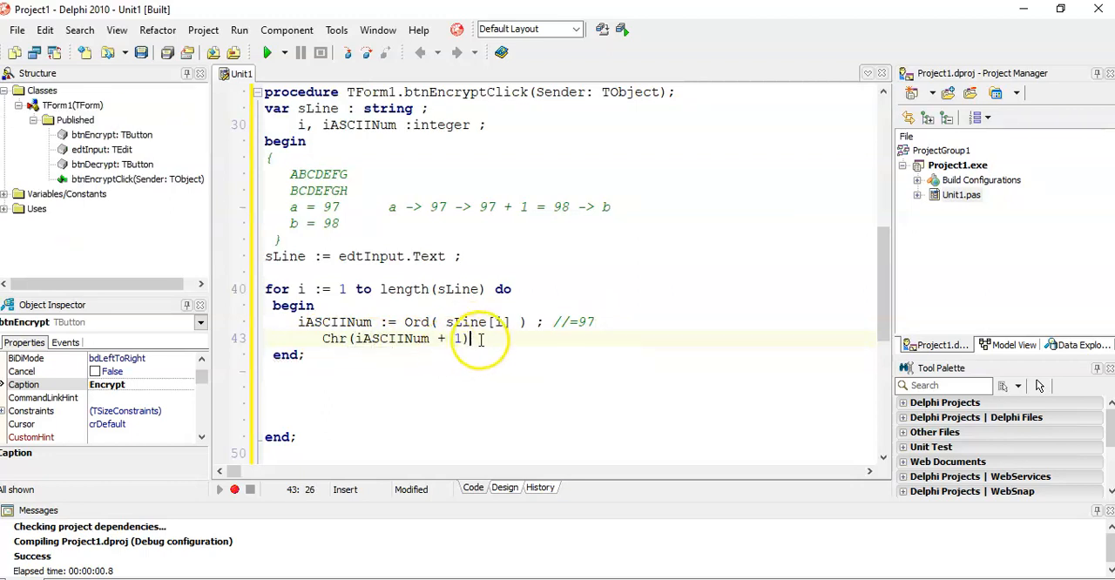
type(";")
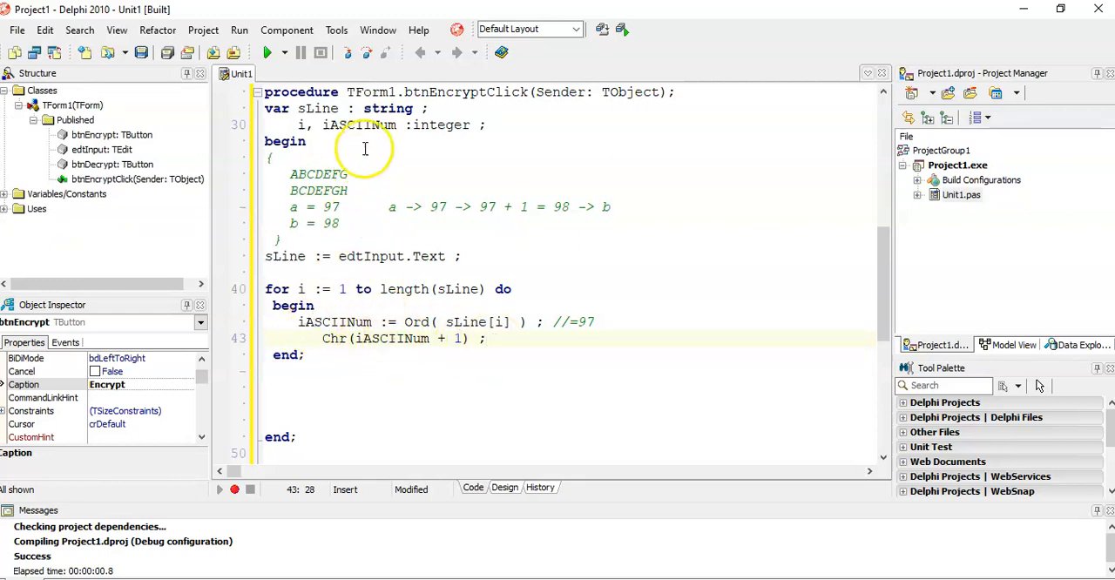
Declare sNew, make the loop do sNew := sNew + Chr(...), and start sNew := '' before the loop.
left_click(344, 108)
type(", sNew")
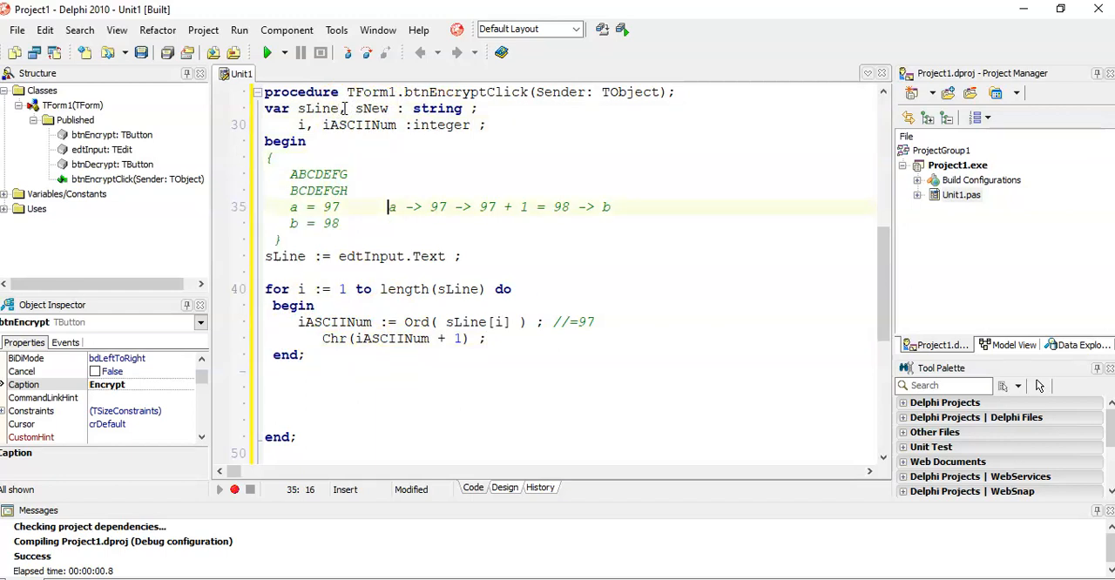
left_click(354, 354)
type("s   ")
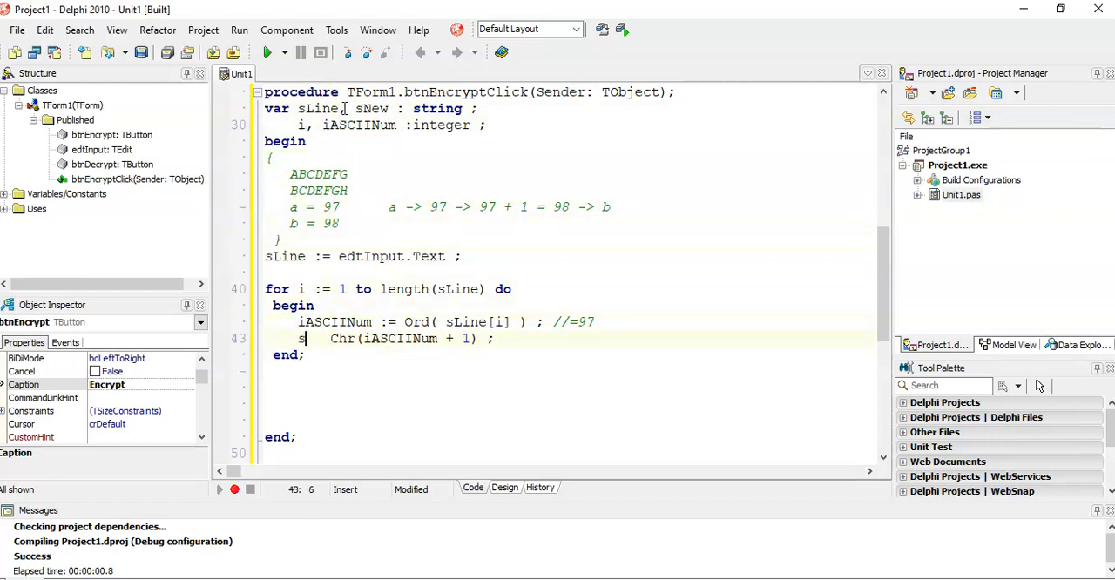
type("New :=")
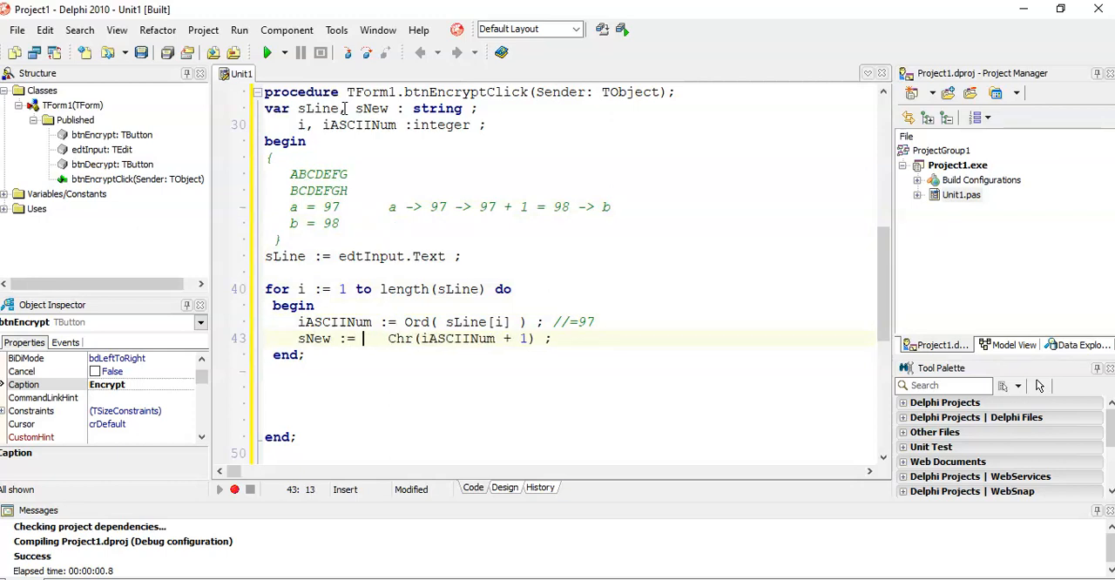
type("sNew")
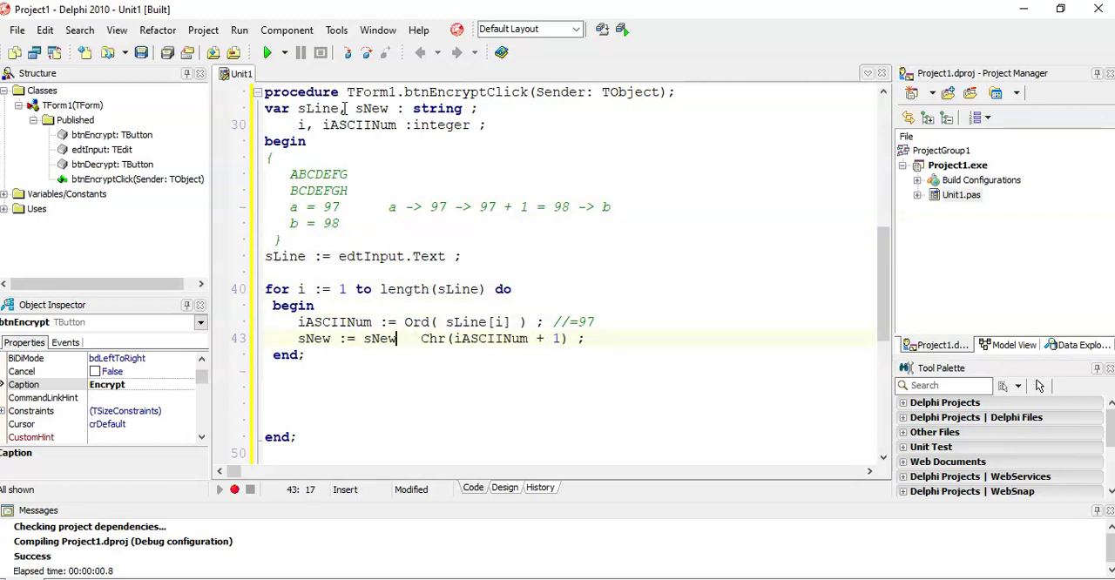
type("+")
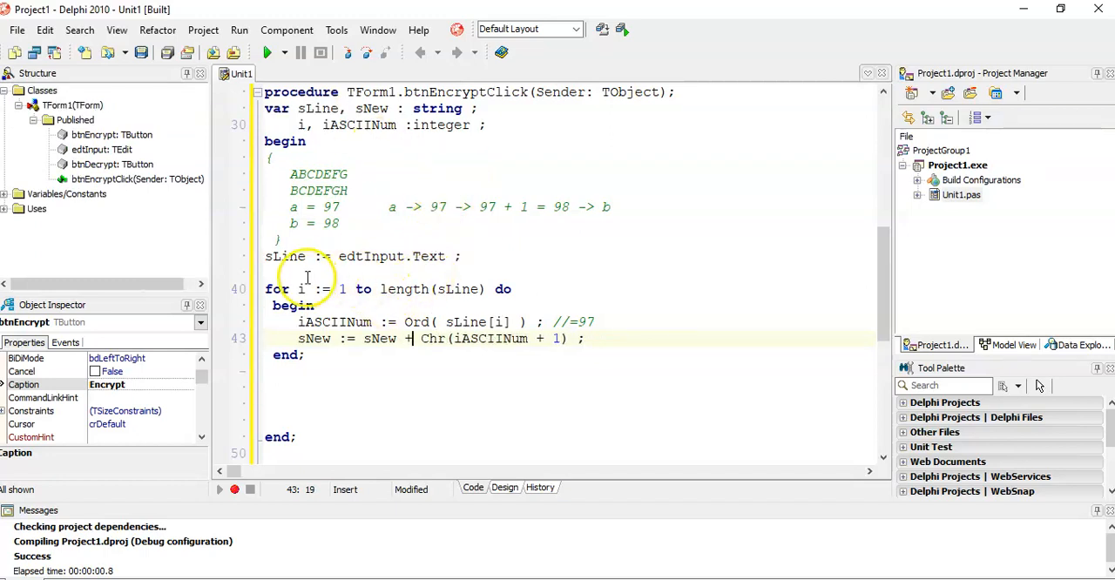
double_click(380, 338)
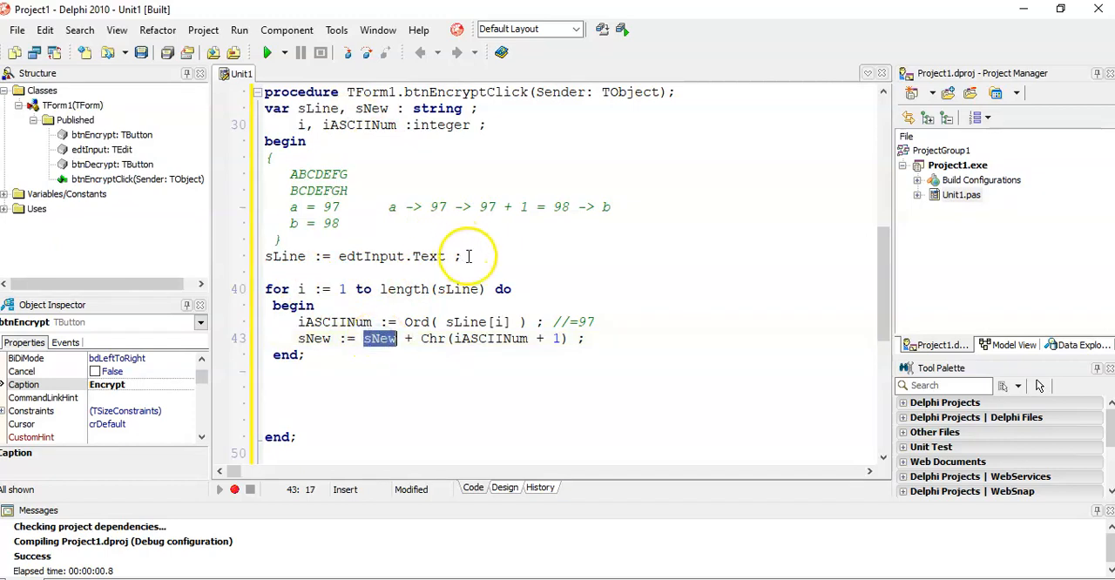
type("sNew := '' ;")
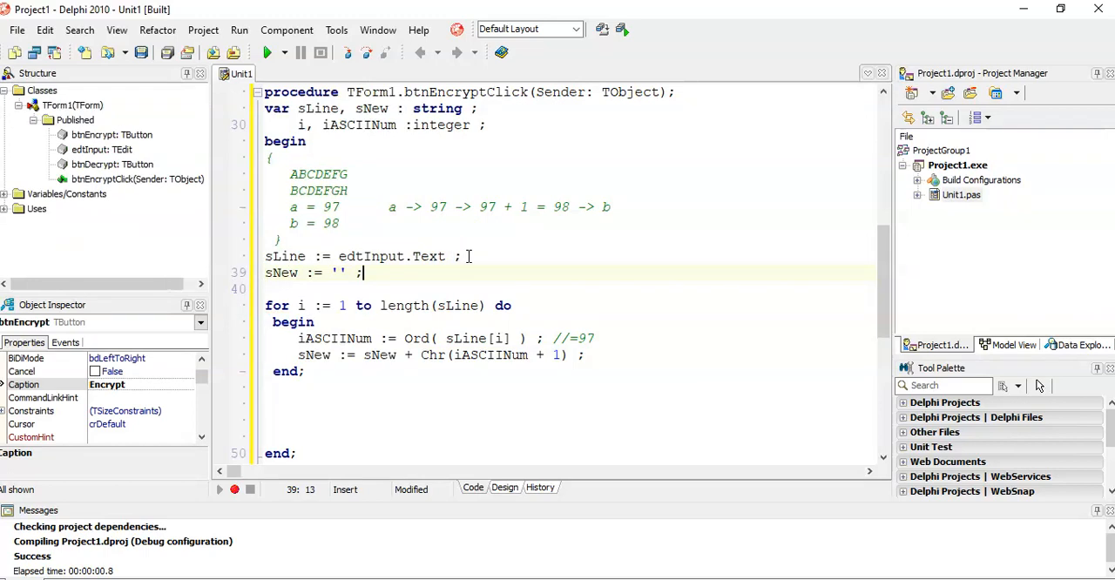
mouse_move(422, 404)
type("     //1")
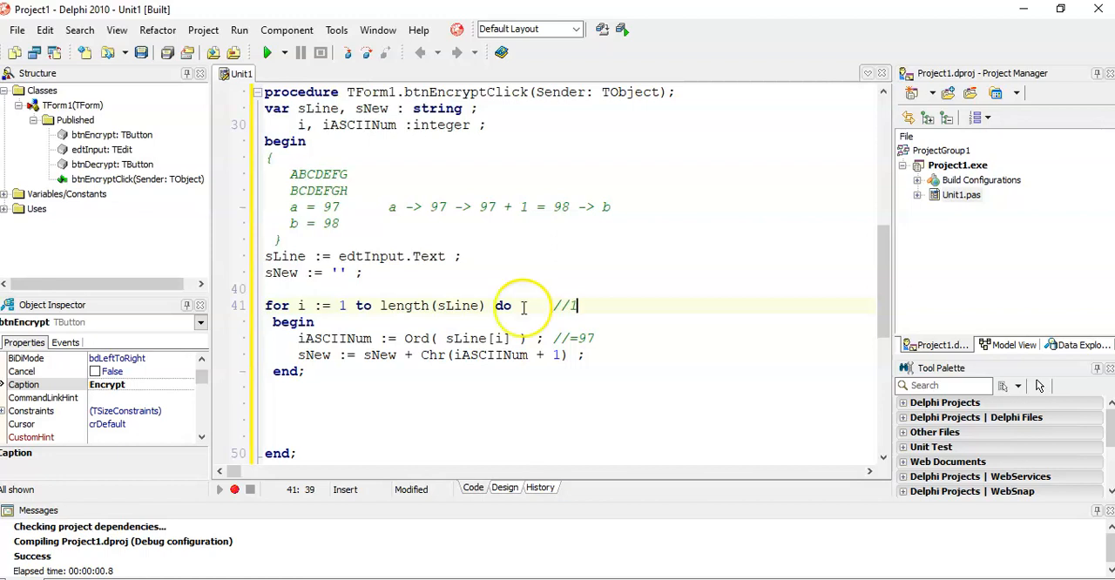
Glance at the form design, return to the code, check the =97 comment and move below the loop.
left_click(505, 487)
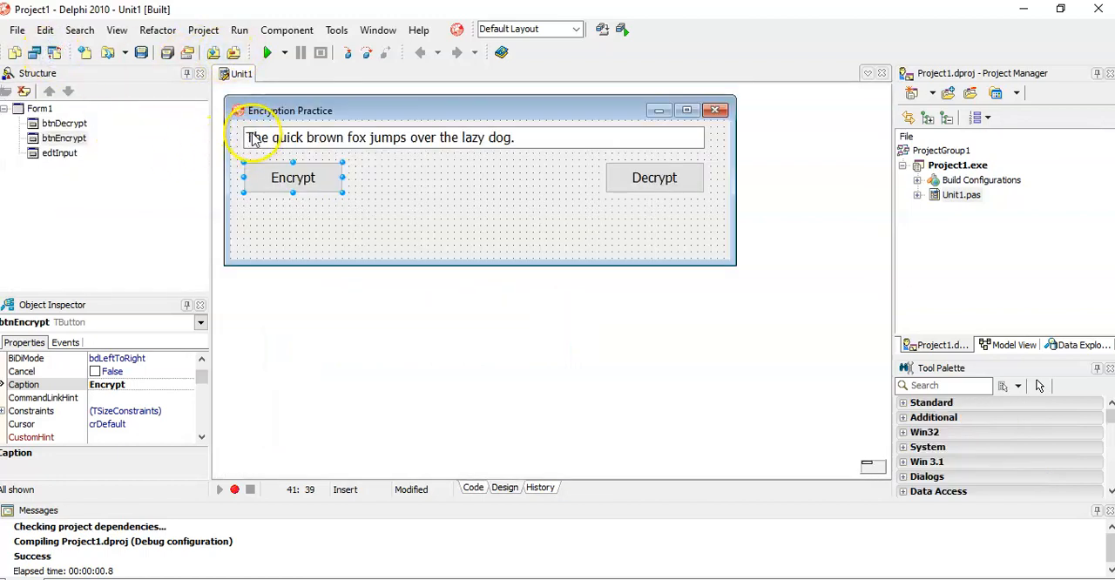
left_click(474, 487)
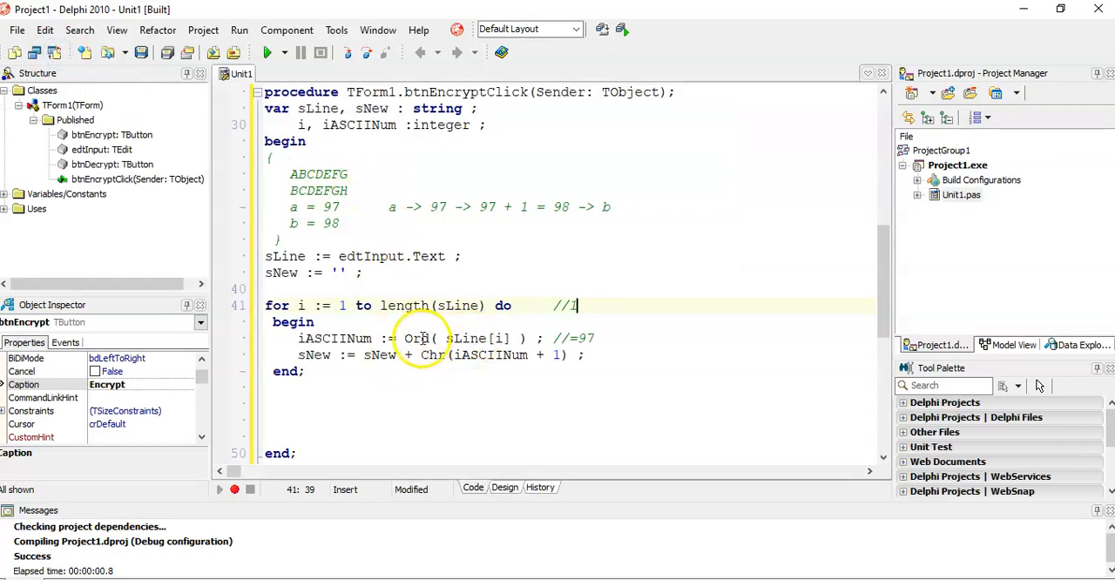
left_click(593, 338)
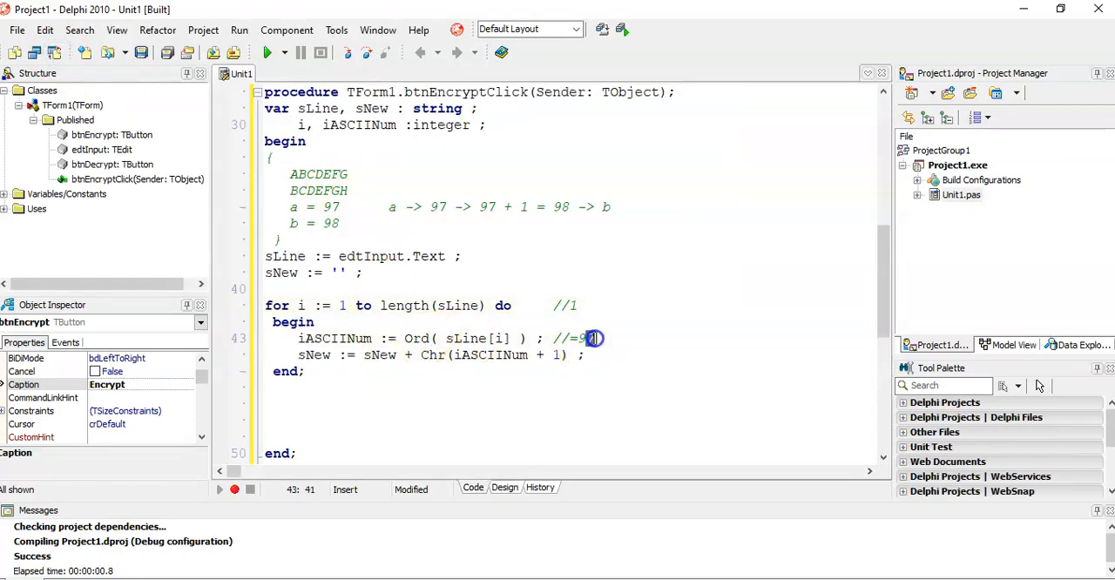
mouse_move(412, 357)
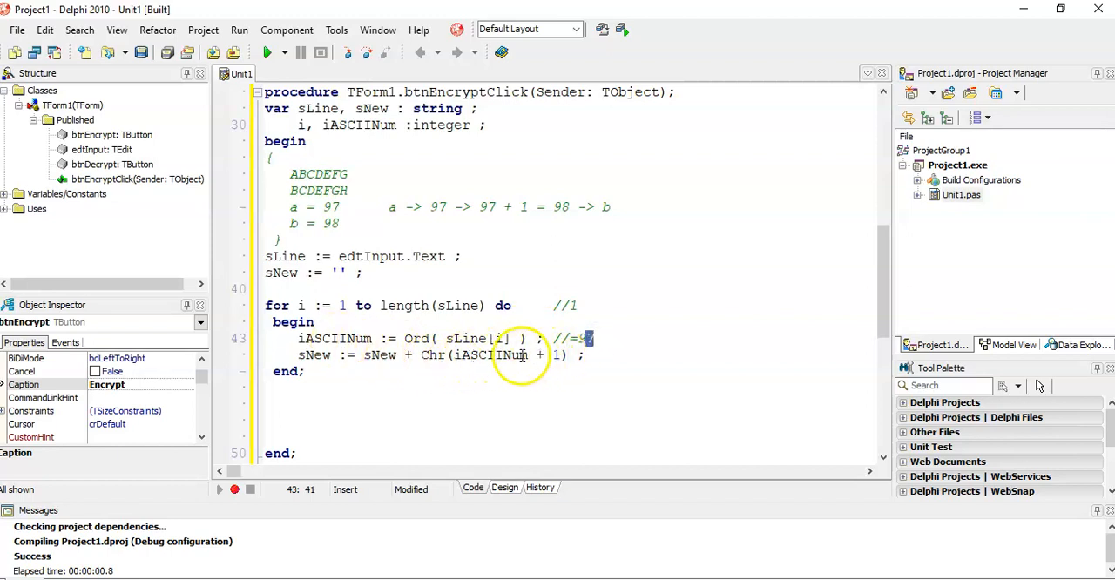
mouse_move(710, 264)
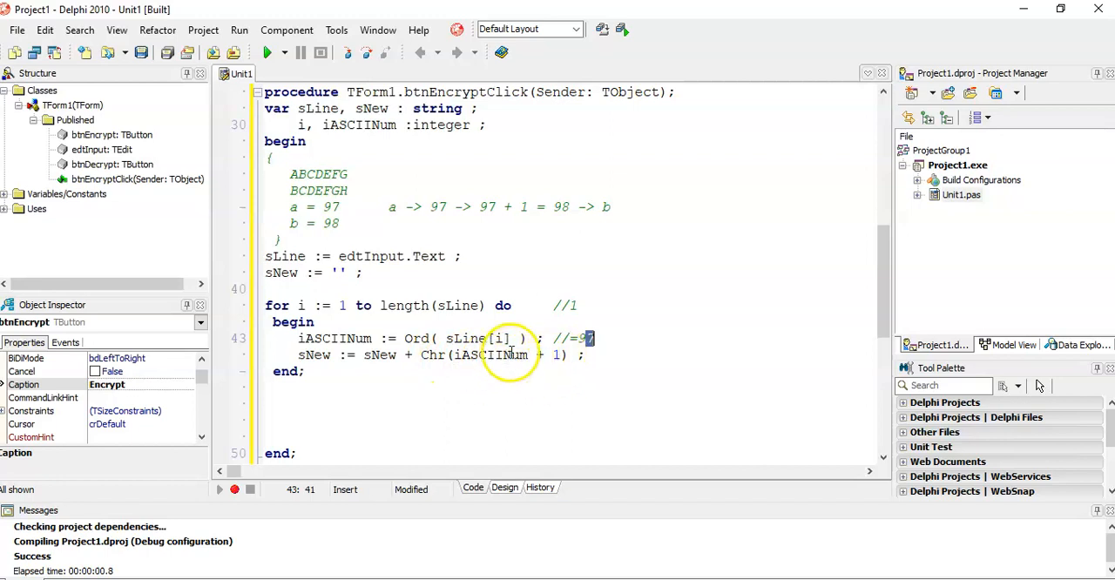
mouse_move(488, 355)
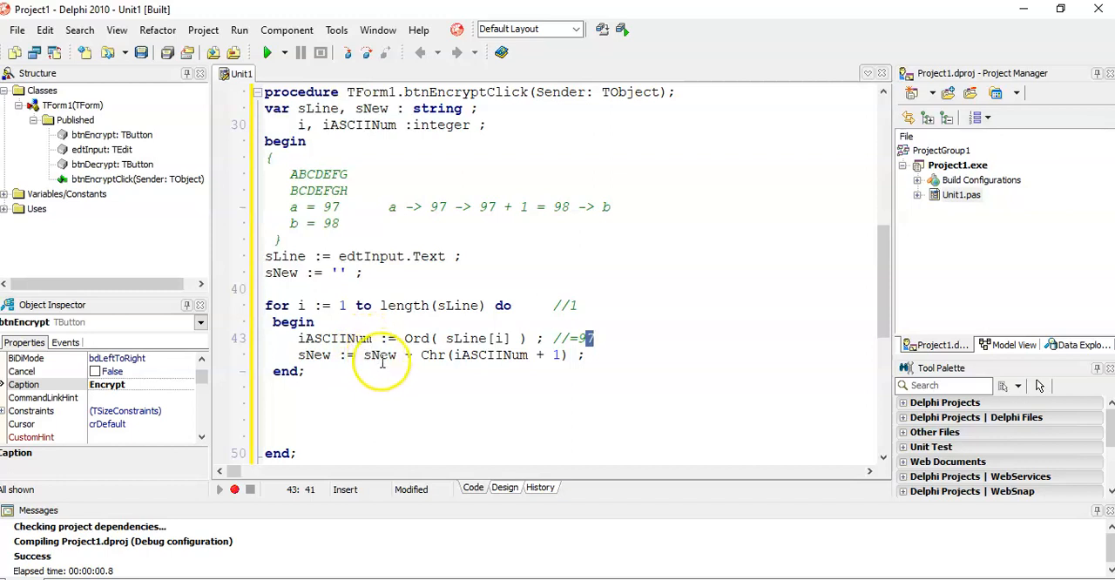
mouse_move(334, 275)
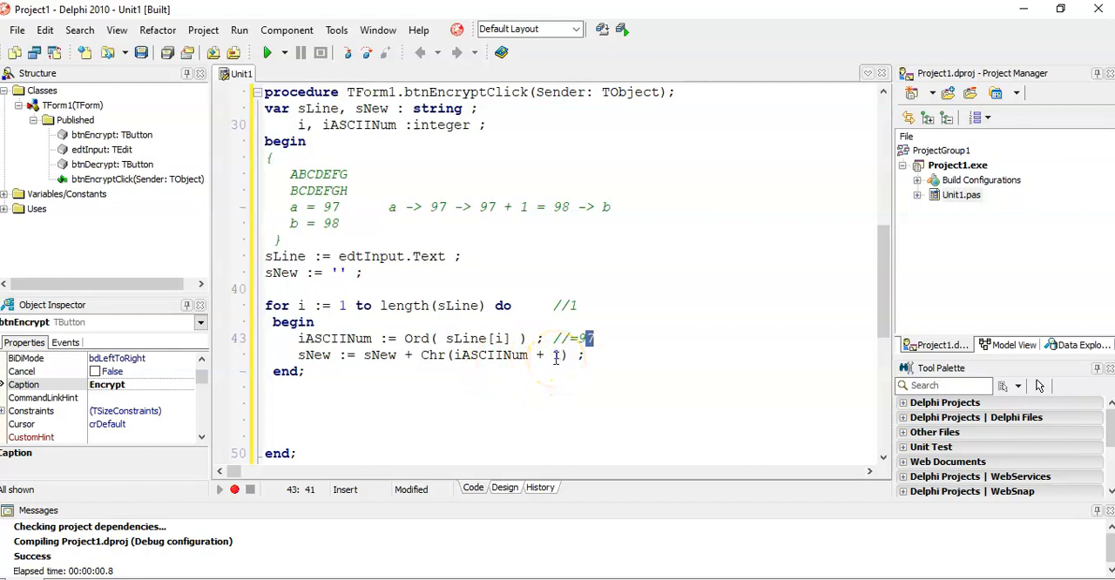
mouse_move(445, 355)
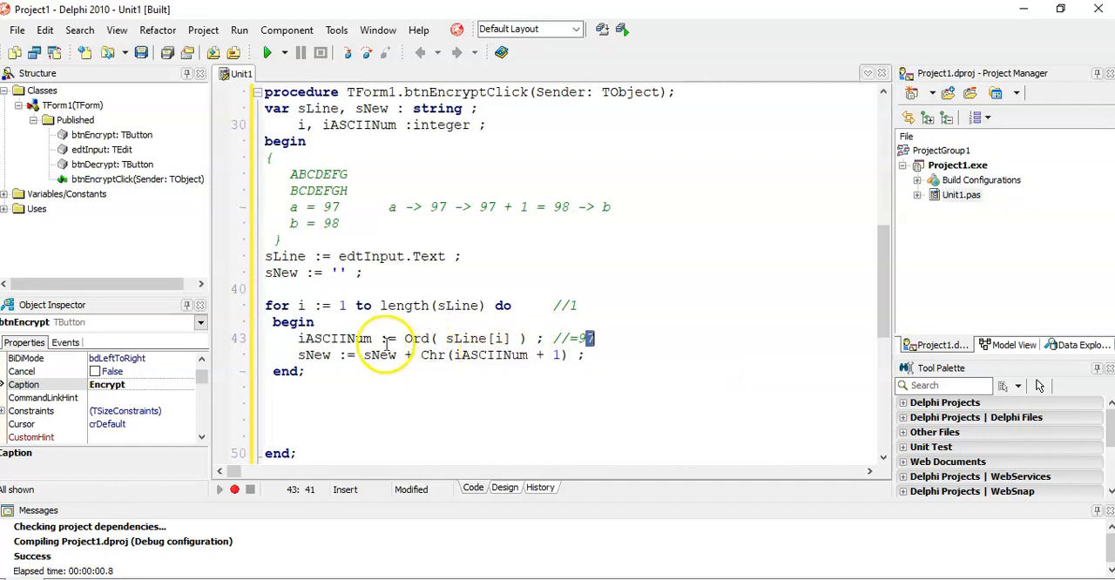
mouse_move(322, 309)
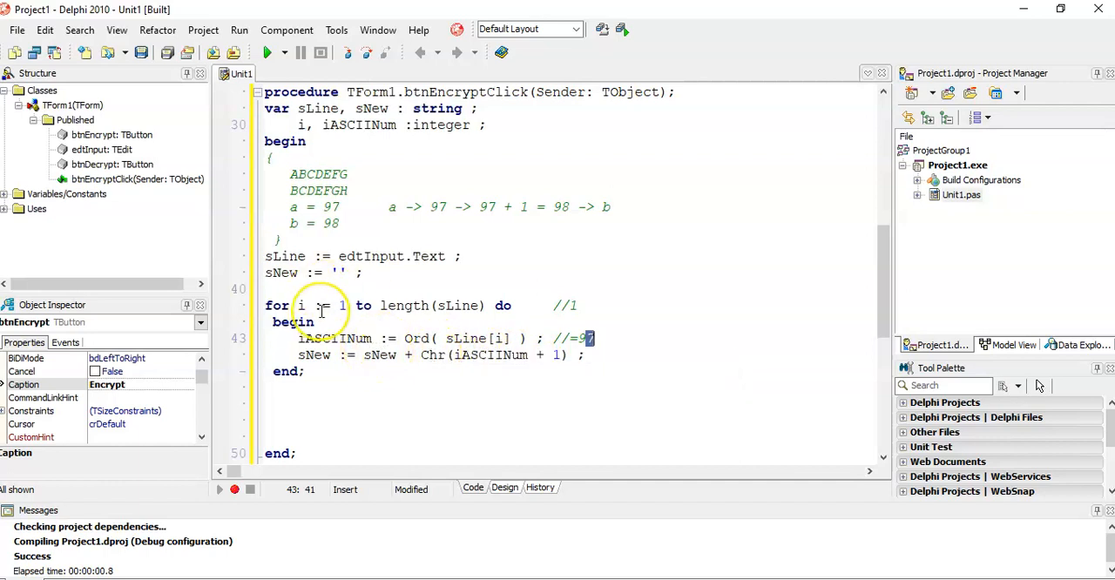
mouse_move(322, 311)
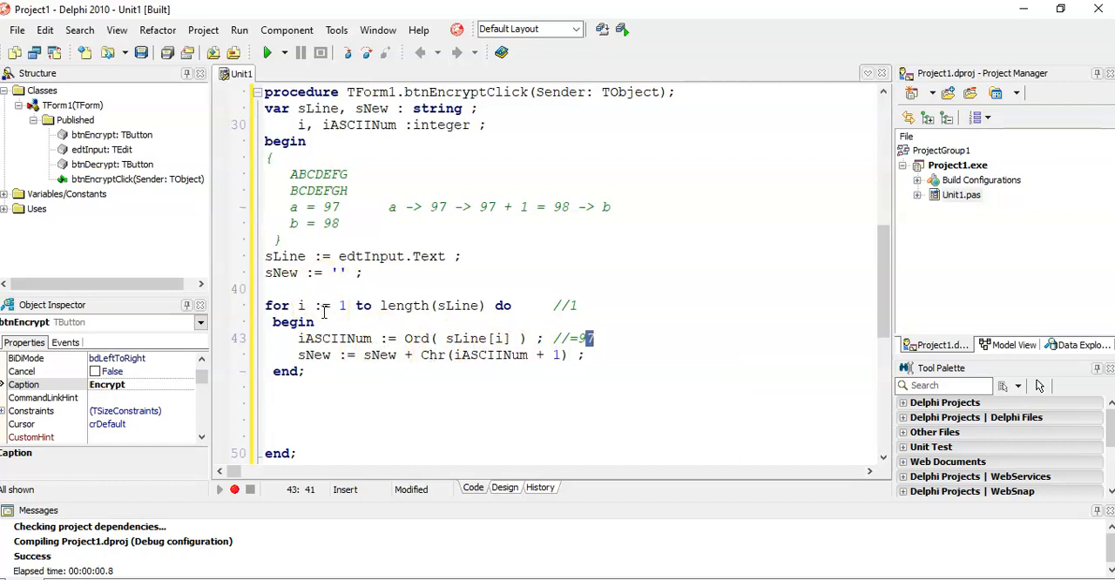
left_click(311, 371)
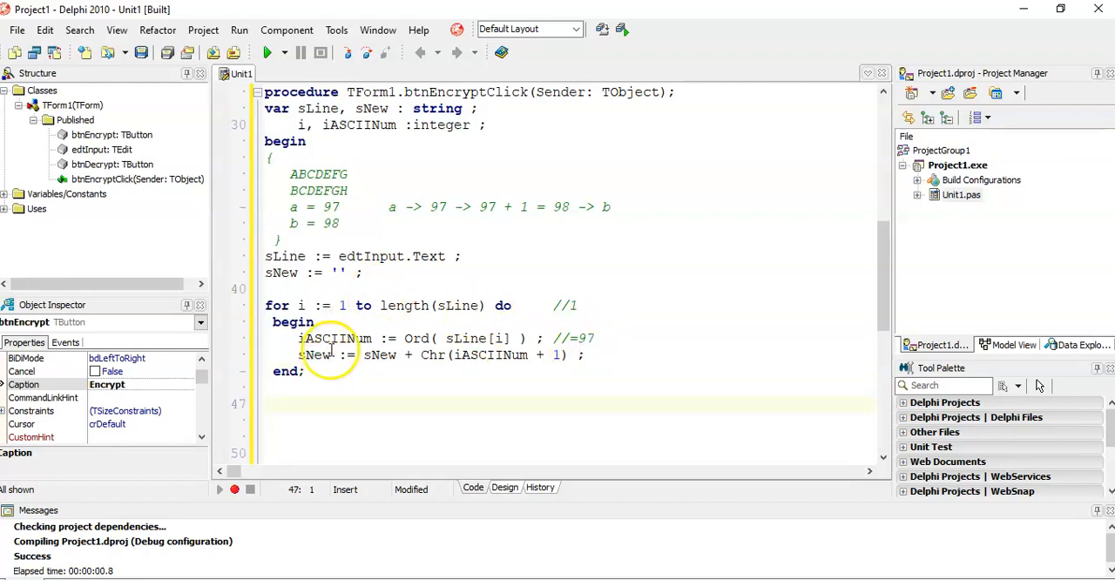
Add showmessage(sNew) ; after the loop and launch a compile-and-run.
type("showmessage(sN")
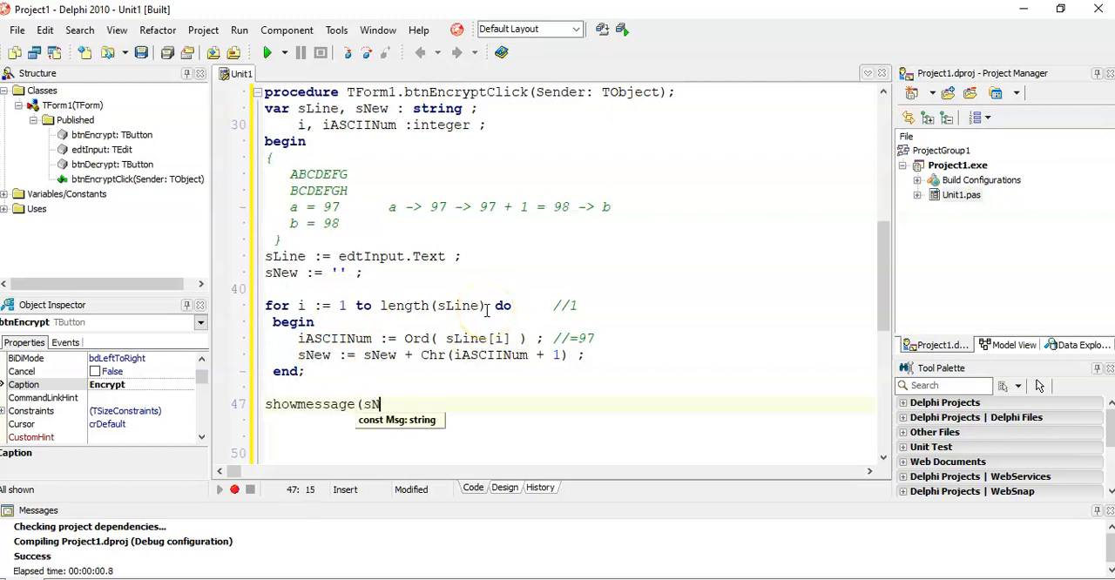
type("ew) ;")
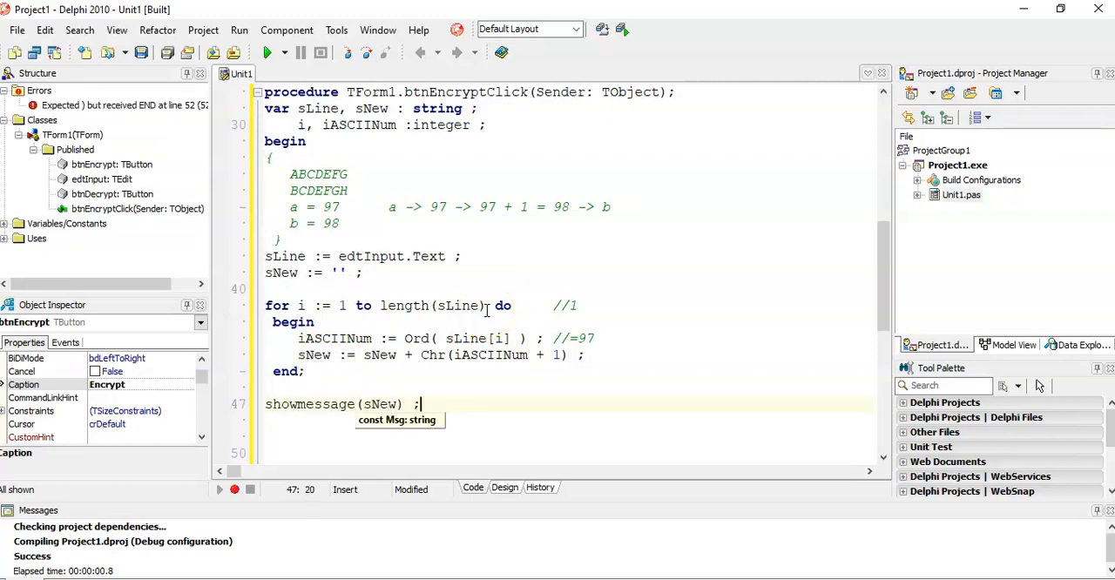
left_click(268, 54)
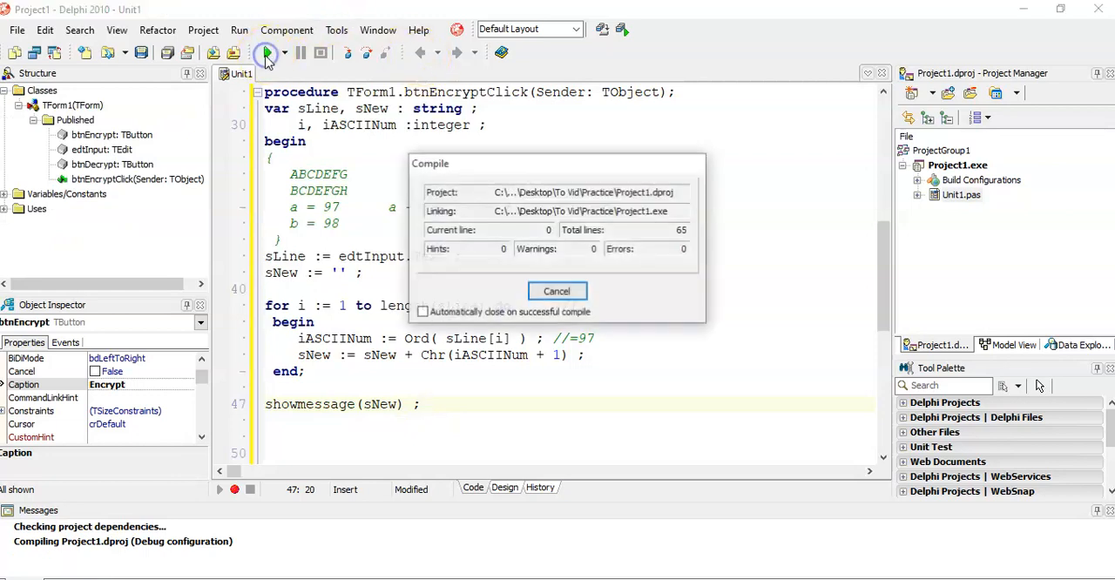
Encrypt the fox sentence in the running form, dismiss the shifted-text message and close the app.
left_click(267, 54)
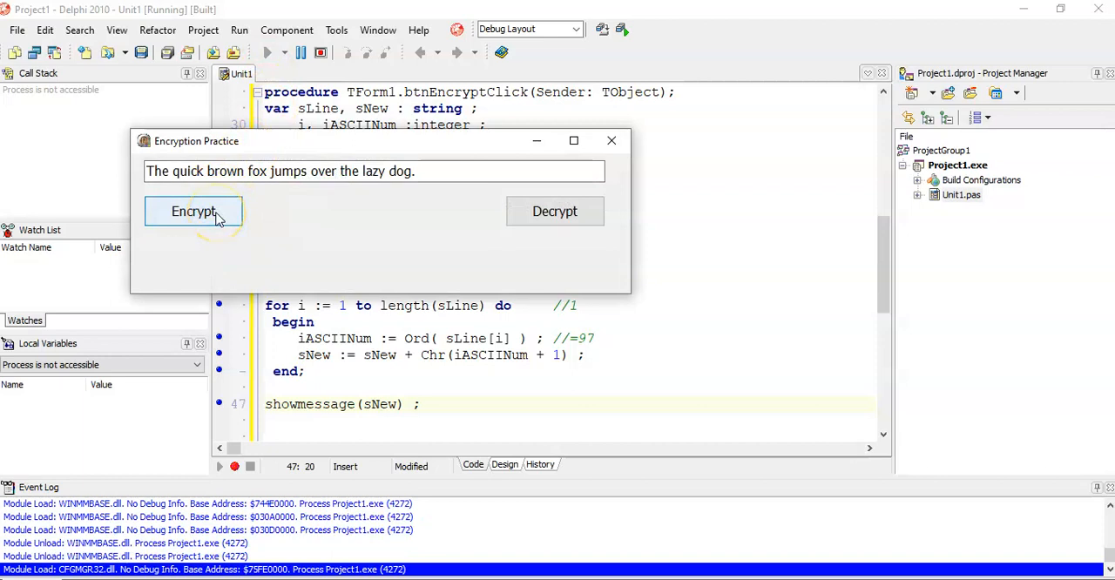
left_click(193, 211)
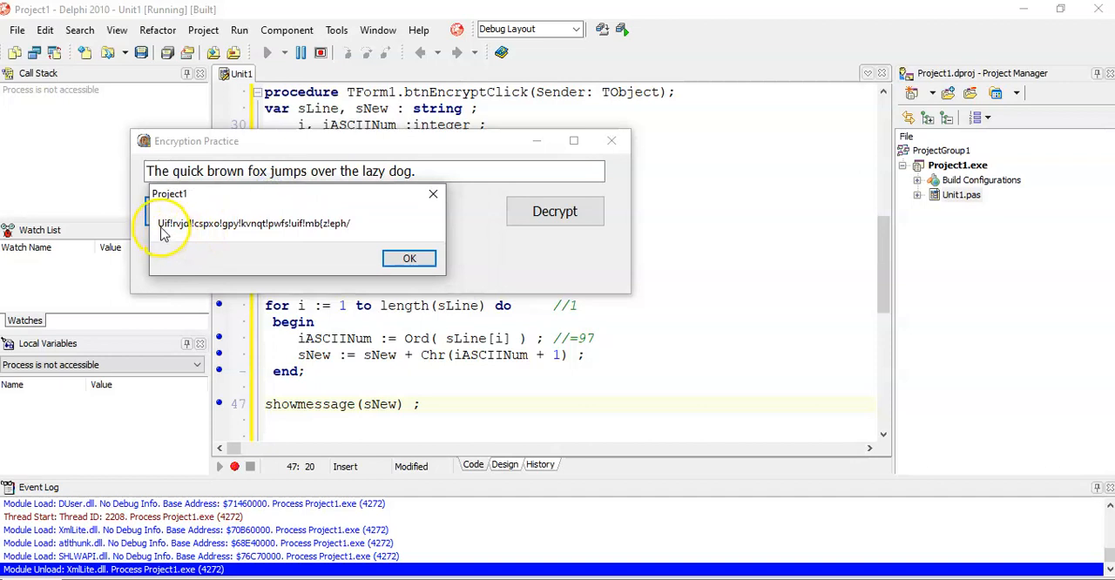
mouse_move(162, 186)
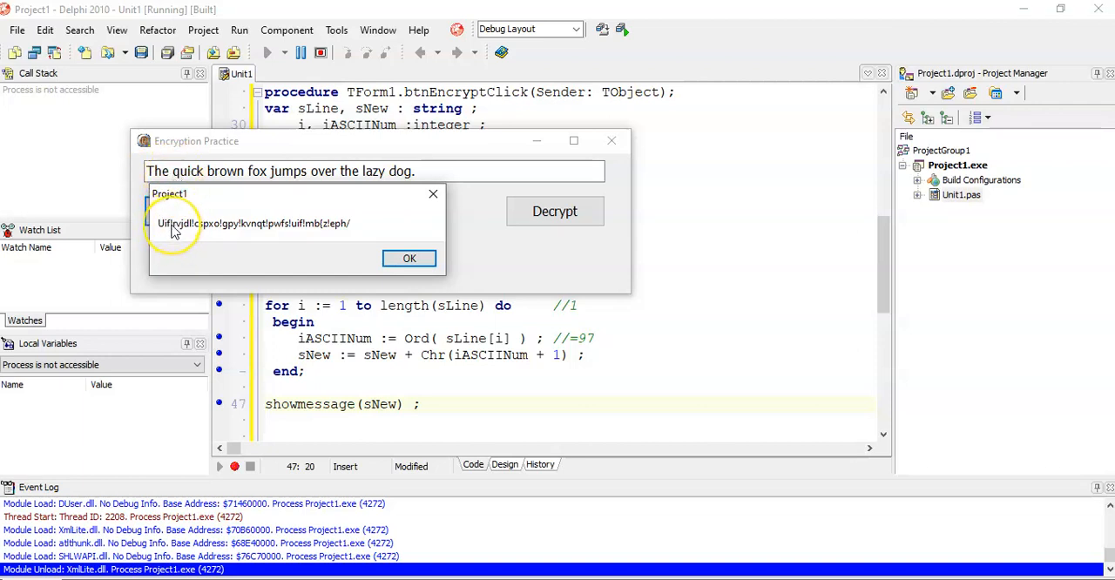
mouse_move(198, 225)
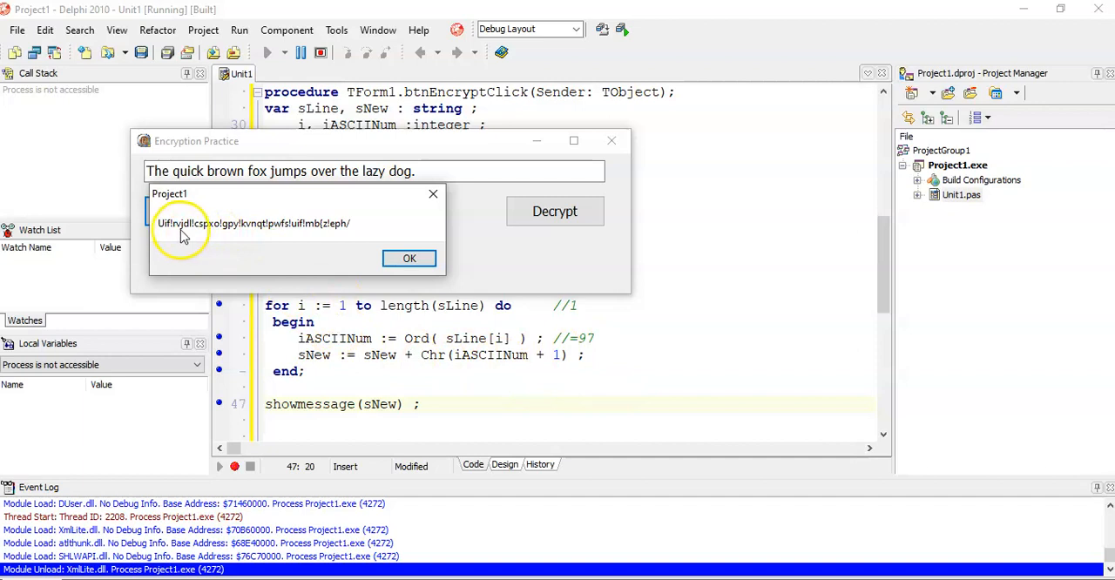
mouse_move(362, 340)
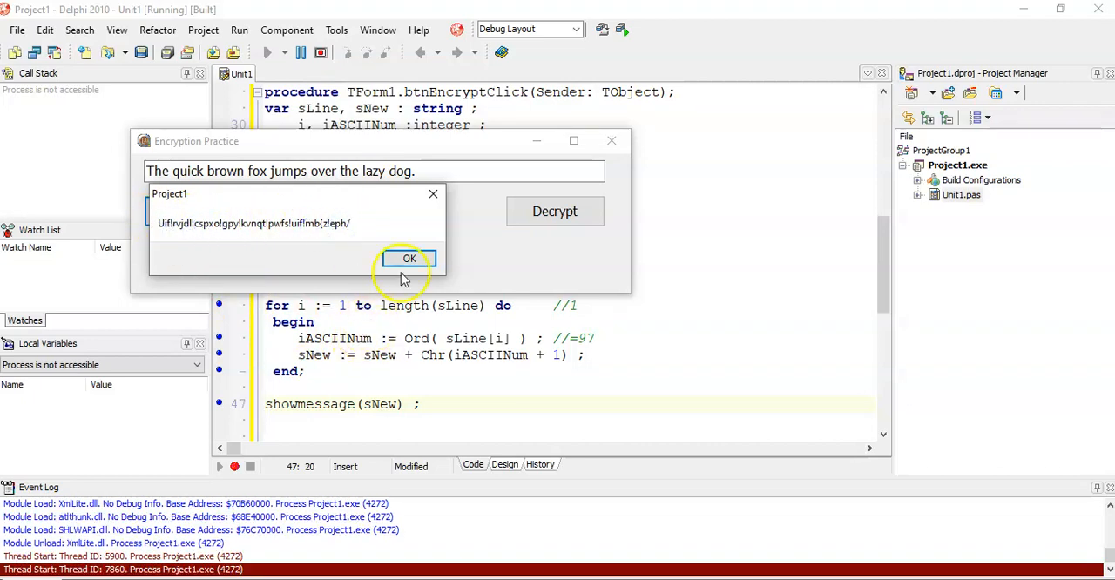
left_click(409, 259)
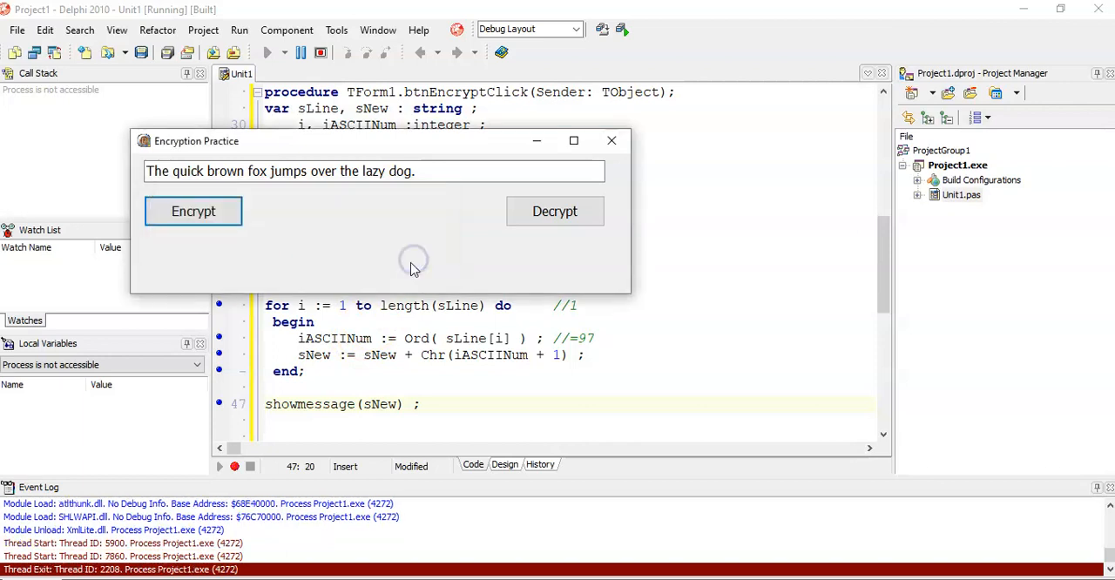
left_click(611, 140)
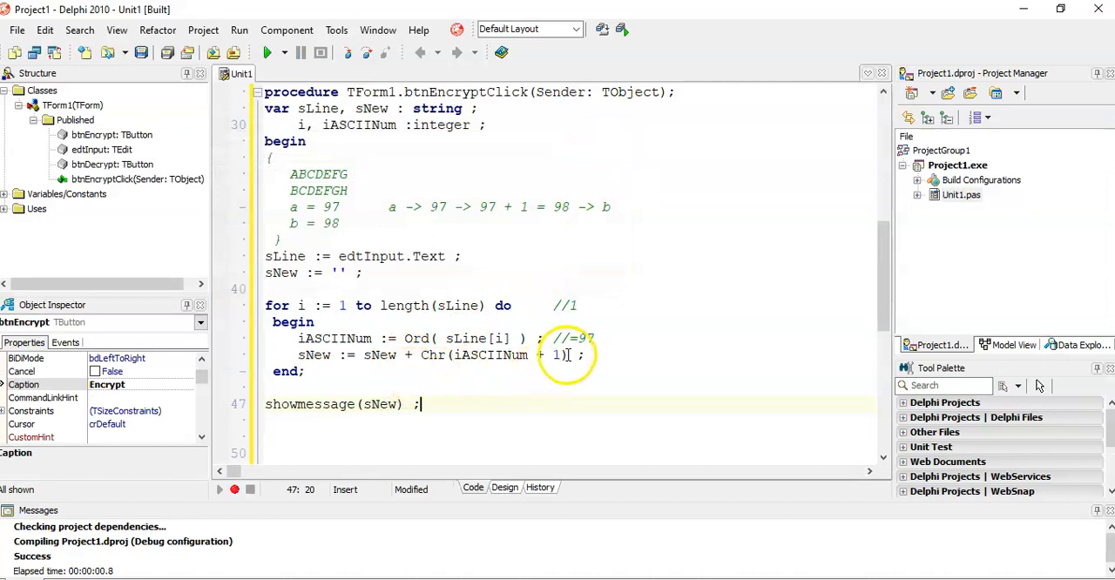
mouse_move(292, 206)
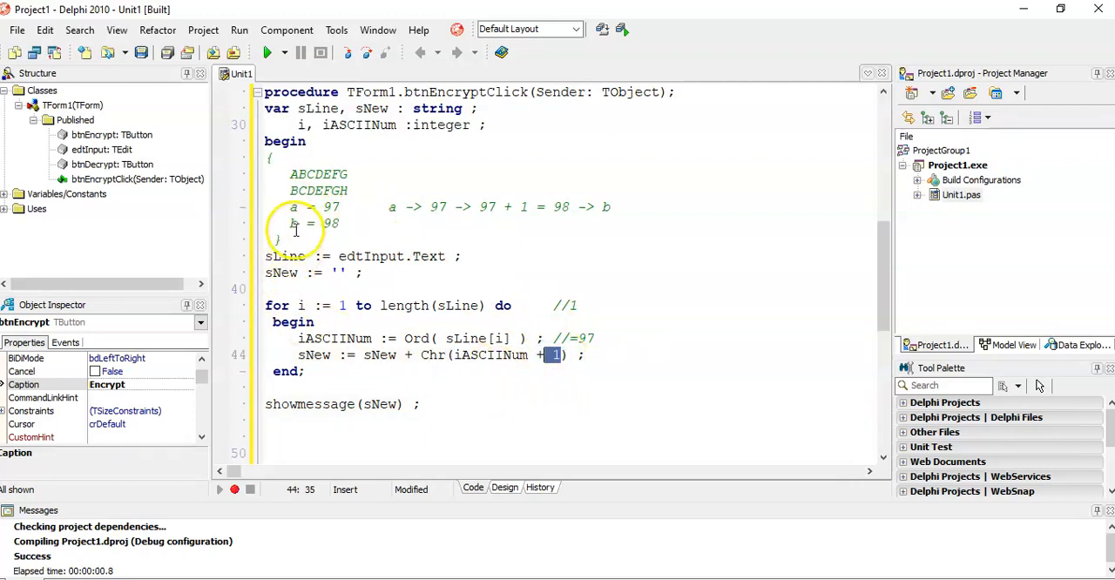
mouse_move(471, 193)
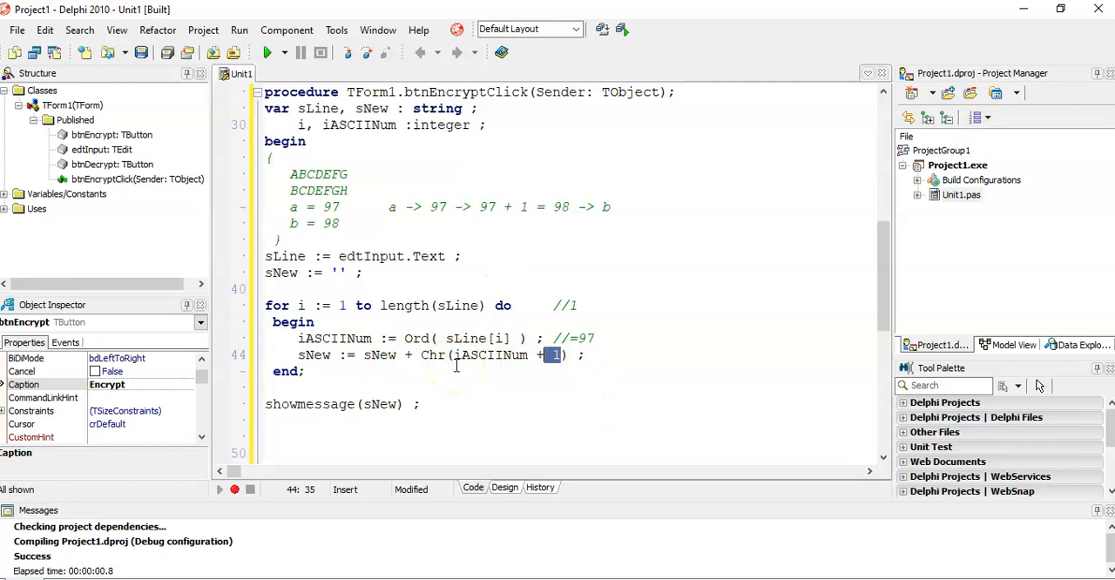
mouse_move(647, 268)
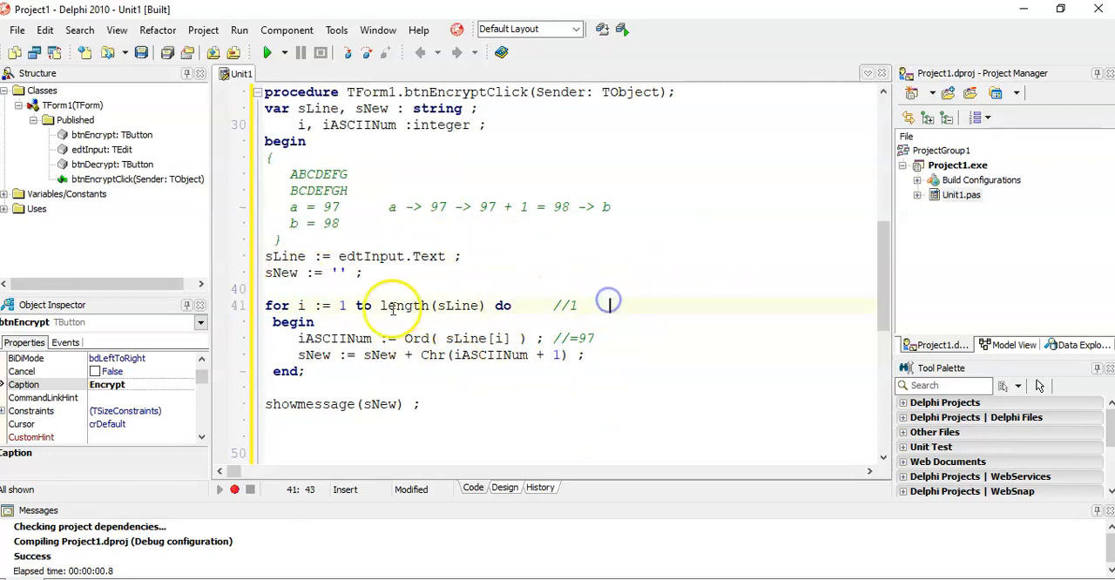
mouse_move(401, 305)
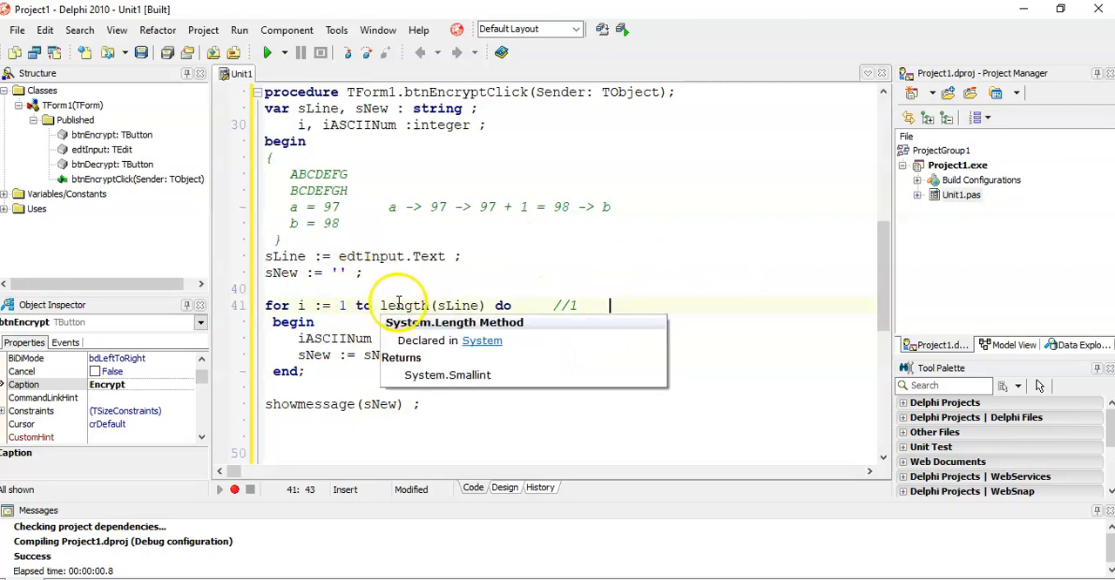